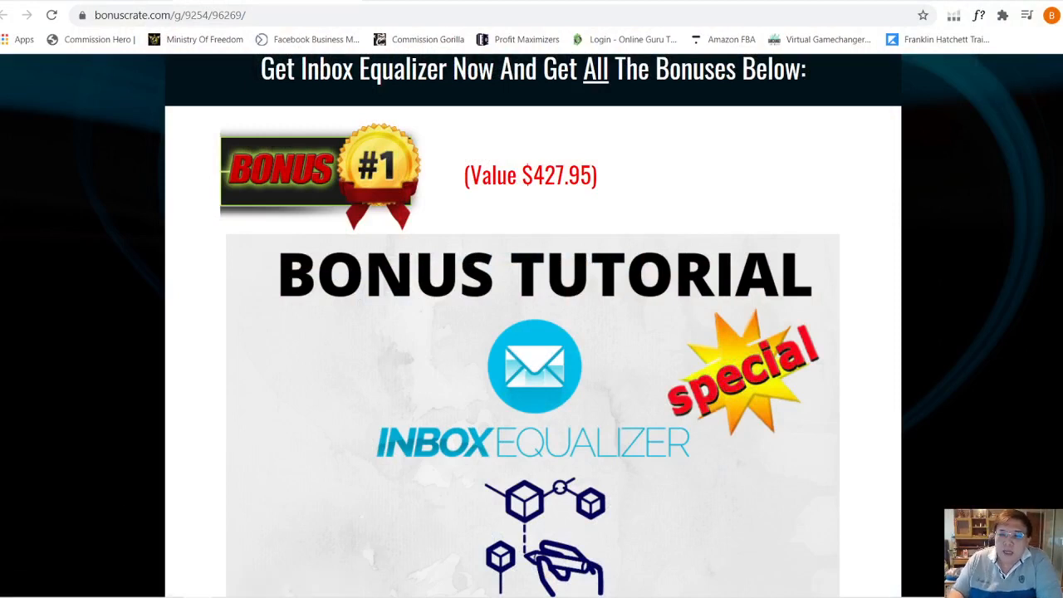
Scroll the bonuscrate.com page past bonuses #1–#5 to the [ACCESS] VENDOR BONUSES tutorial
scroll(down, 3)
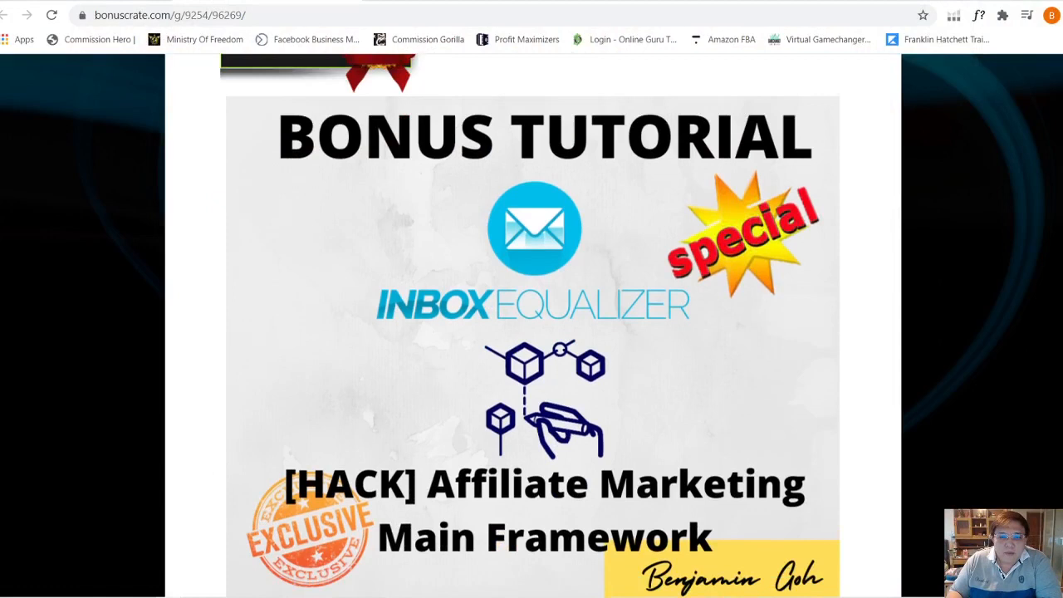
scroll(down, 3)
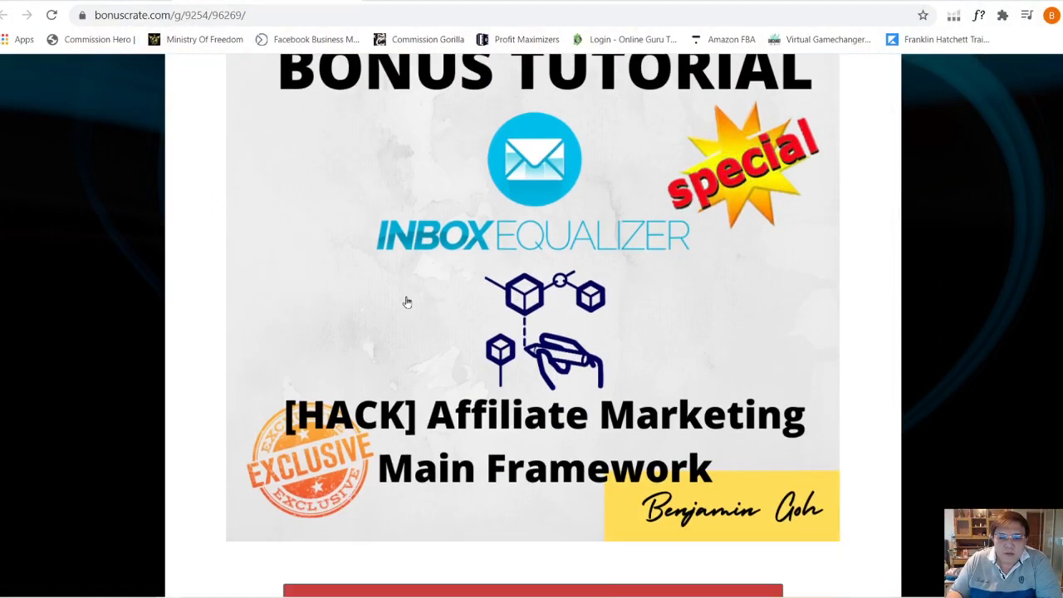
mouse_move(828, 467)
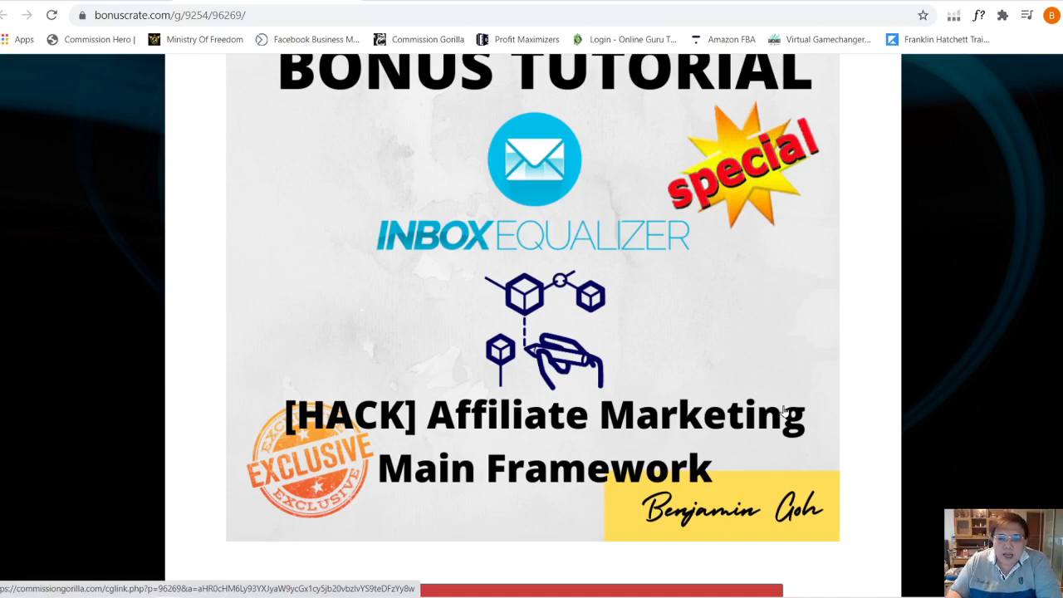
mouse_move(296, 389)
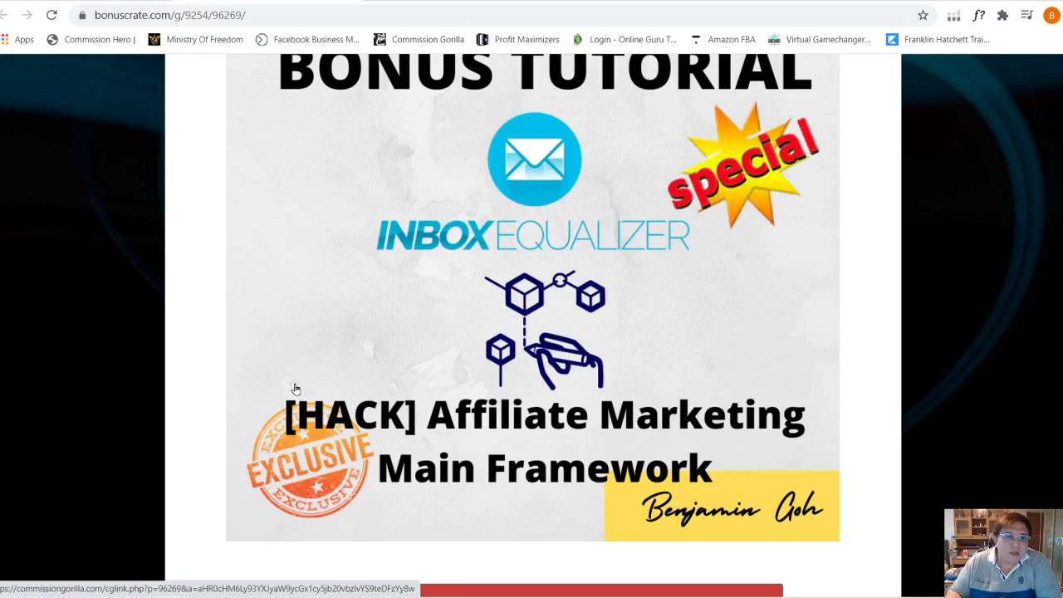
mouse_move(757, 404)
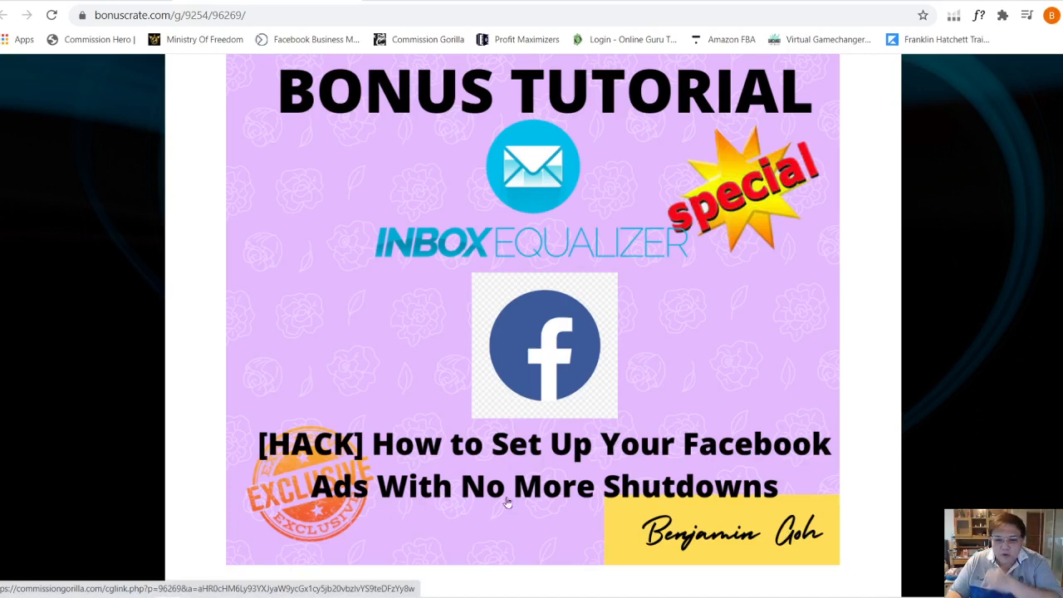
mouse_move(593, 502)
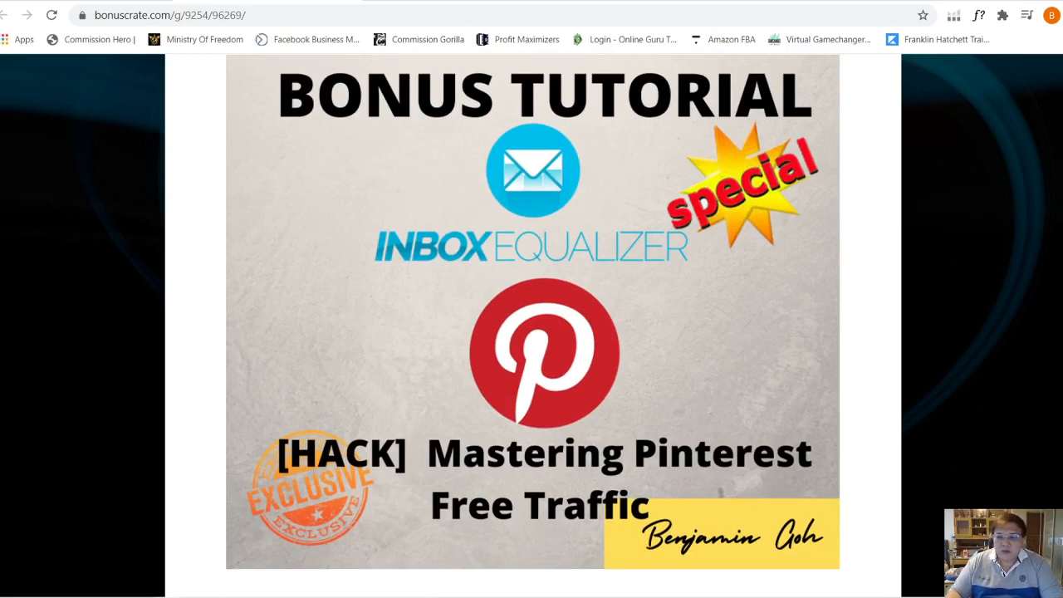
scroll(down, 3)
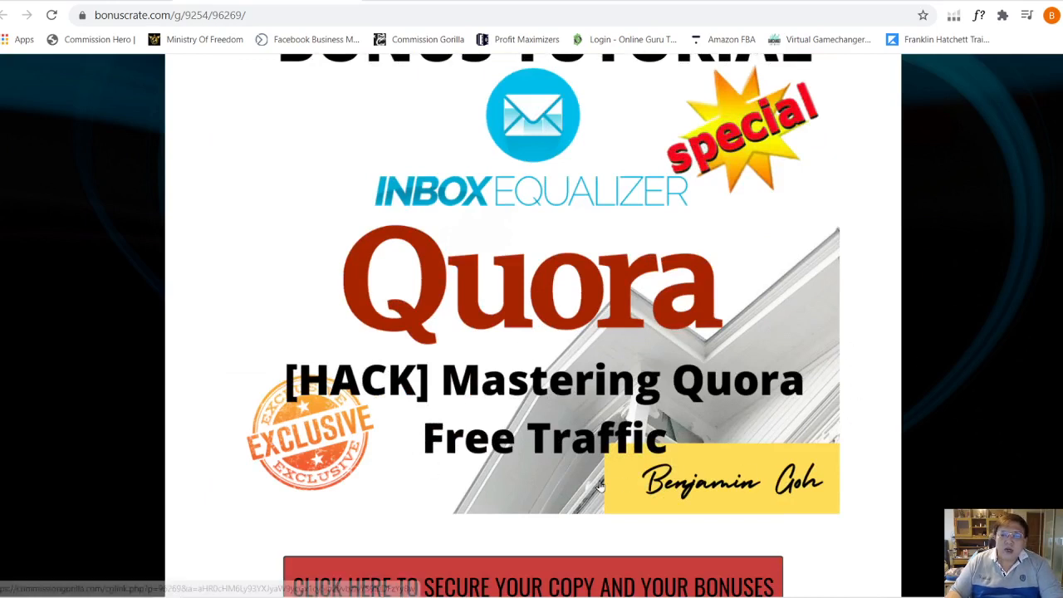
mouse_move(612, 438)
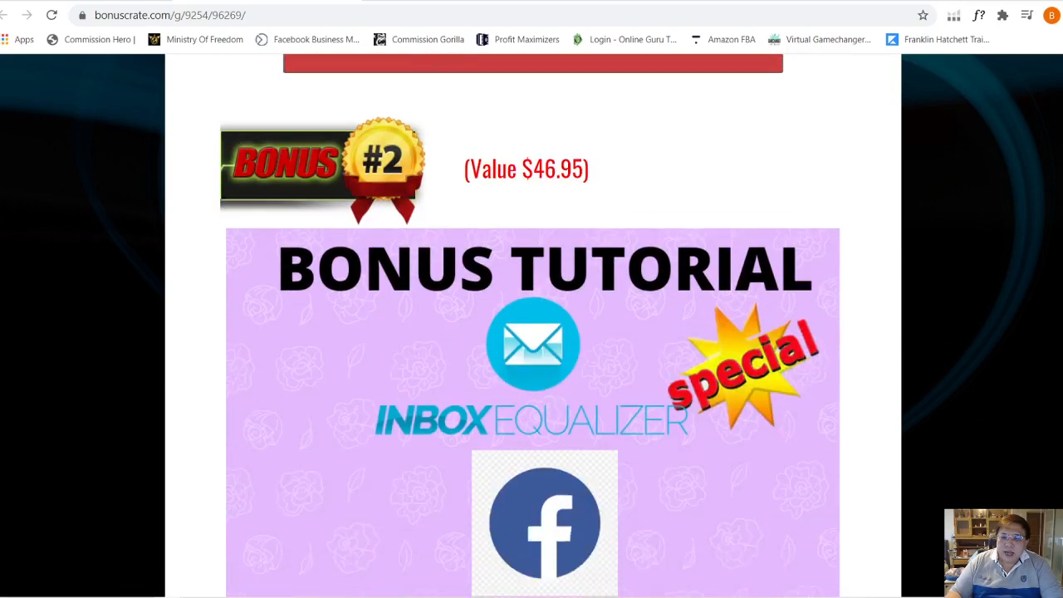
scroll(down, 3)
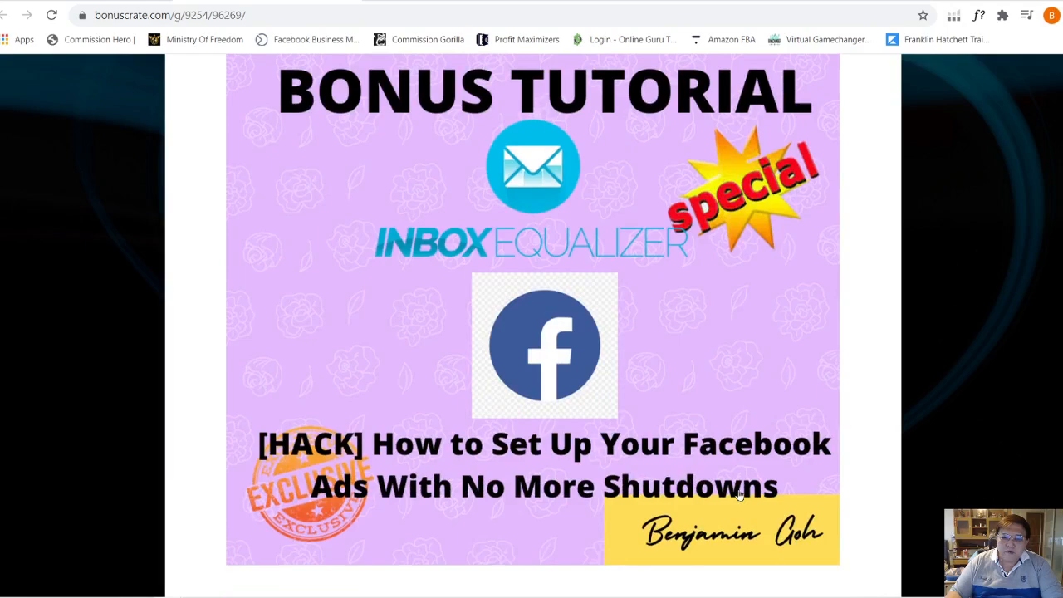
scroll(up, 3)
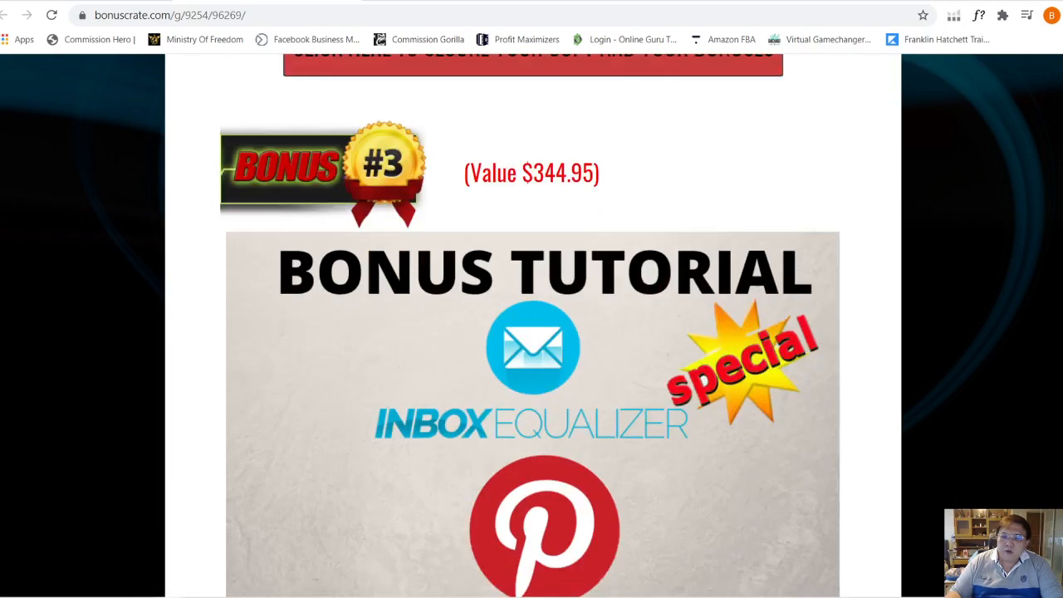
scroll(down, 3)
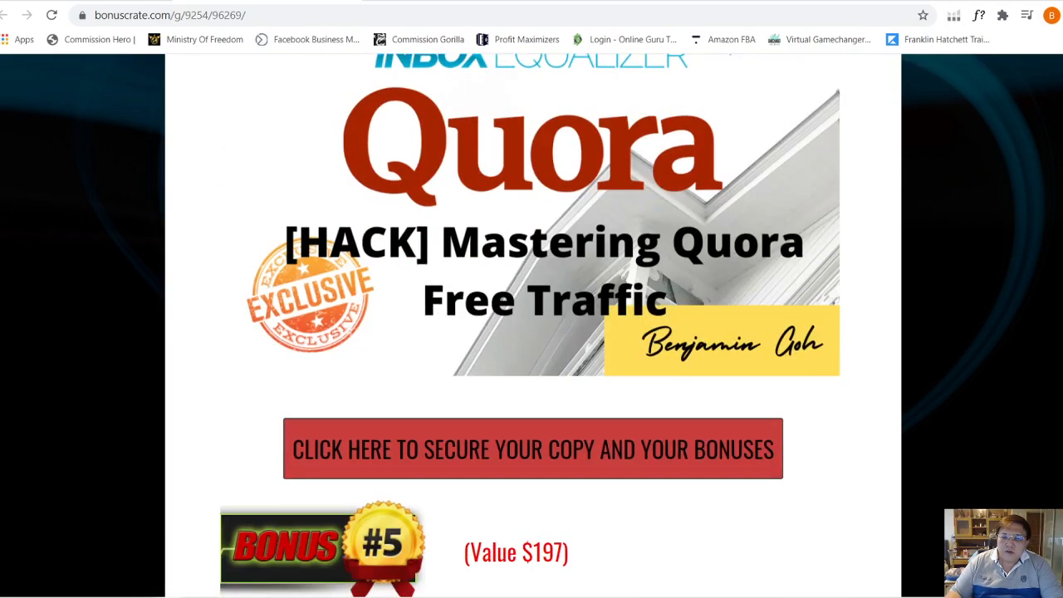
scroll(up, 3)
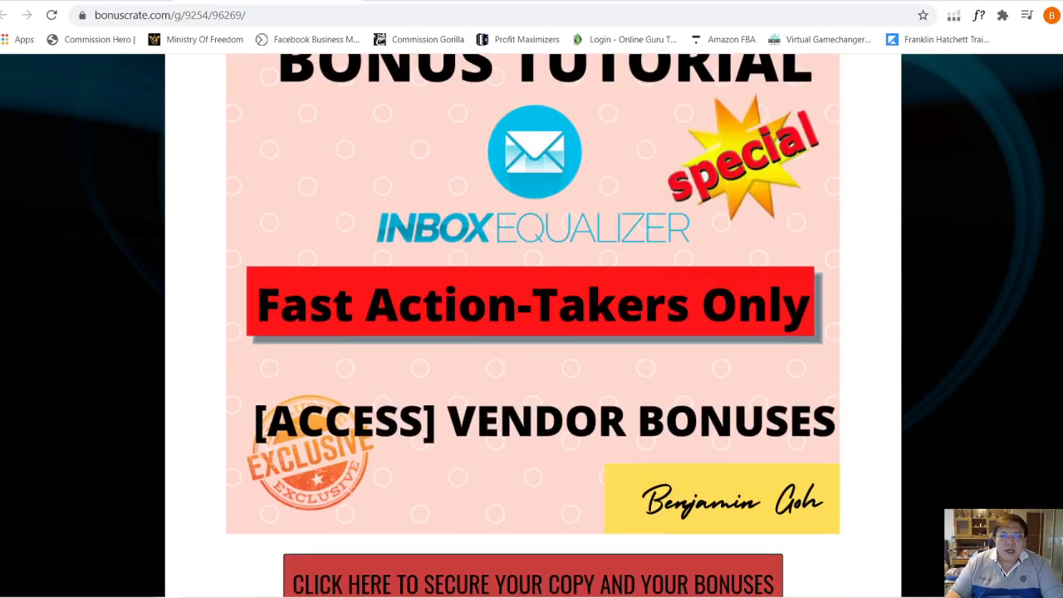
scroll(up, 3)
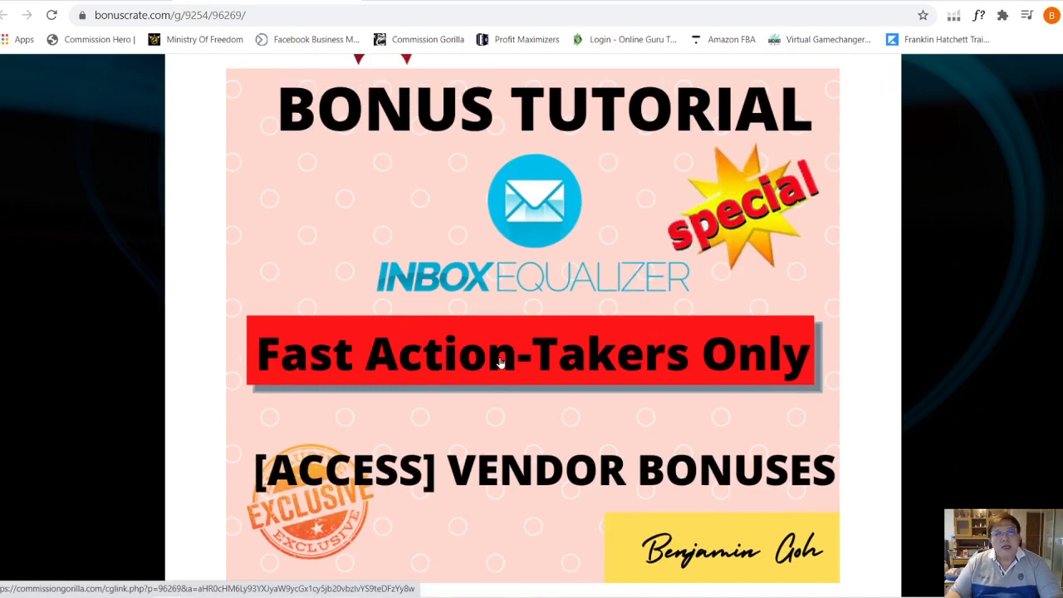
mouse_move(506, 364)
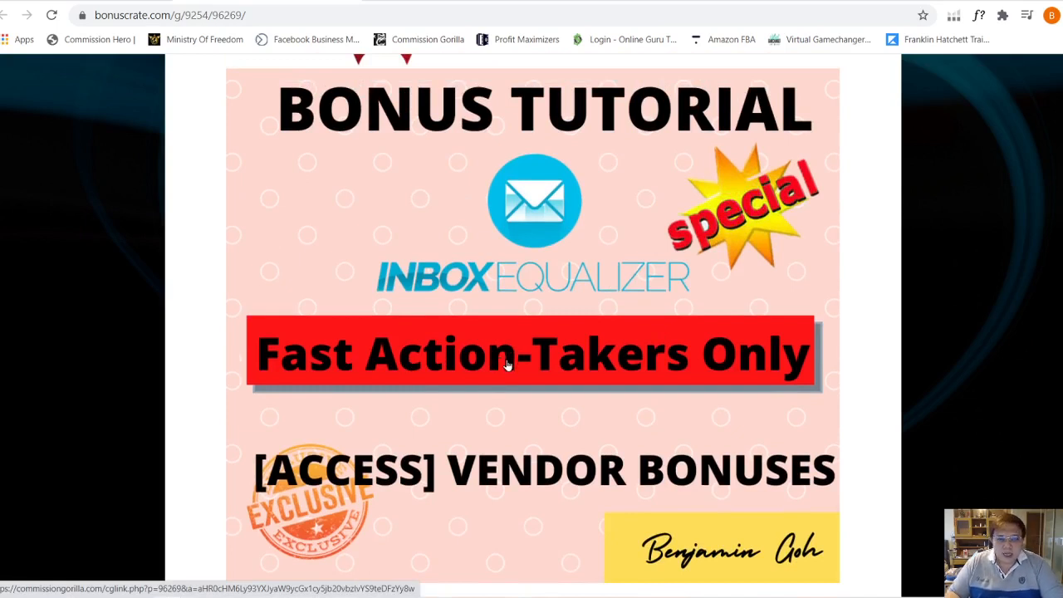
mouse_move(508, 362)
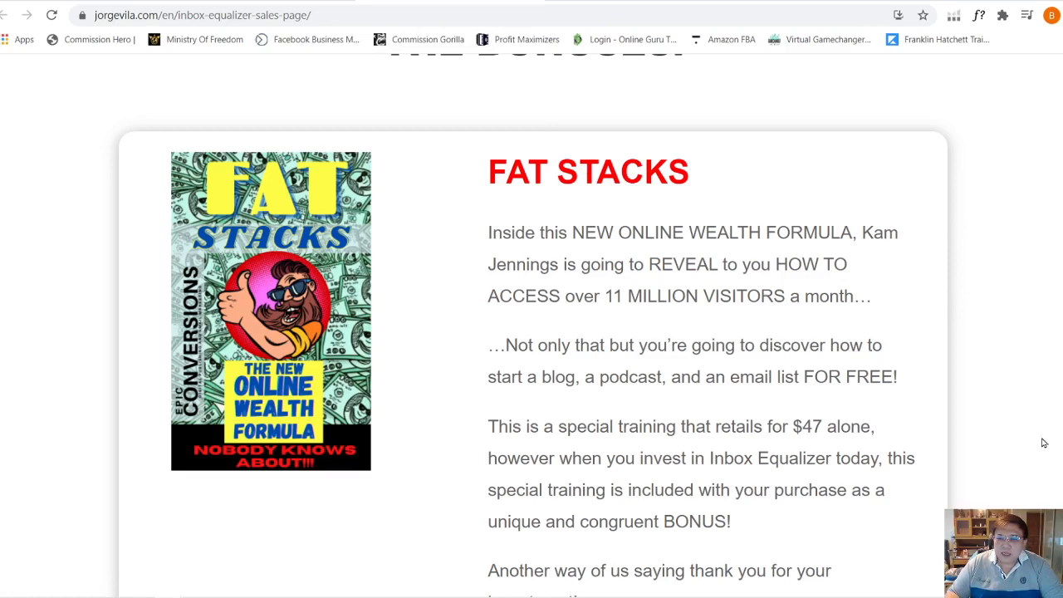
Scroll the jorgevila.com sales page through the Fat Stacks, Lion Leads and Jacking Master bonuses
scroll(down, 3)
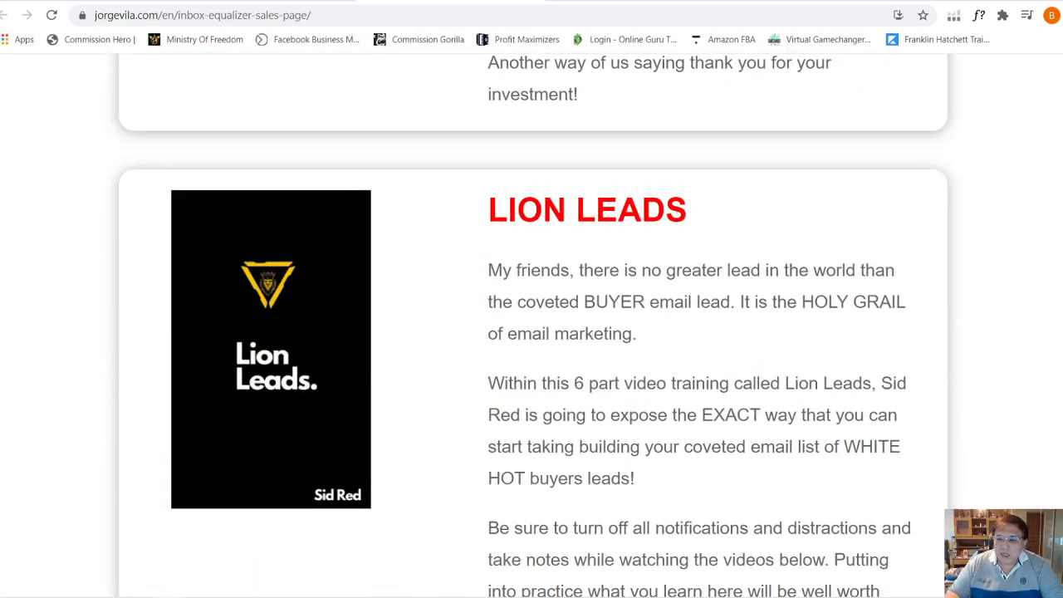
scroll(down, 3)
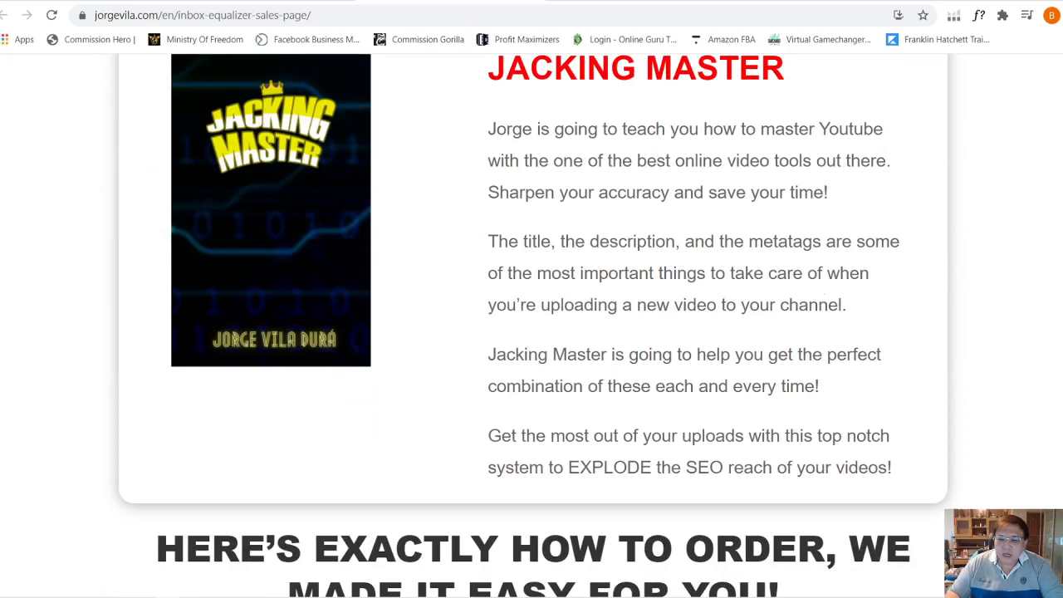
scroll(down, 3)
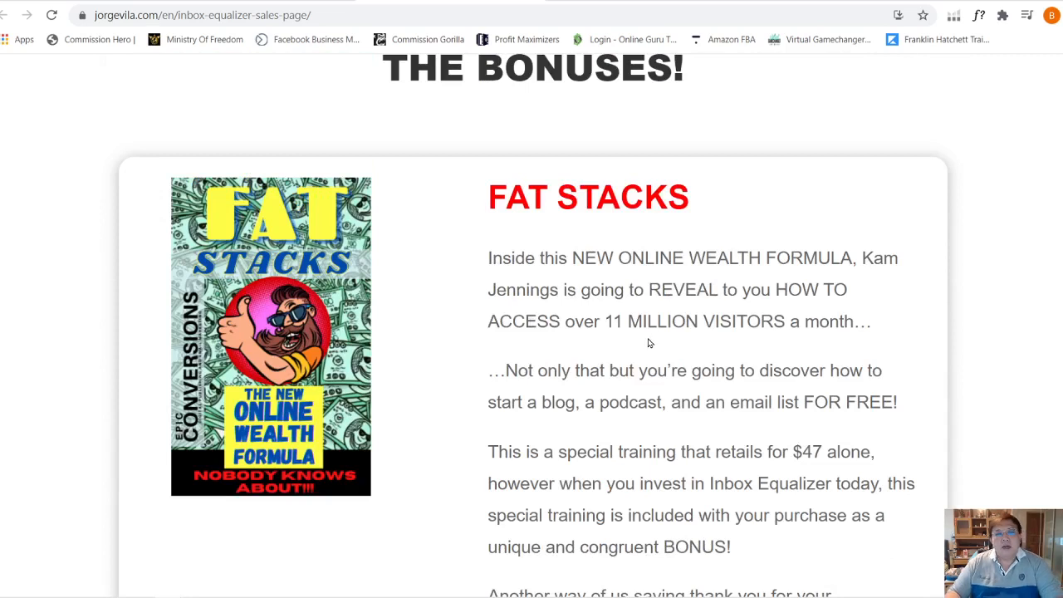
mouse_move(654, 339)
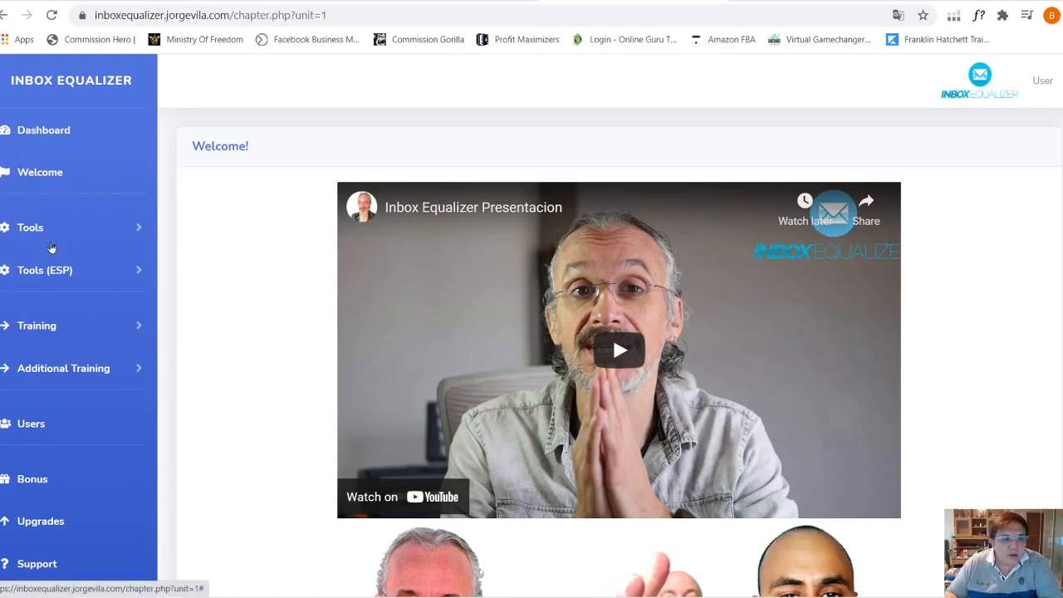
mouse_move(70, 336)
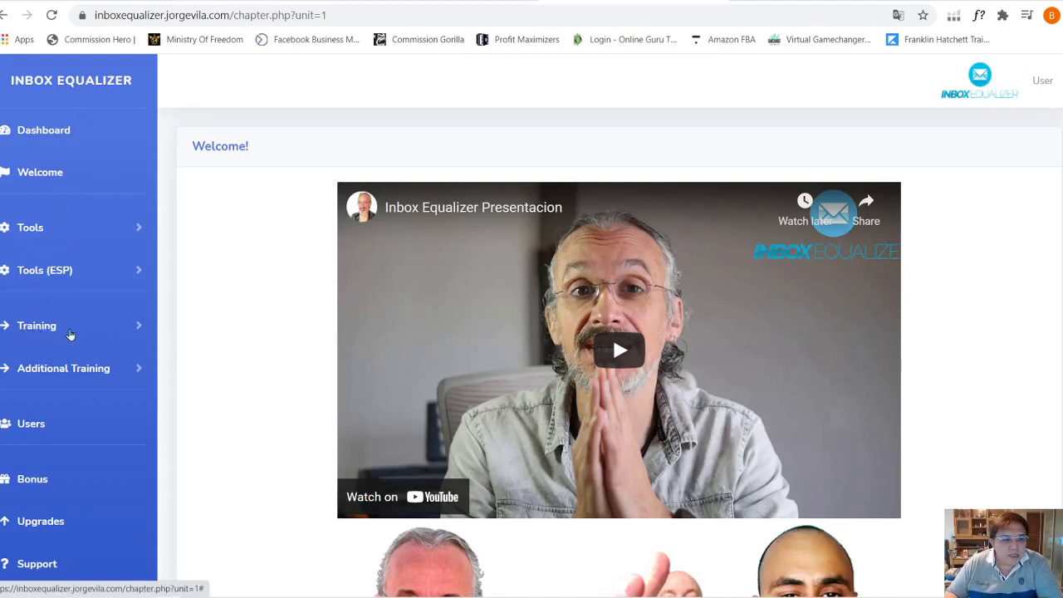
Expand Training and view the Build email list and Check Deliverability lessons
click(36, 324)
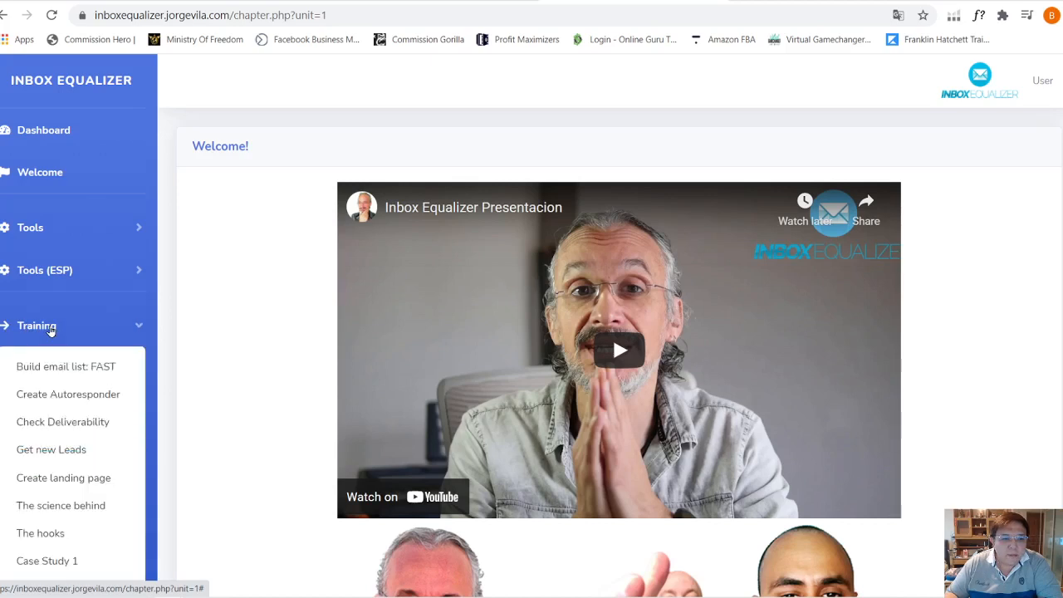
scroll(down, 3)
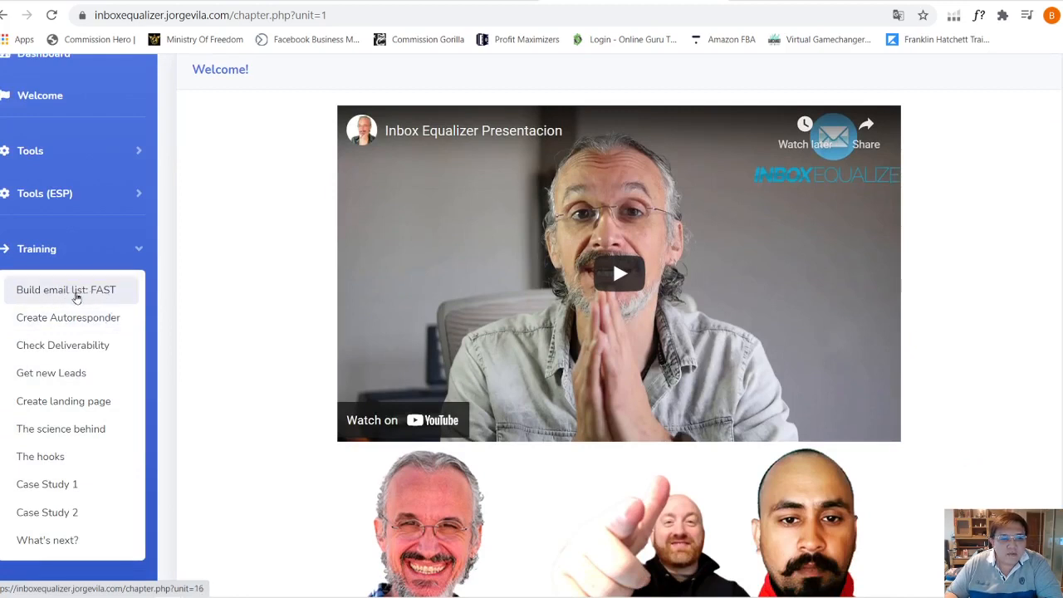
click(66, 289)
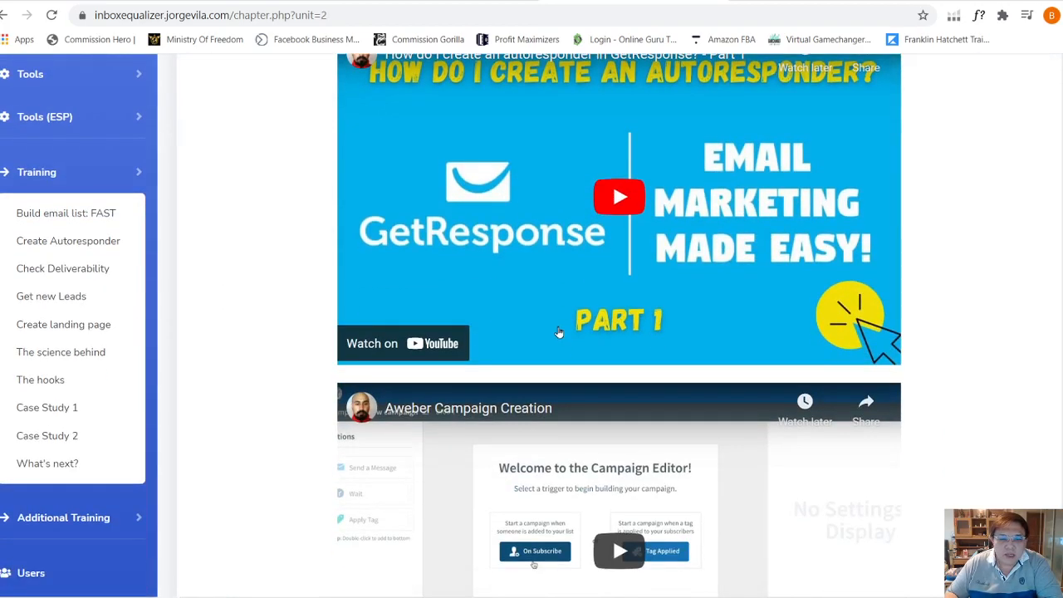
scroll(down, 3)
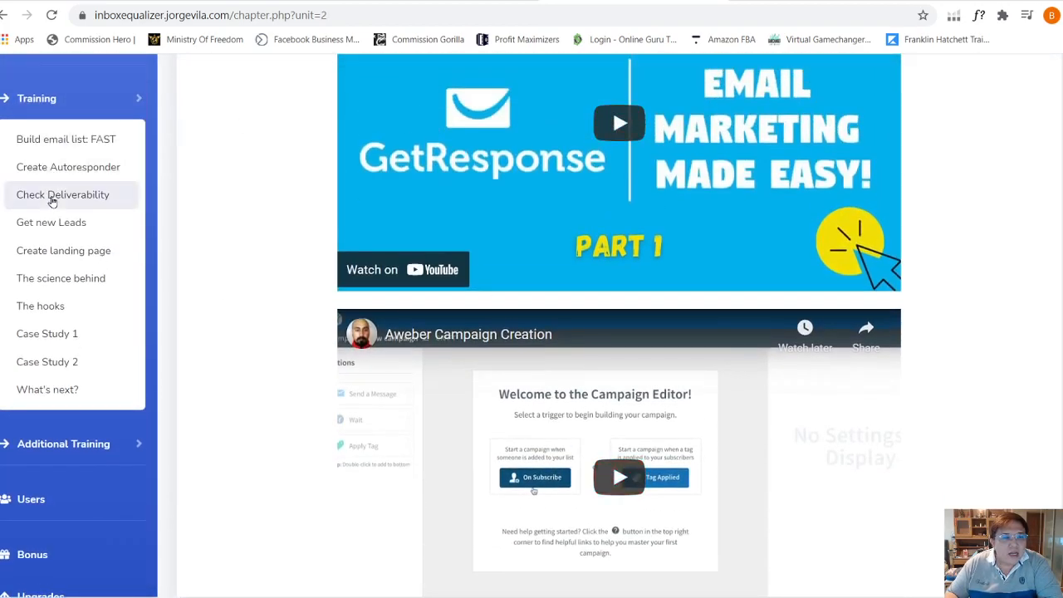
click(63, 195)
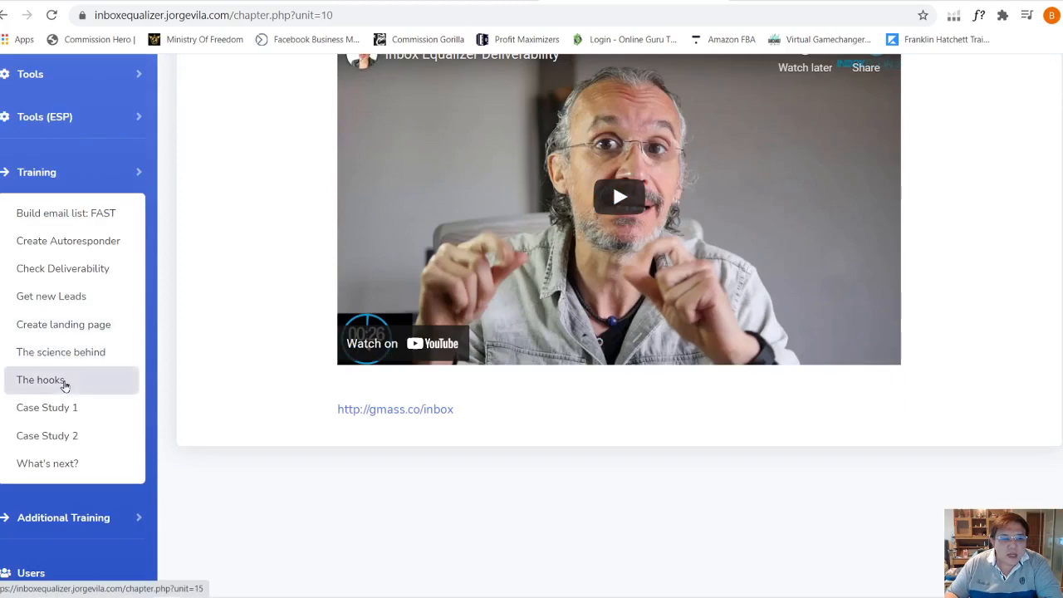
View The hooks lesson, Email Hooks Based On Marketing Psychology
click(39, 379)
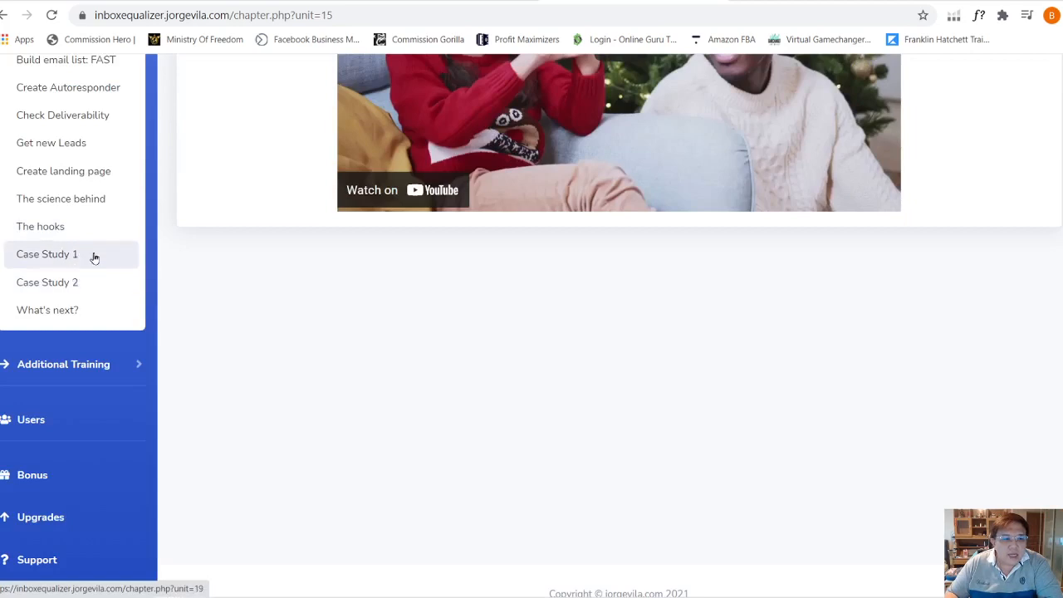
click(63, 364)
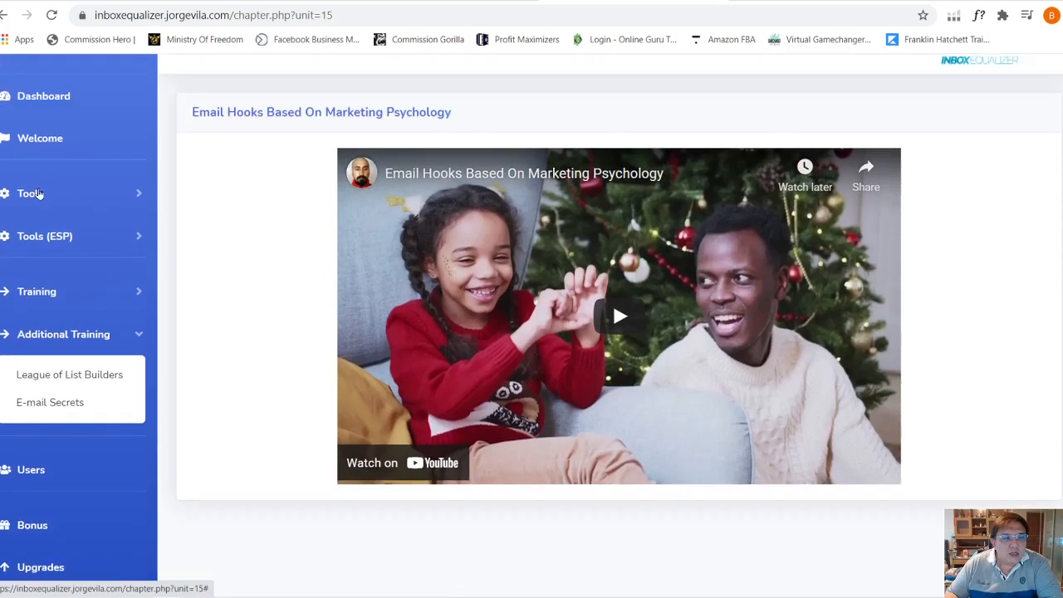
Expand Tools, view Using the Tools, then go to the Subject Line Generator
click(30, 193)
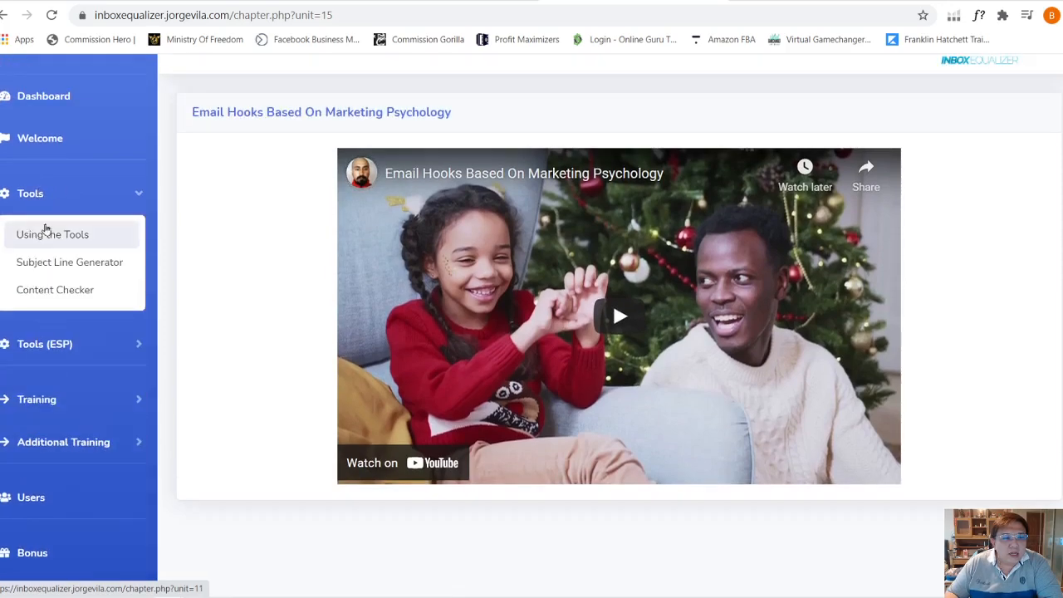
click(53, 234)
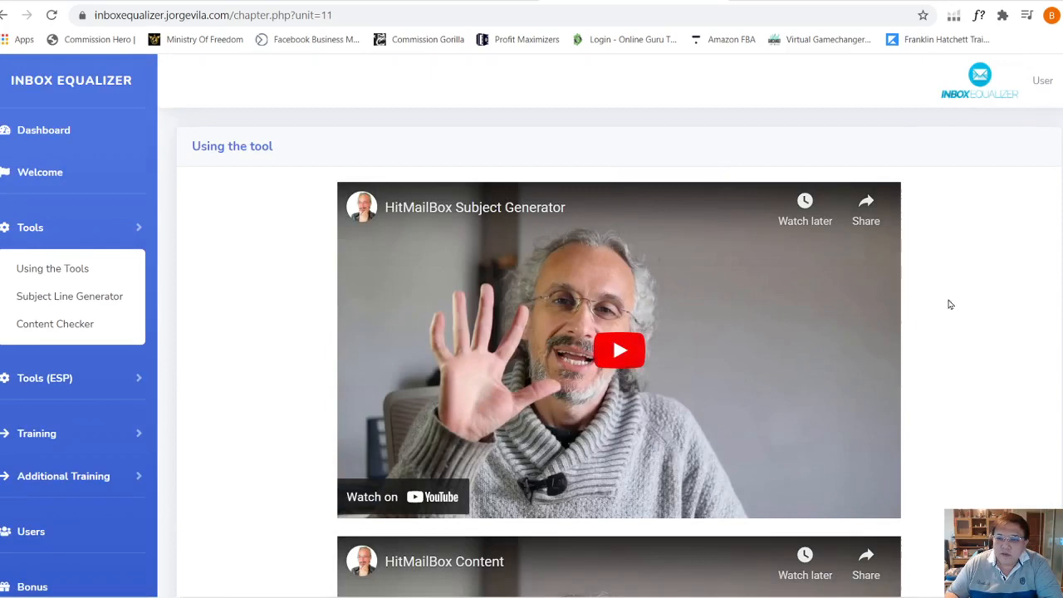
scroll(down, 3)
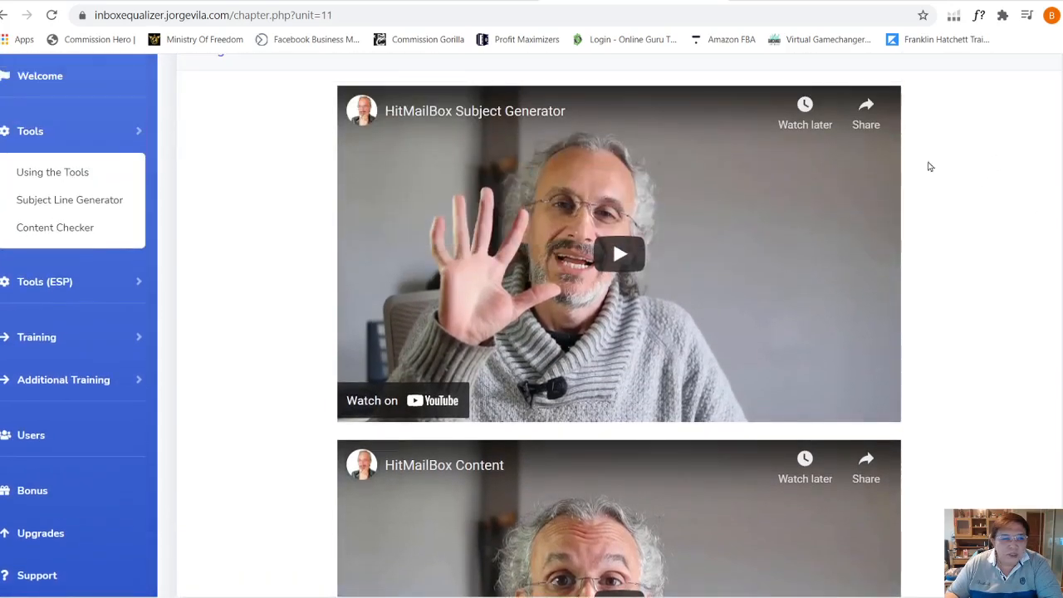
click(69, 200)
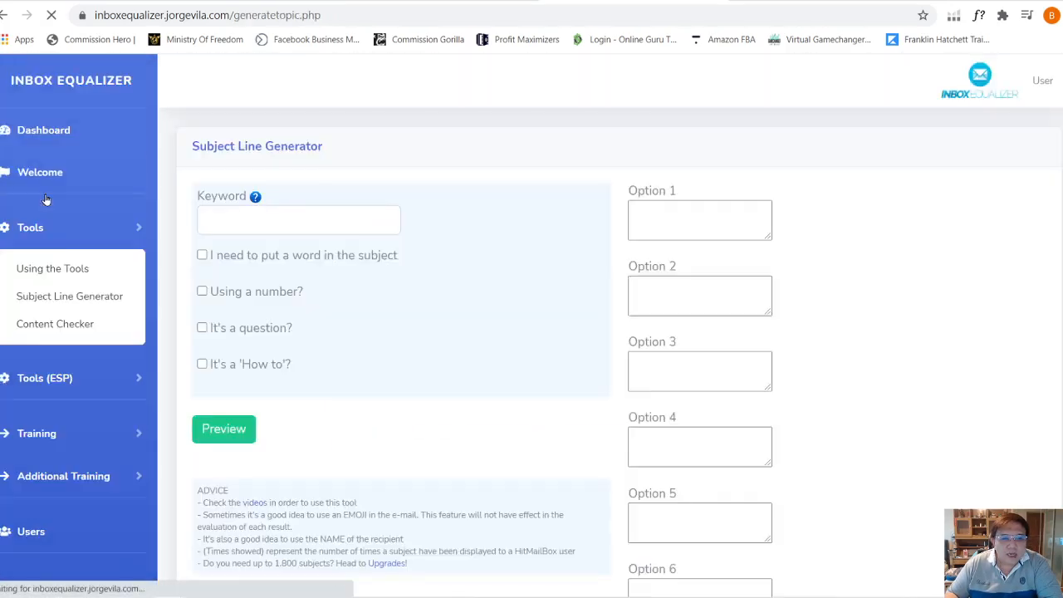
Generate subject lines for keyword 'money' with 'money' required in the subject, and preview the scored results
click(299, 219)
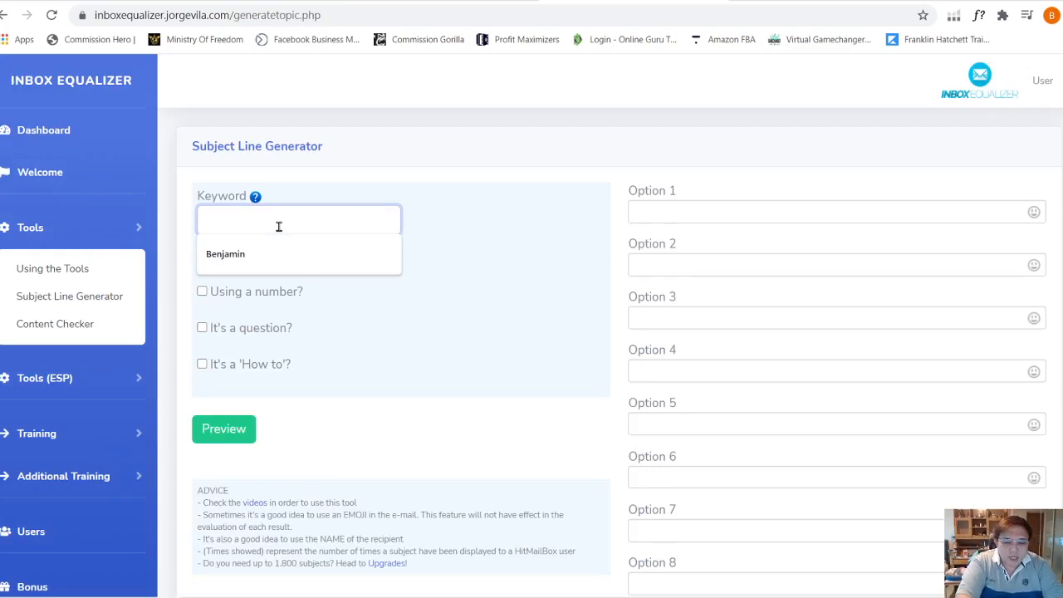
text(money)
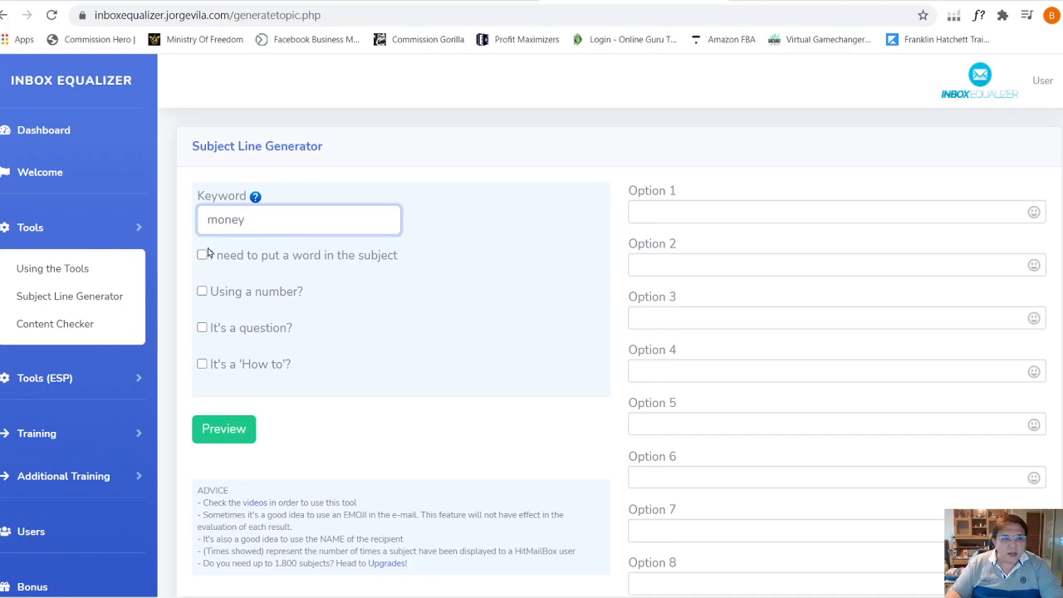
click(202, 254)
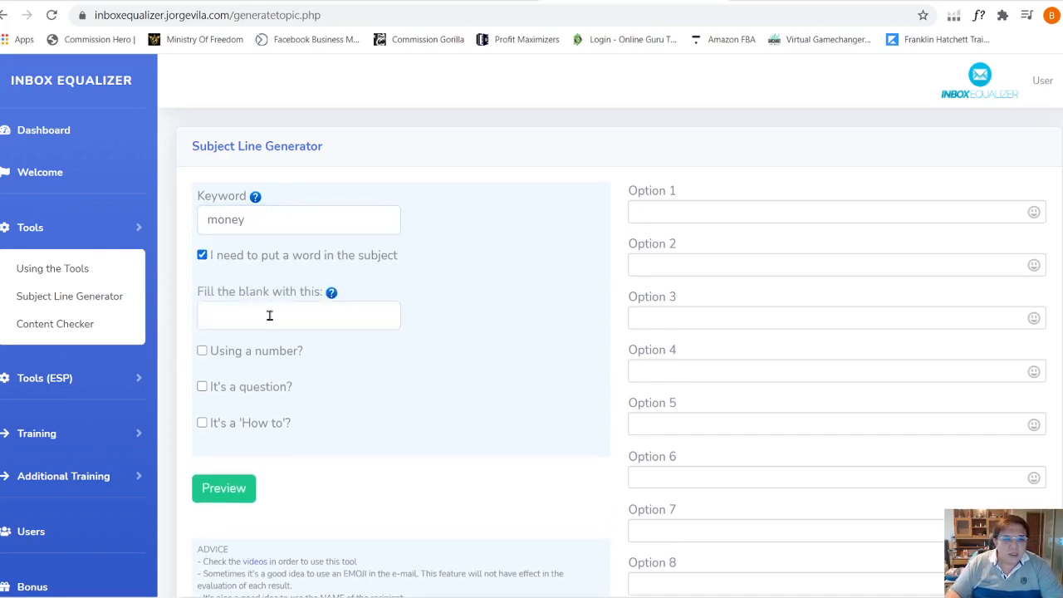
text(mon)
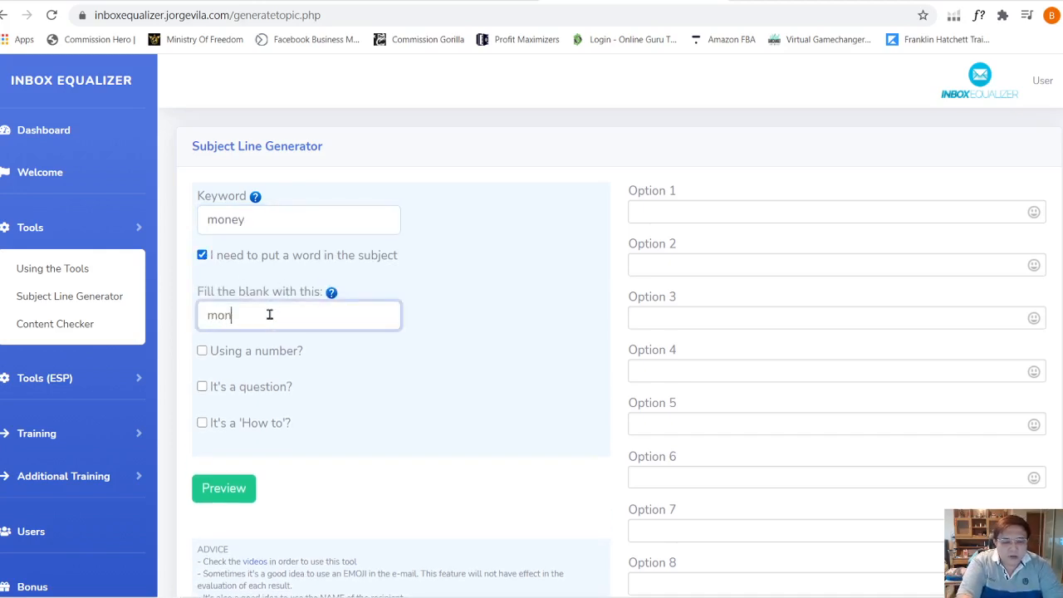
text(ey)
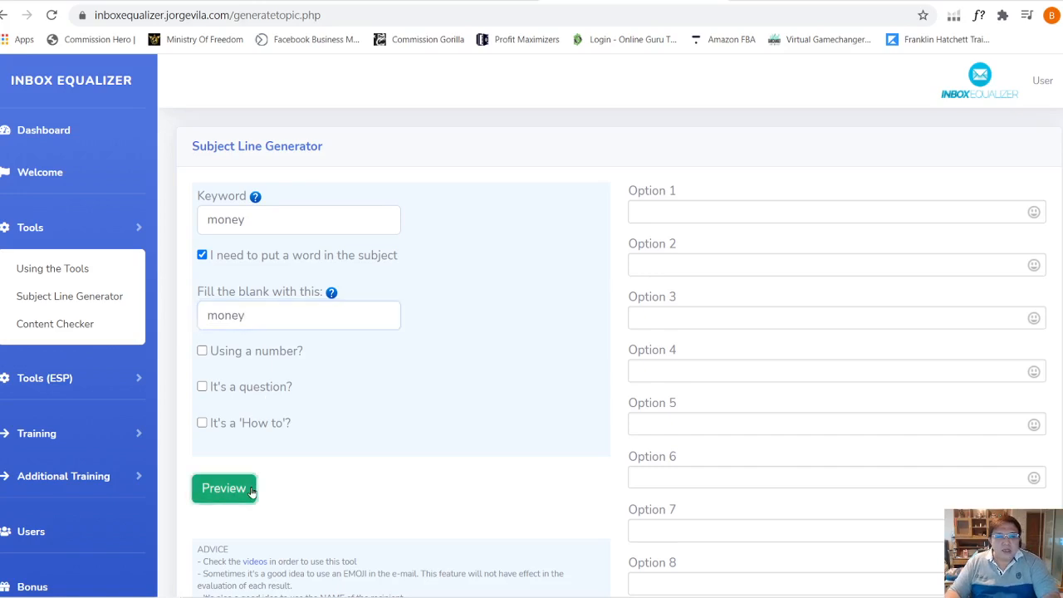
click(223, 488)
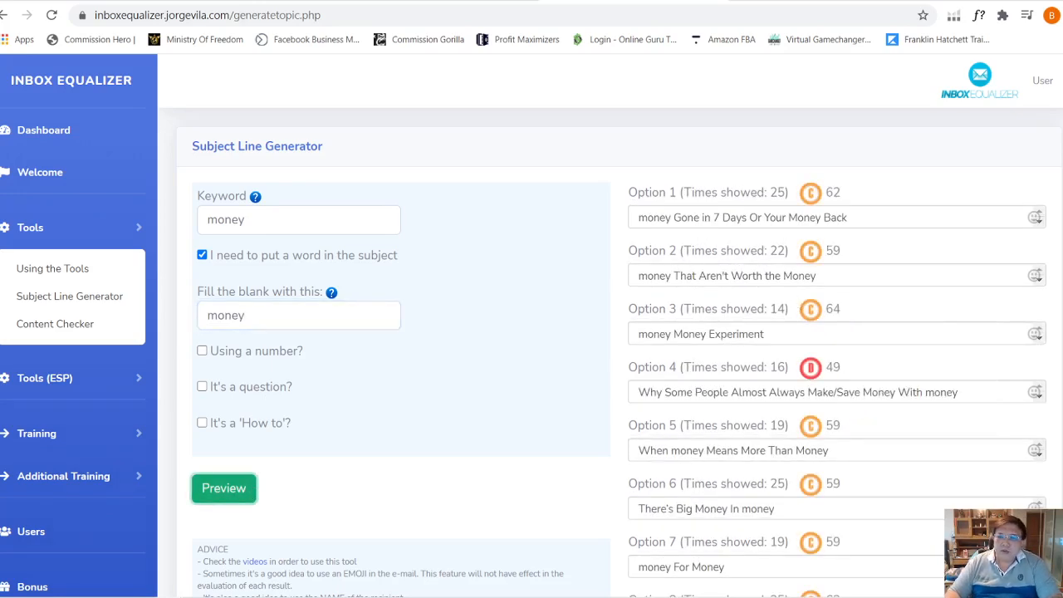
mouse_move(651, 238)
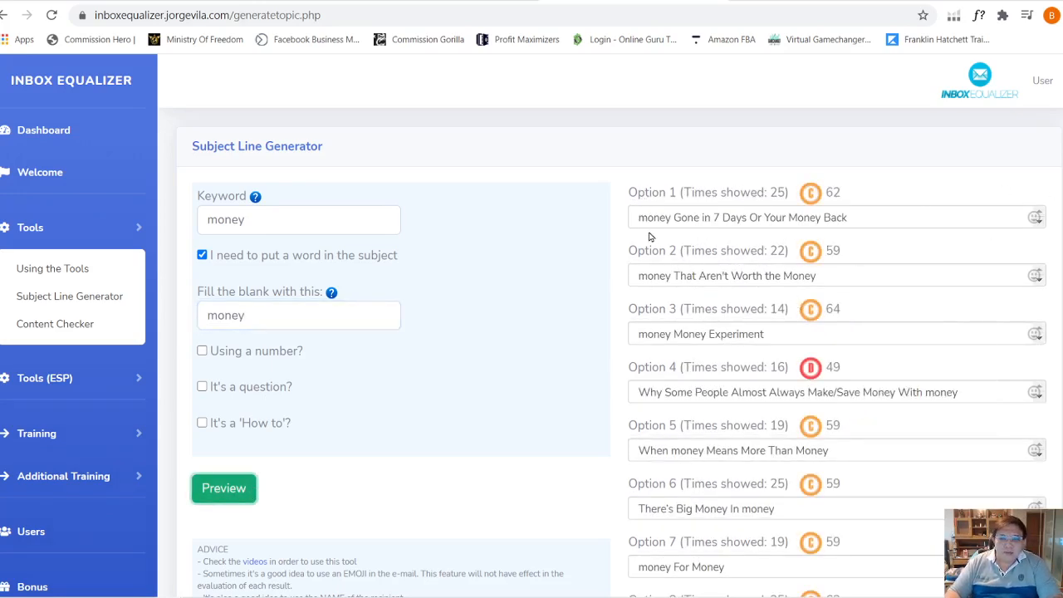
scroll(down, 3)
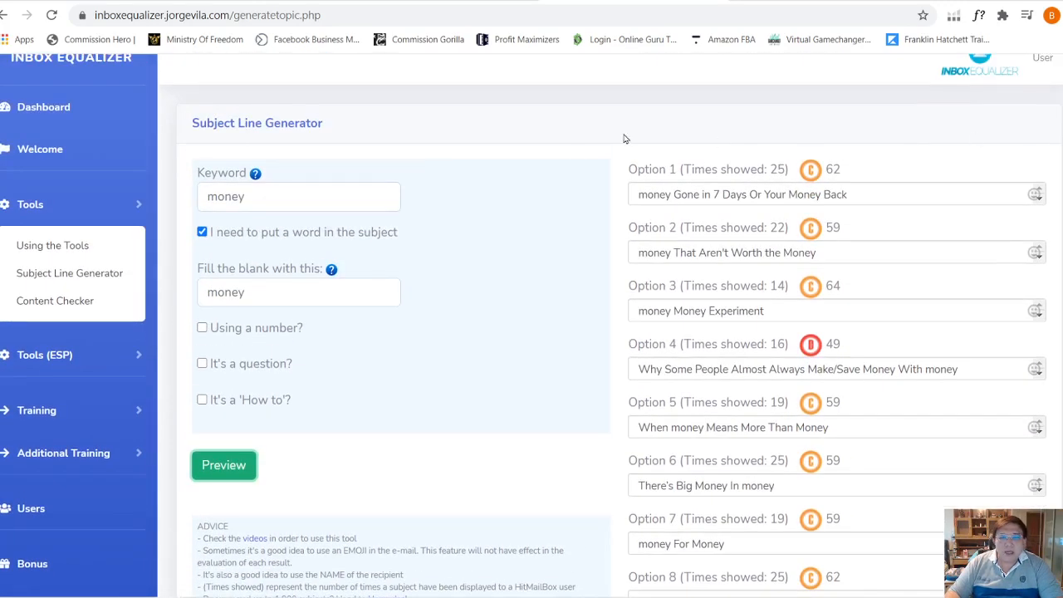
mouse_move(604, 195)
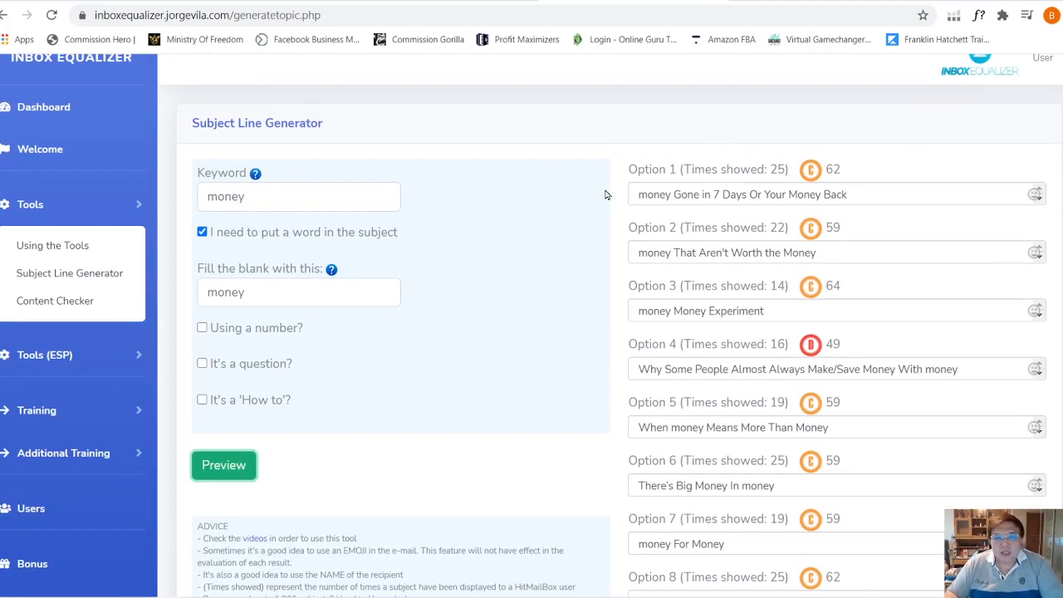
mouse_move(618, 196)
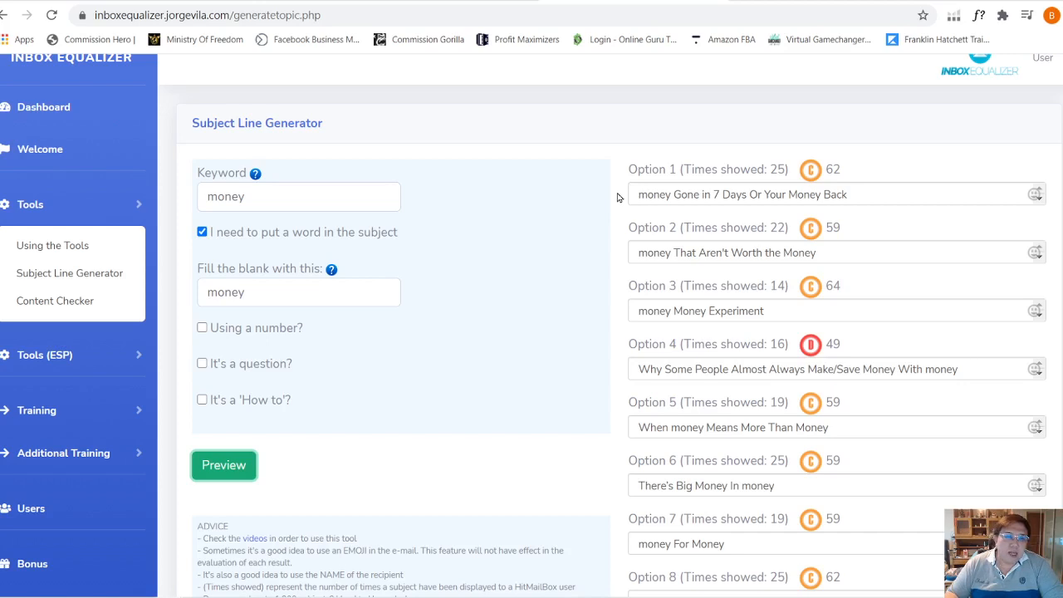
mouse_move(757, 193)
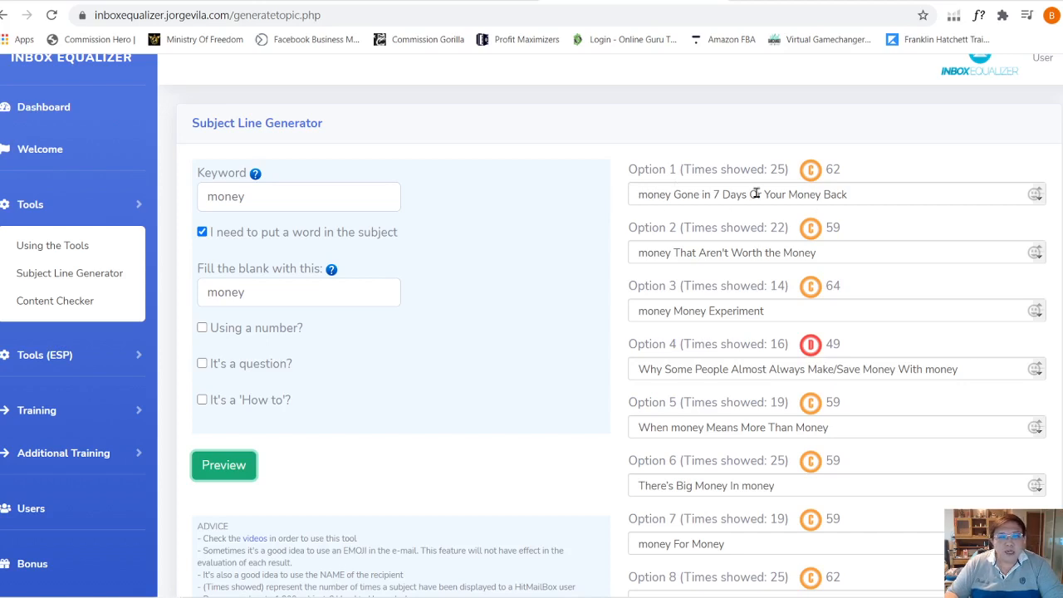
mouse_move(810, 169)
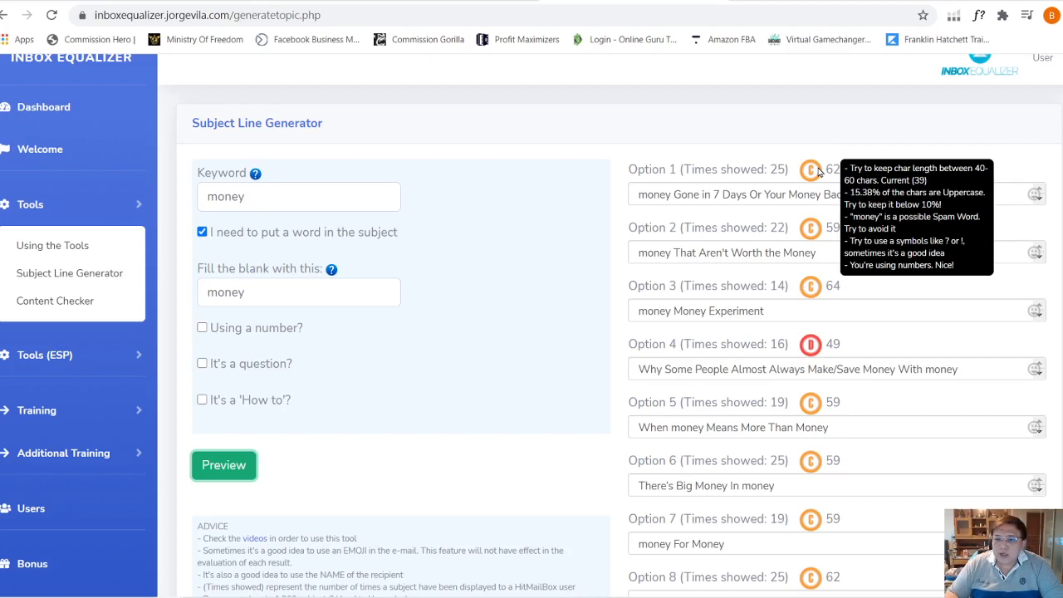
mouse_move(860, 193)
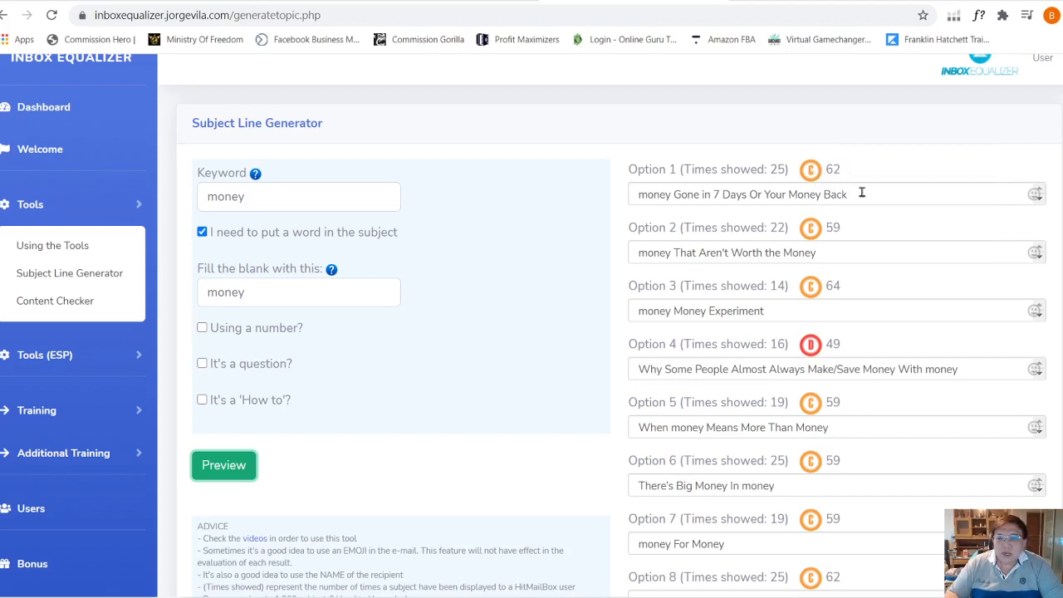
mouse_move(843, 326)
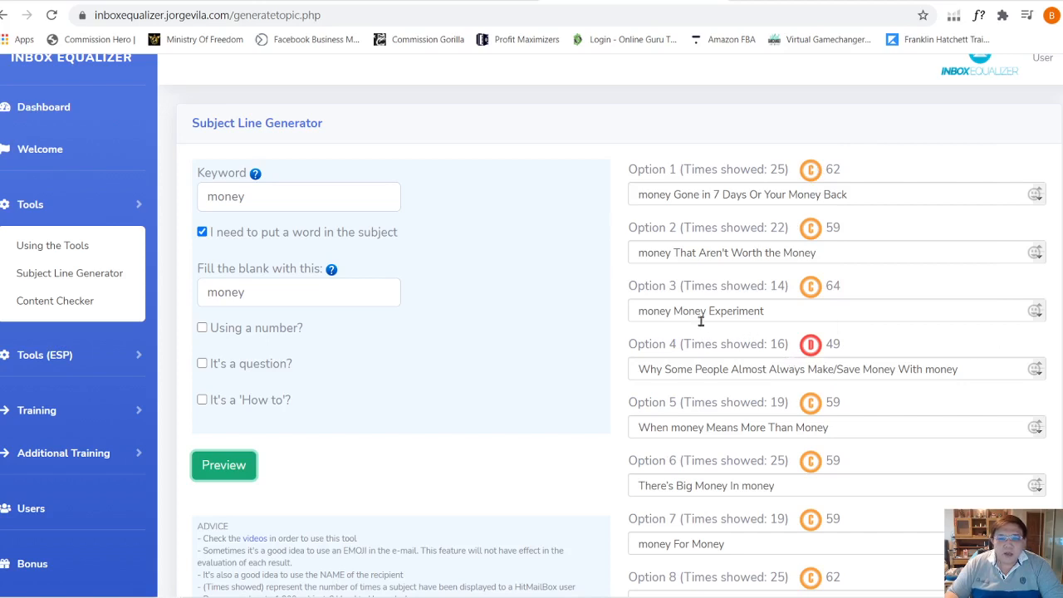
mouse_move(628, 203)
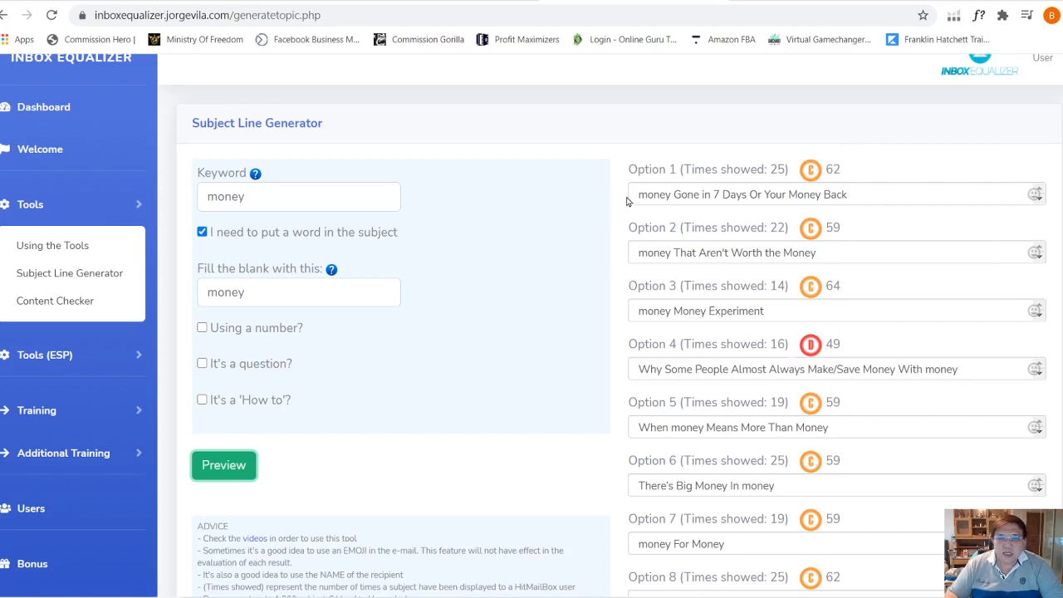
mouse_move(914, 289)
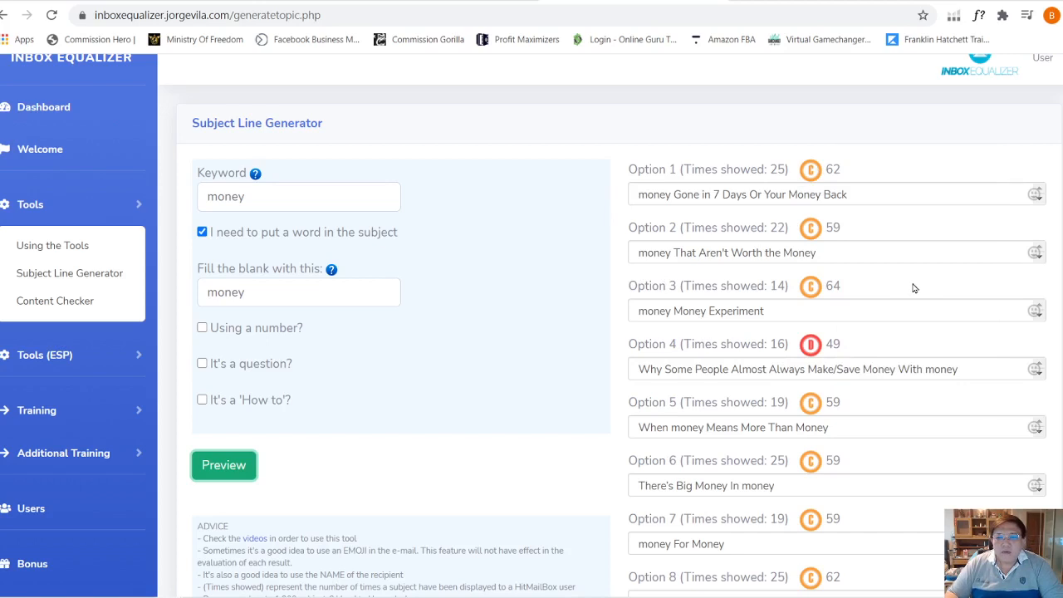
mouse_move(801, 194)
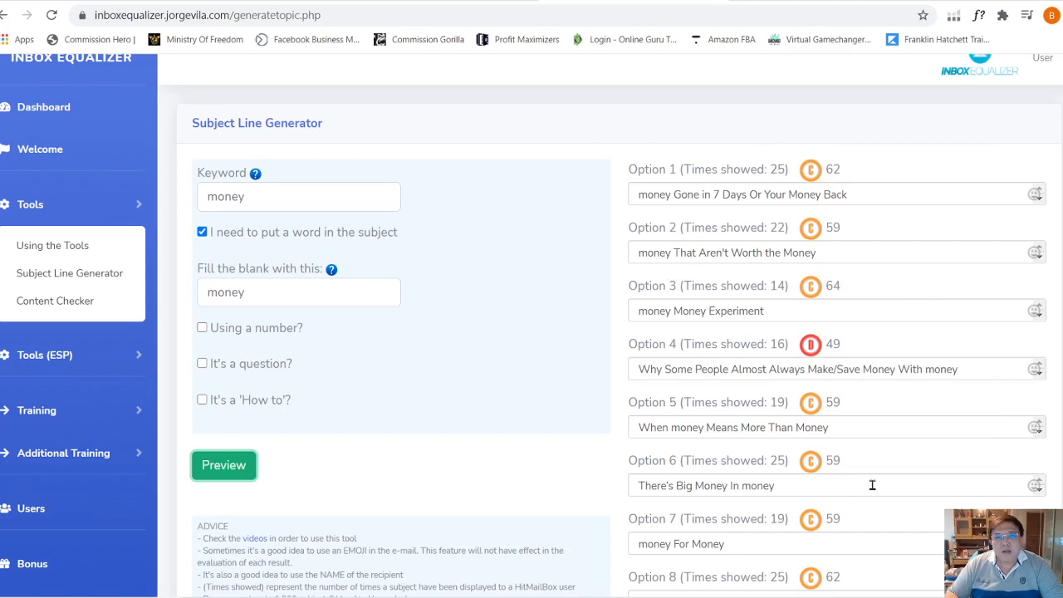
mouse_move(756, 133)
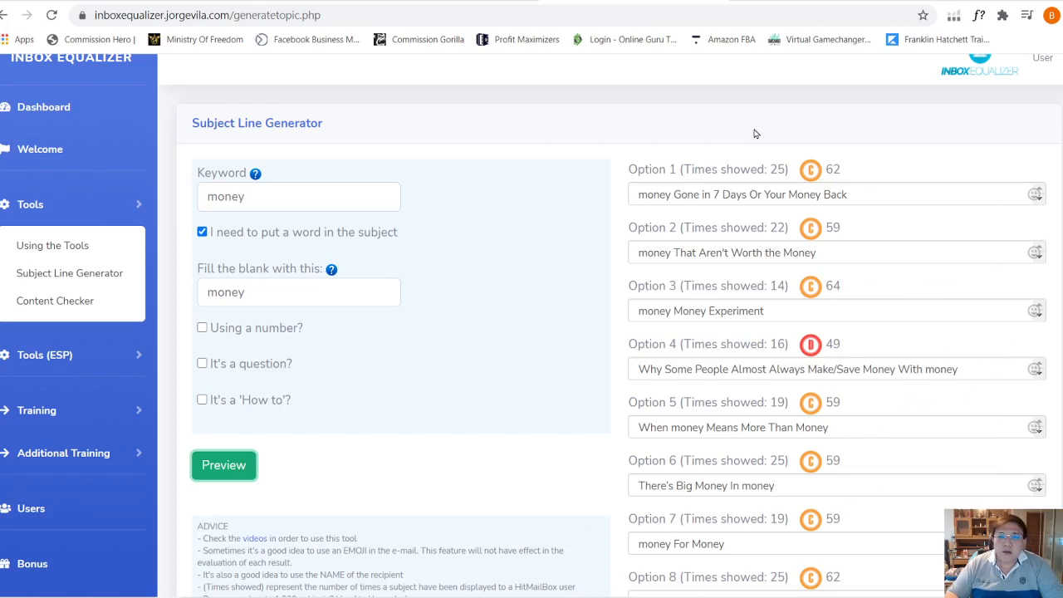
mouse_move(478, 226)
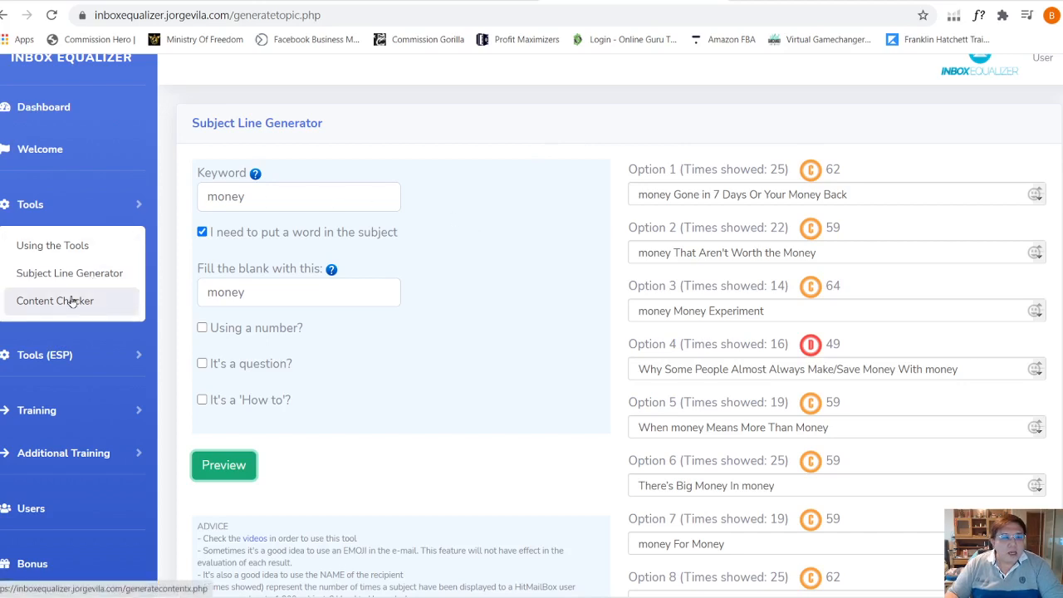
In Content Checker, load the Health and Wellness swipe 'An abundance of energy morning, noon, night...'
click(55, 300)
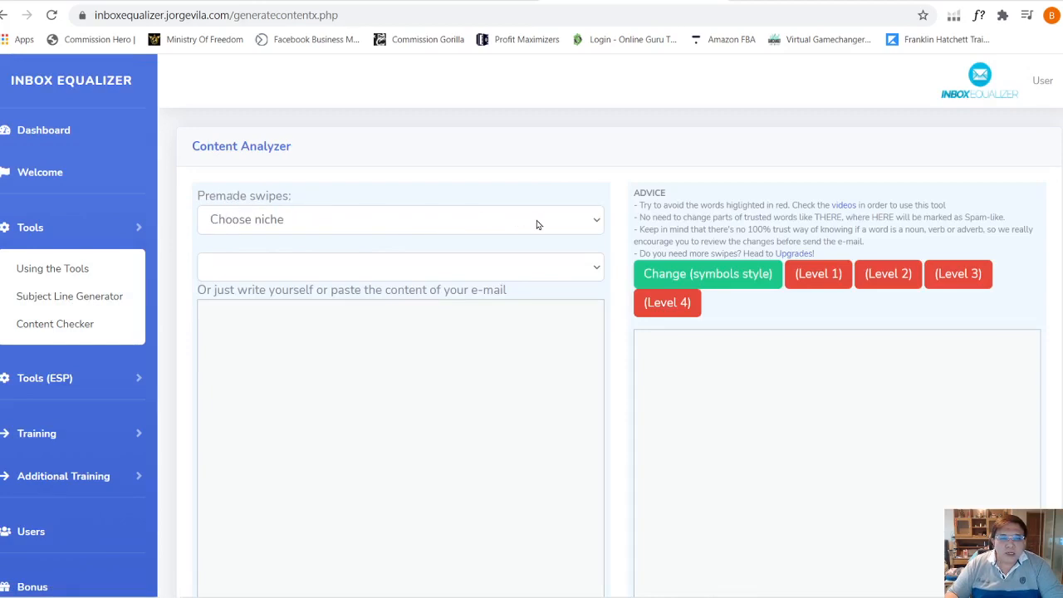
click(400, 219)
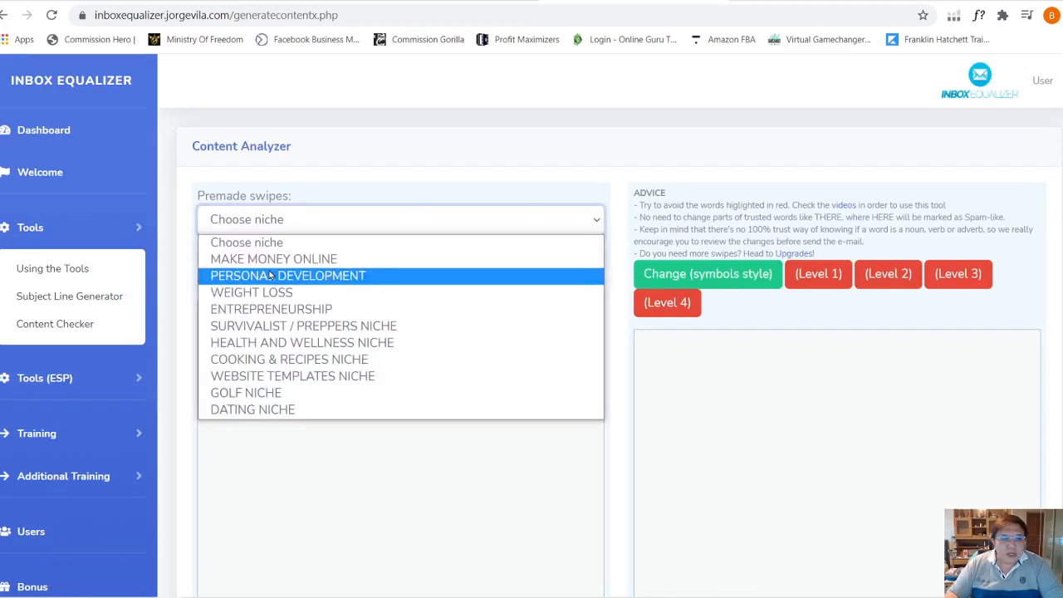
mouse_move(293, 375)
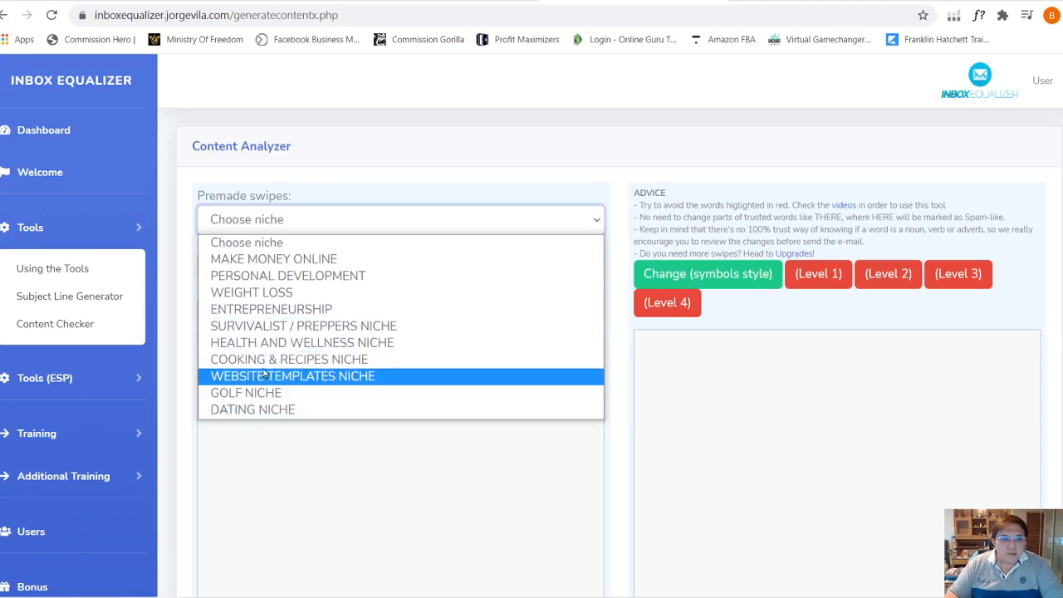
click(303, 342)
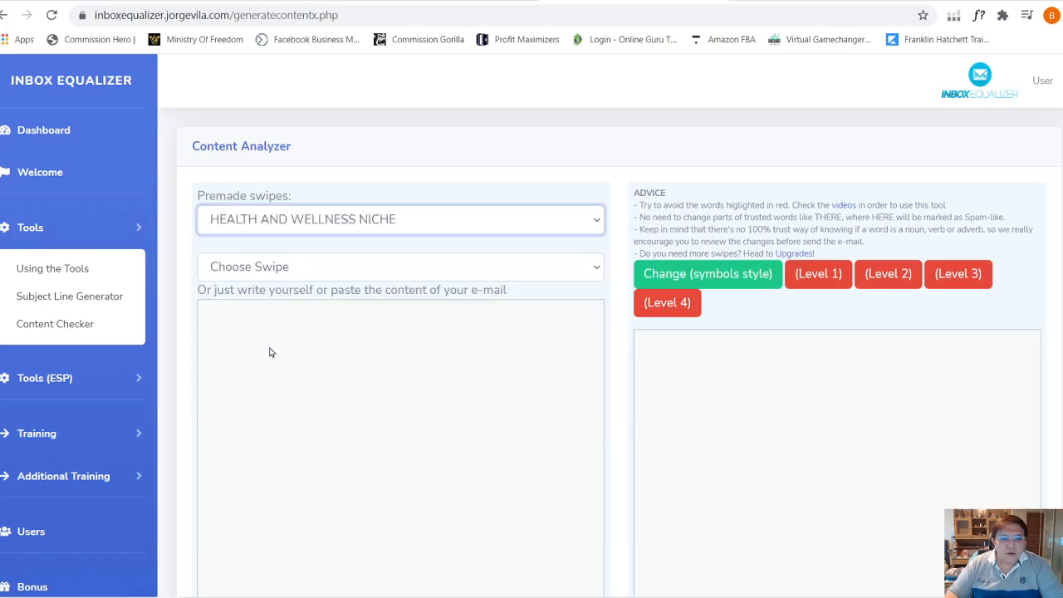
click(400, 266)
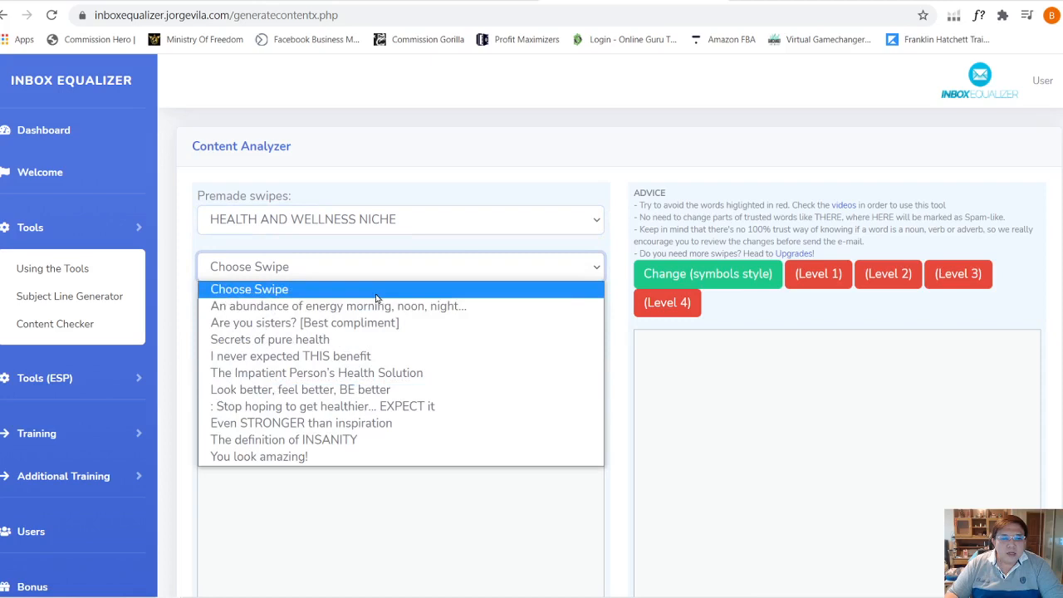
mouse_move(299, 389)
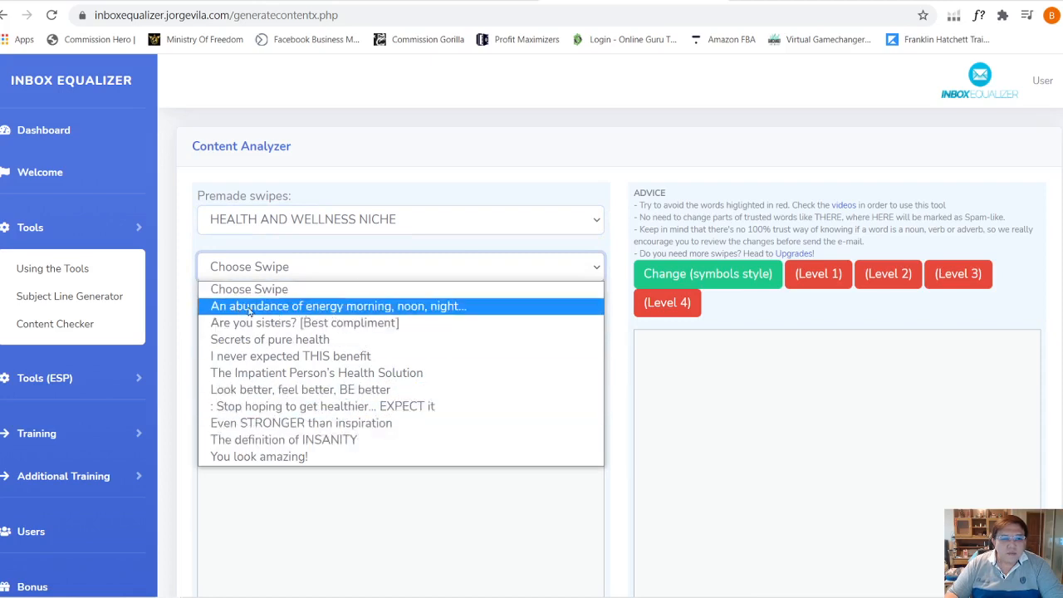
click(338, 306)
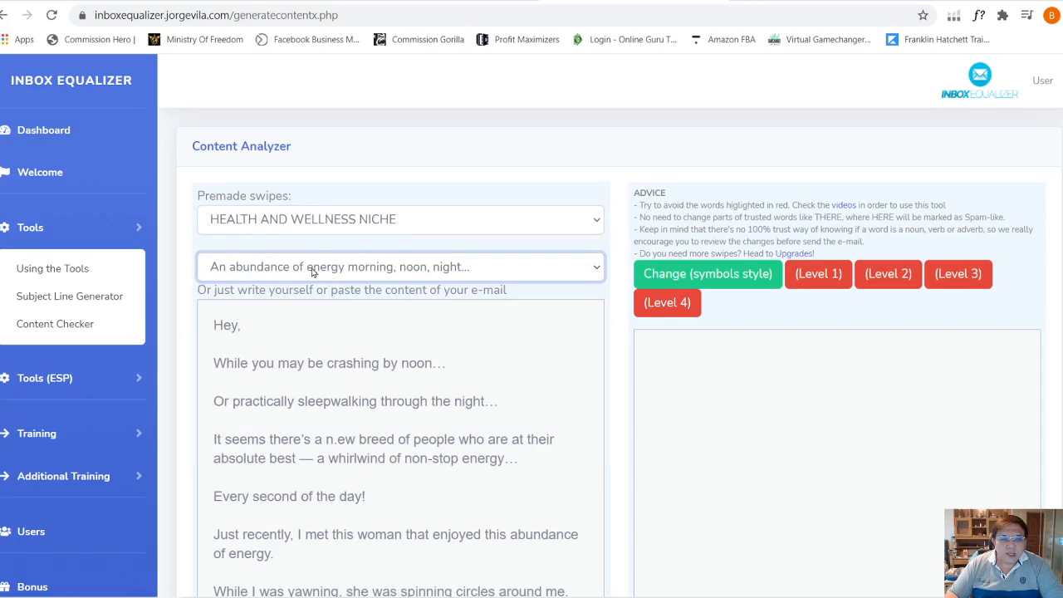
scroll(down, 3)
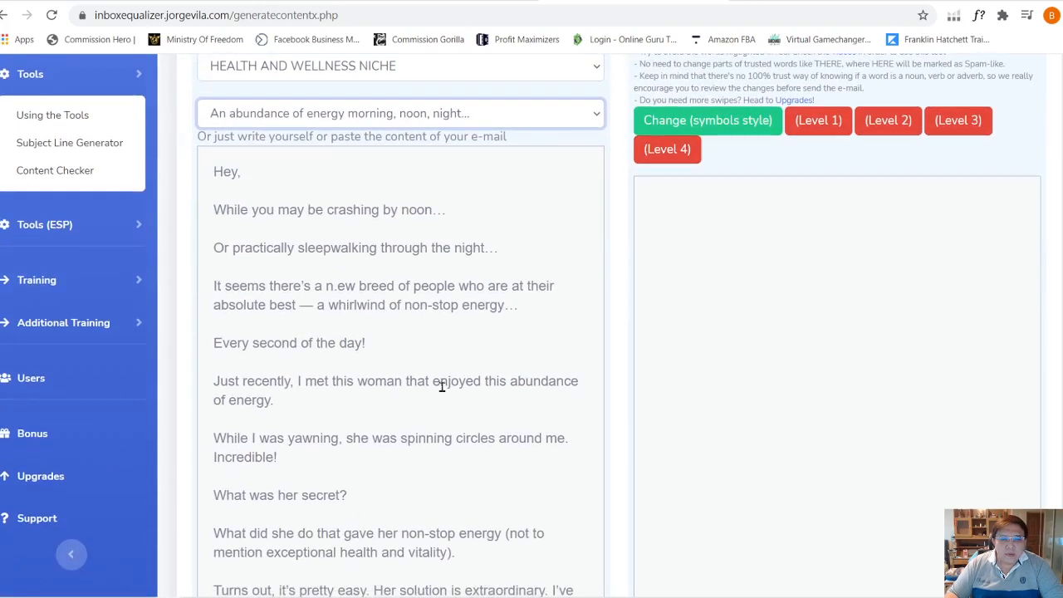
scroll(down, 3)
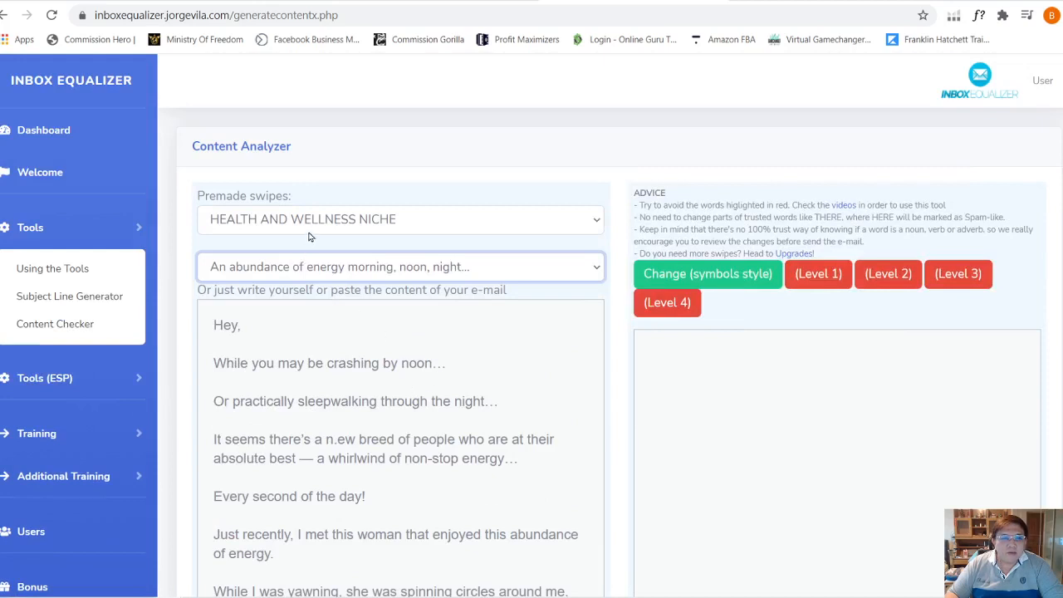
Load the 'Make thousands by sleeping?' swipe into the Content Analyzer and read through its email text
click(400, 219)
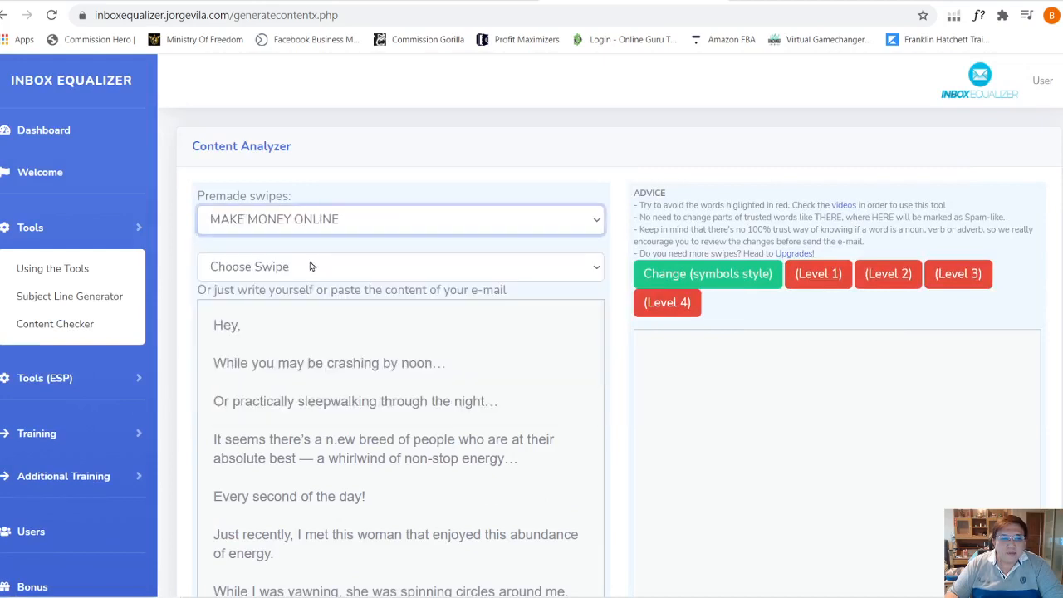
click(400, 266)
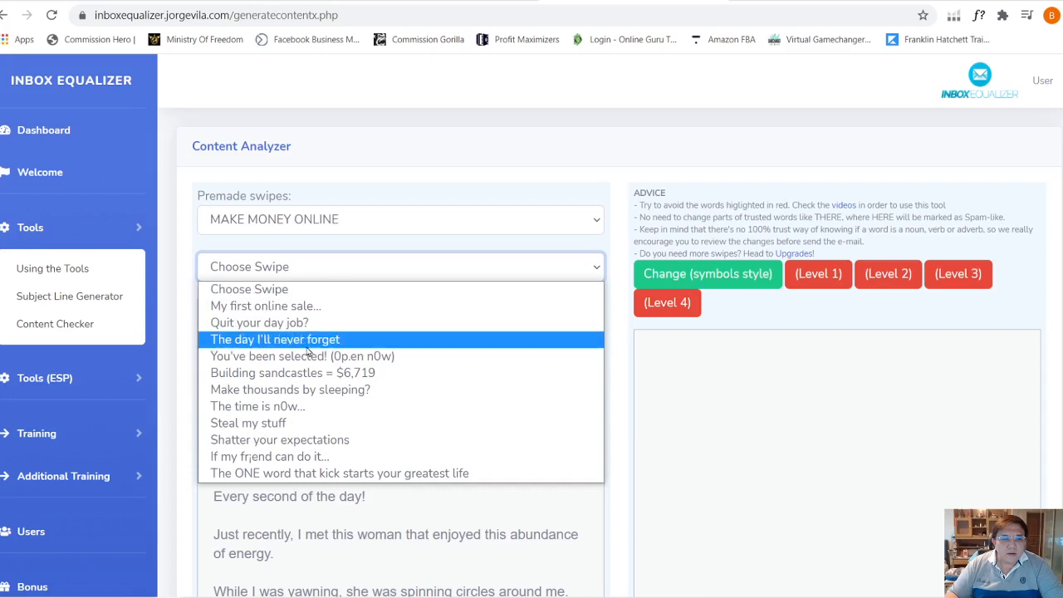
click(248, 424)
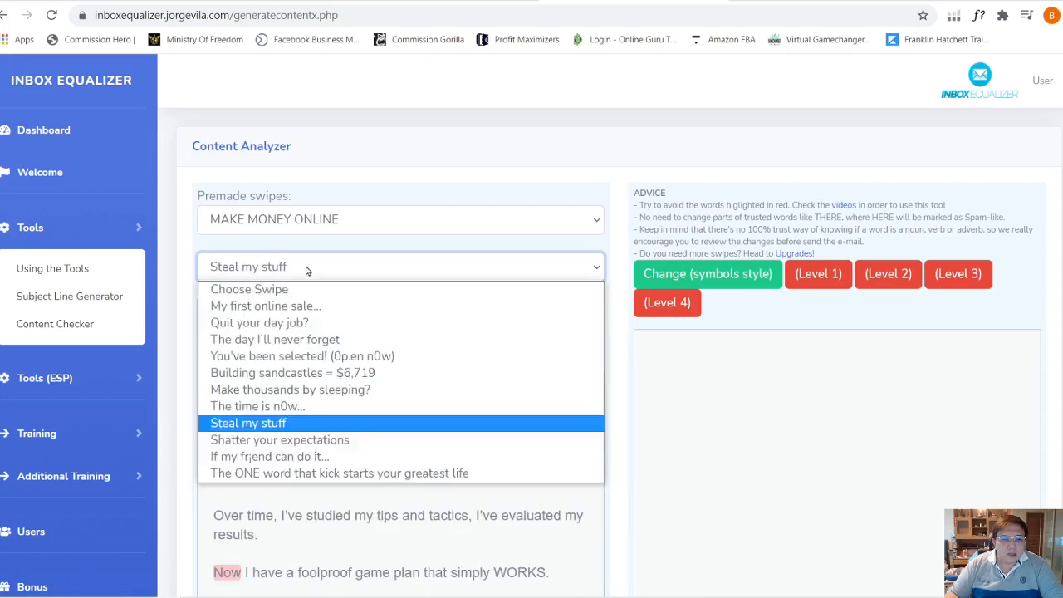
click(289, 389)
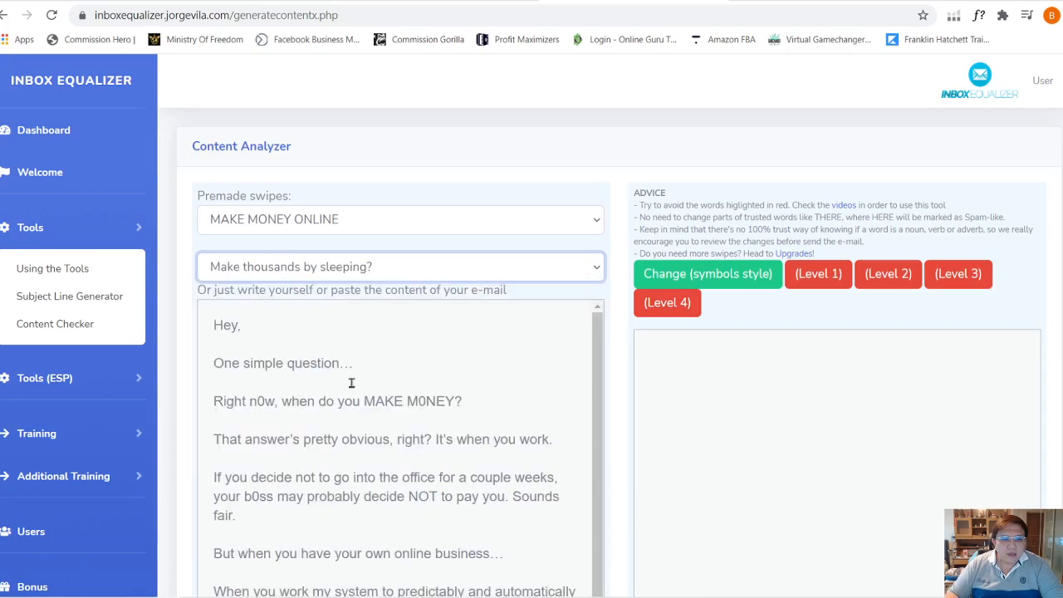
scroll(down, 3)
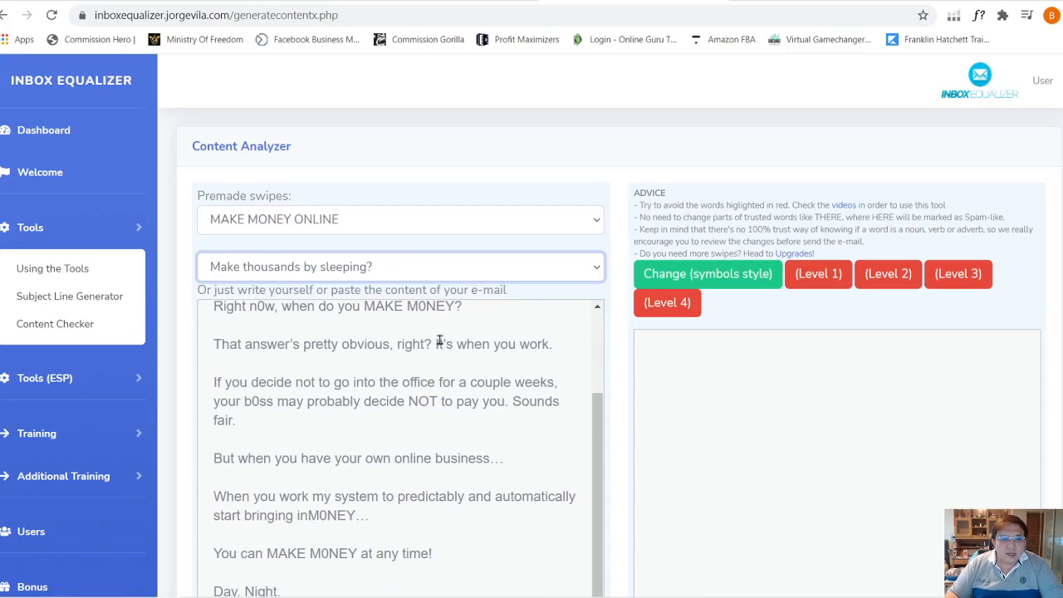
scroll(down, 3)
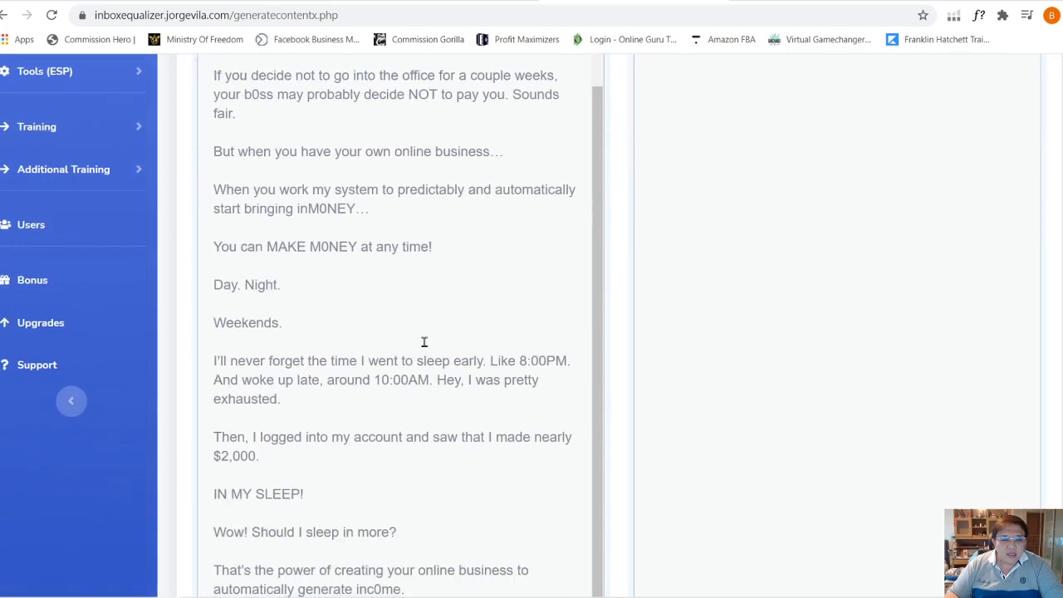
scroll(down, 3)
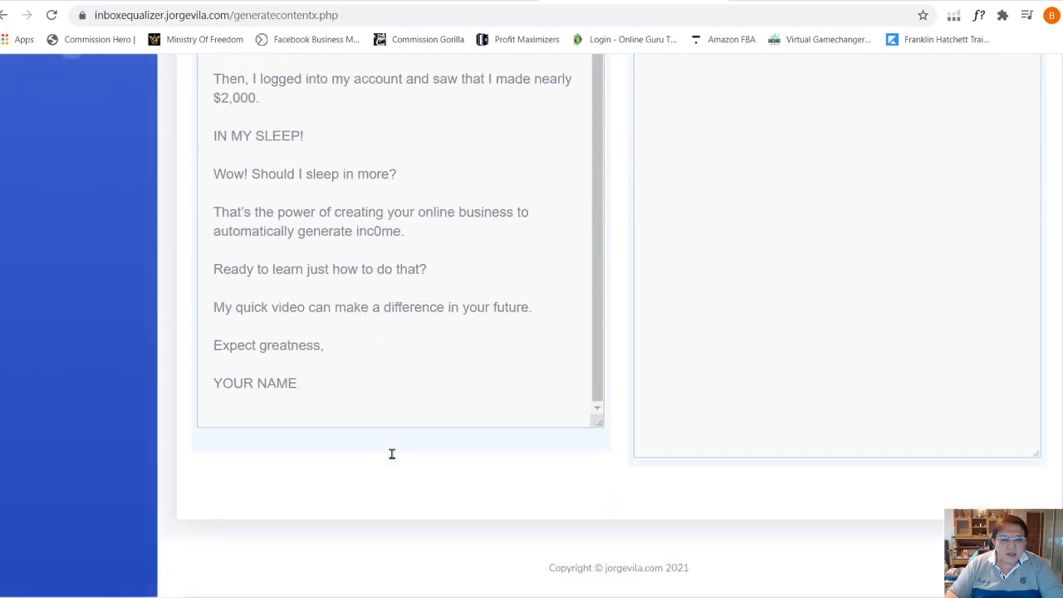
scroll(up, 3)
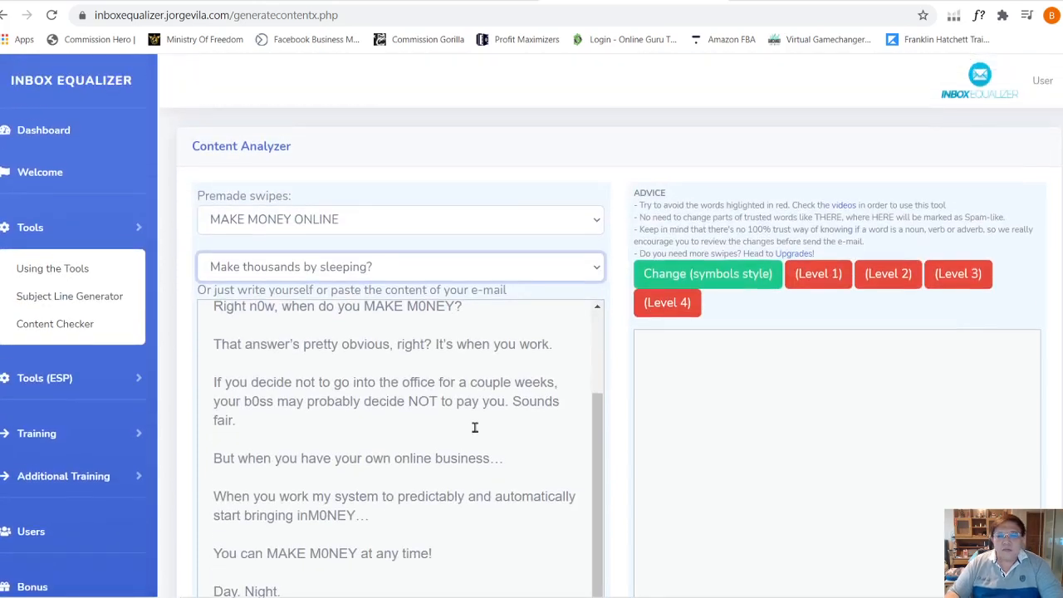
mouse_move(52, 269)
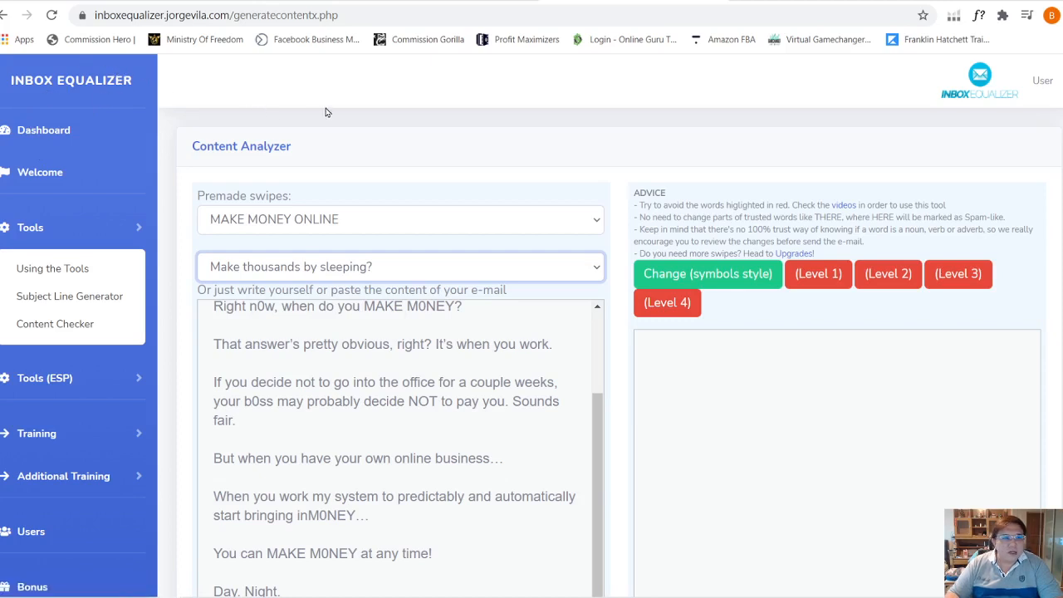
mouse_move(206, 102)
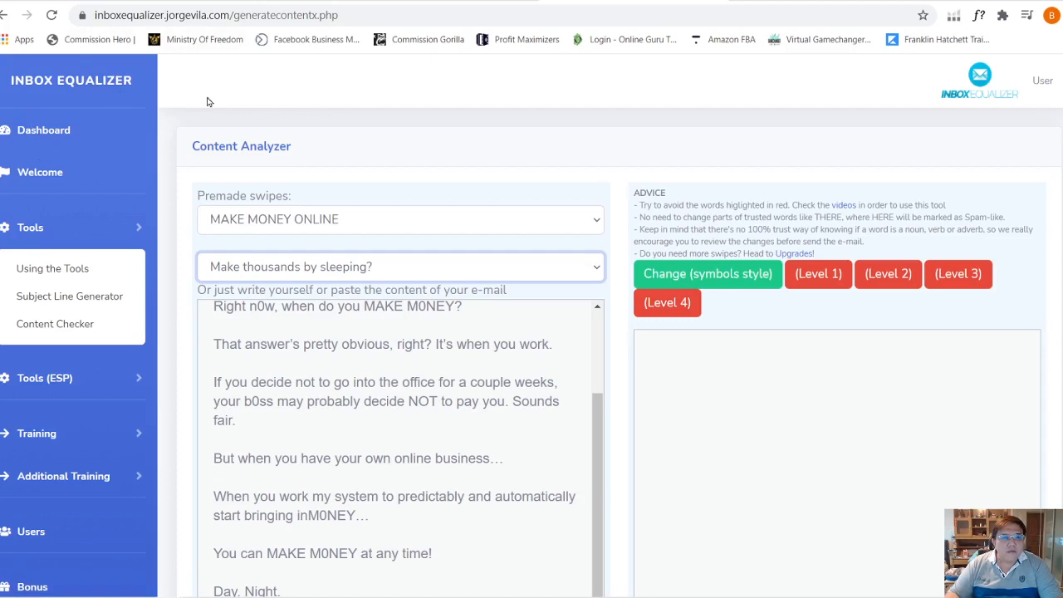
mouse_move(239, 139)
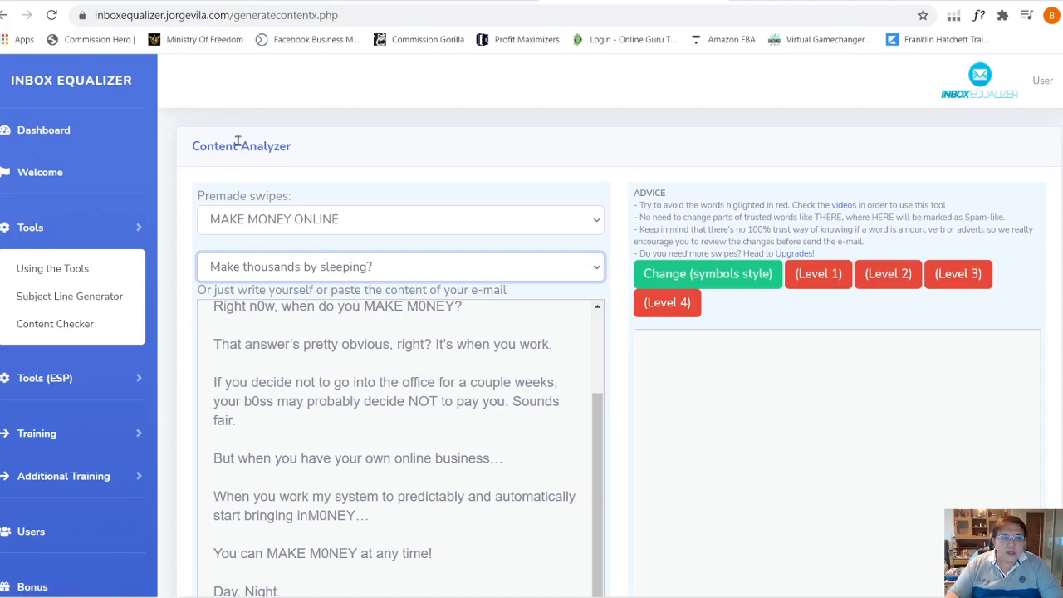
mouse_move(310, 93)
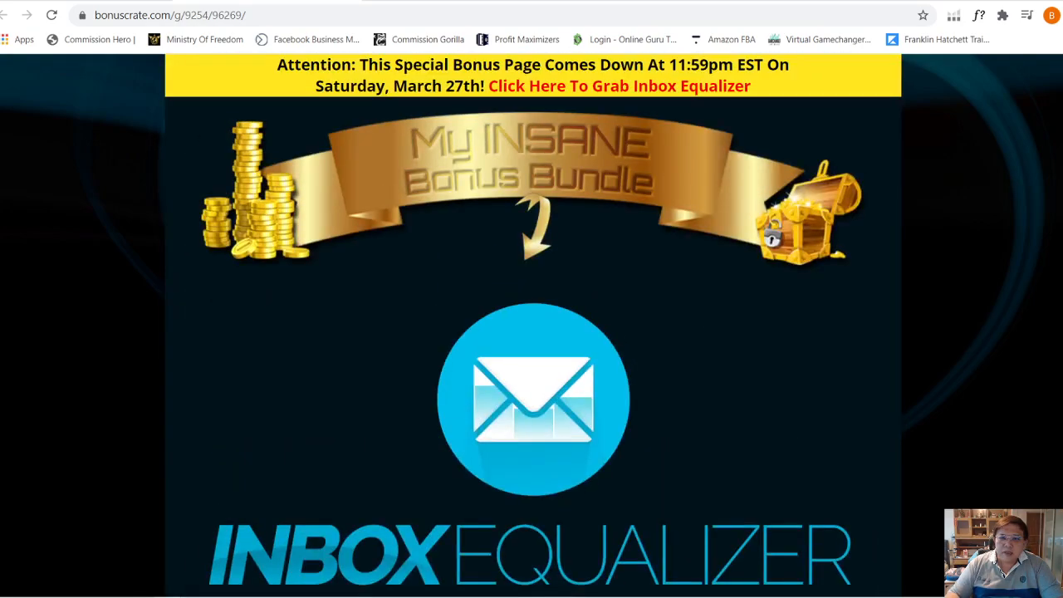
Scroll the bonuscrate page past Upsell #2 and Downsell #2
scroll(down, 3)
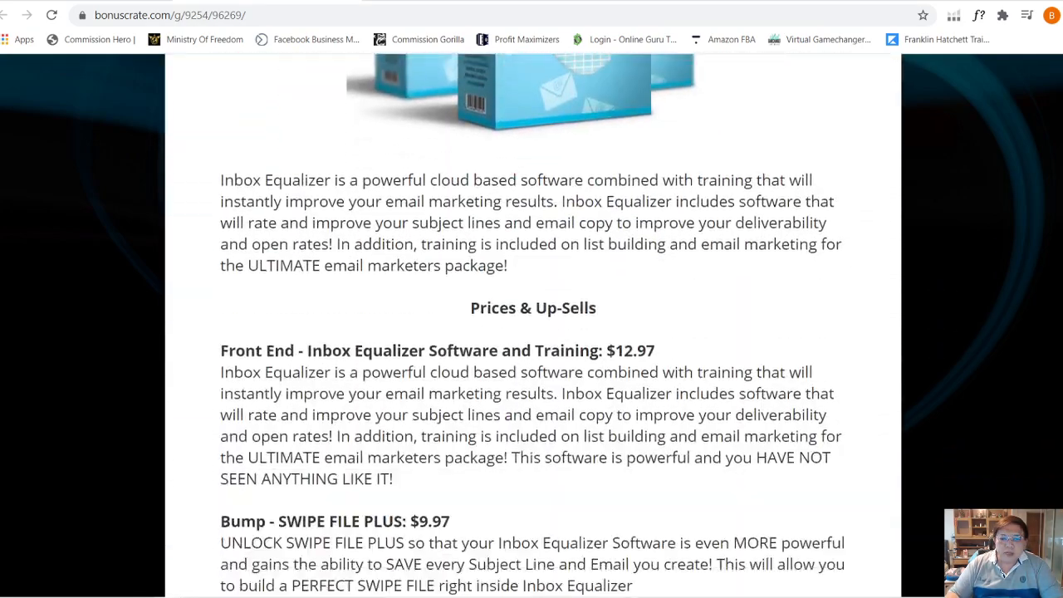
scroll(down, 3)
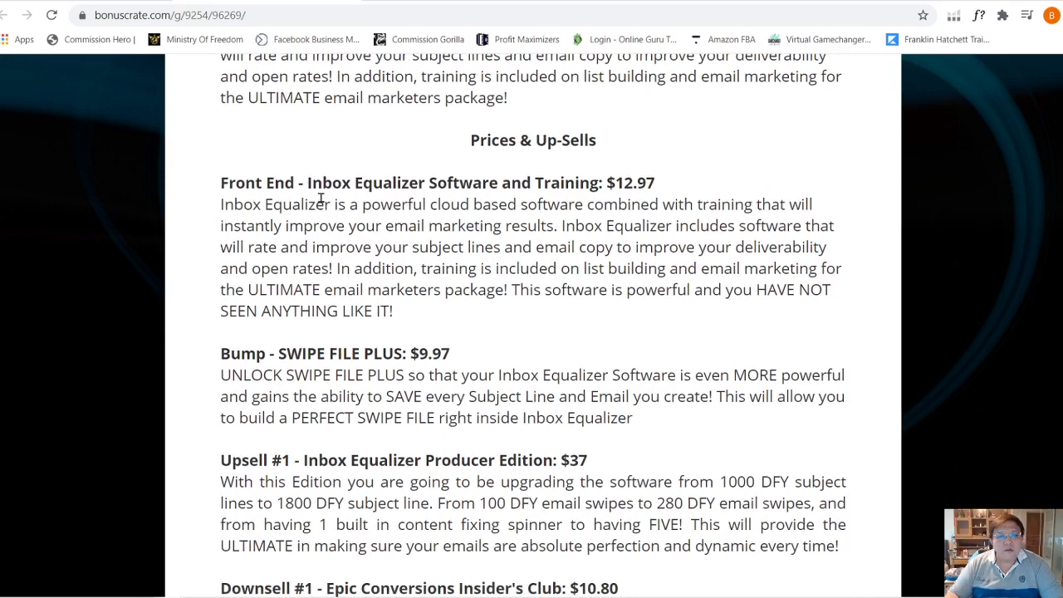
mouse_move(309, 184)
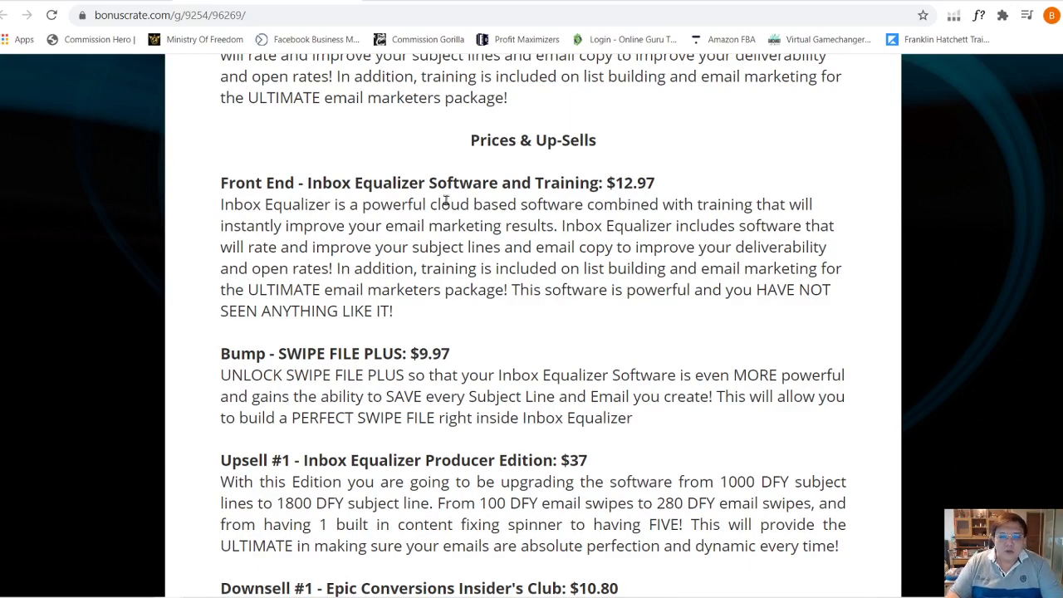
scroll(down, 3)
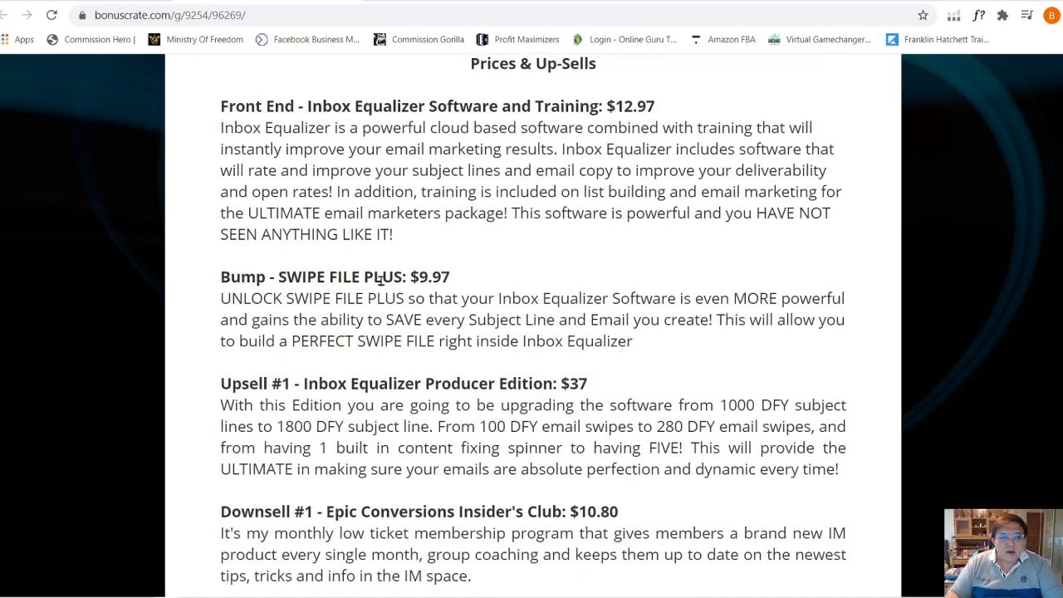
mouse_move(251, 302)
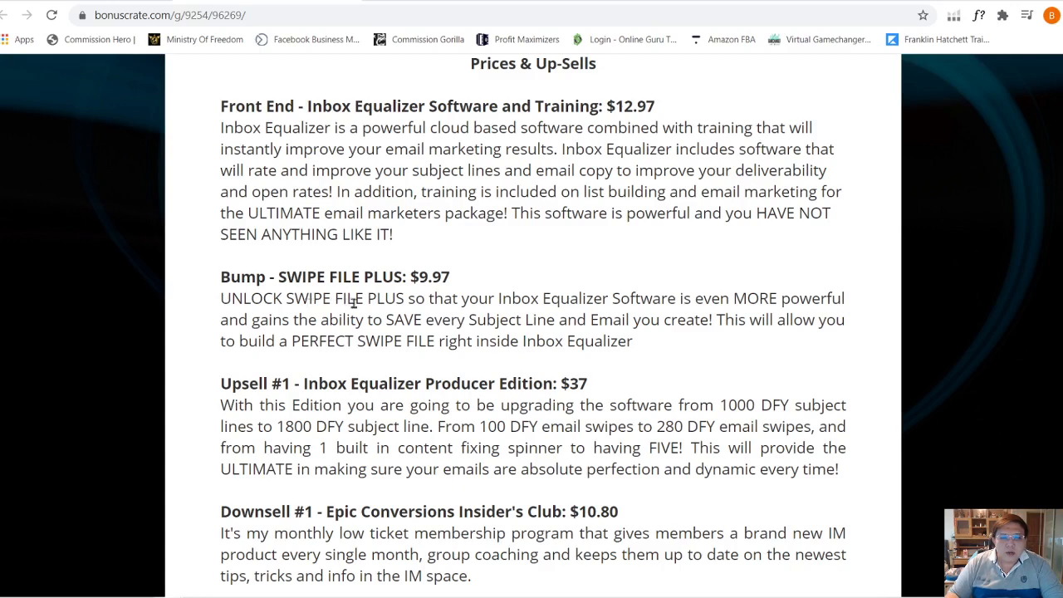
mouse_move(541, 299)
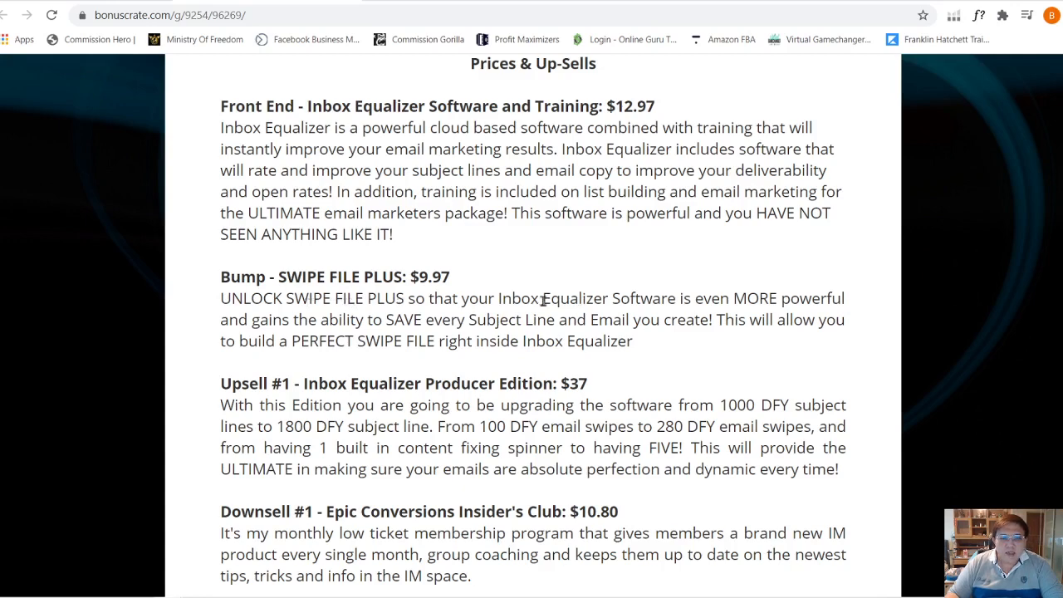
scroll(down, 3)
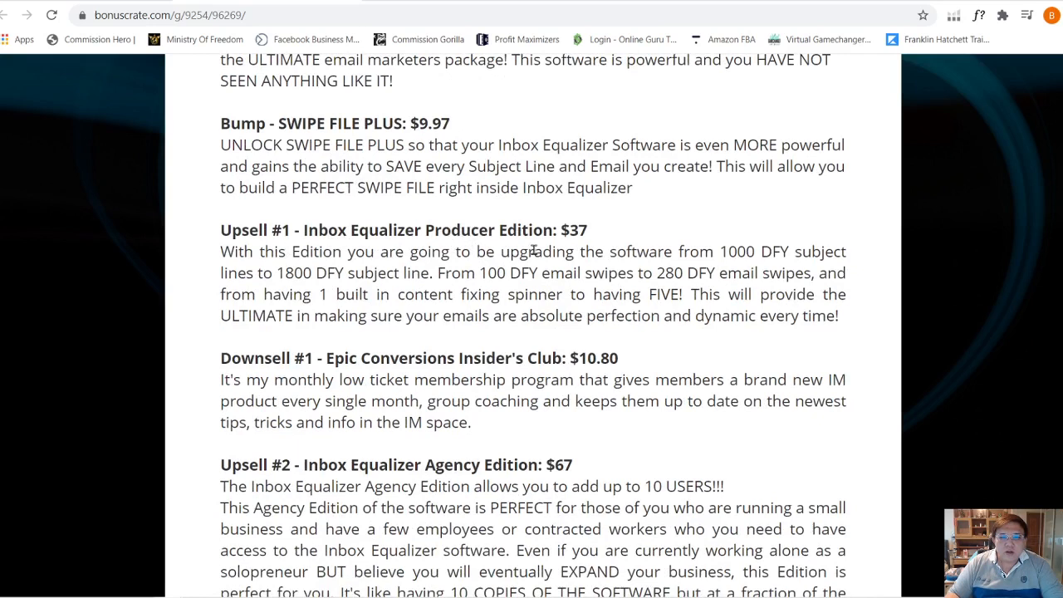
mouse_move(778, 252)
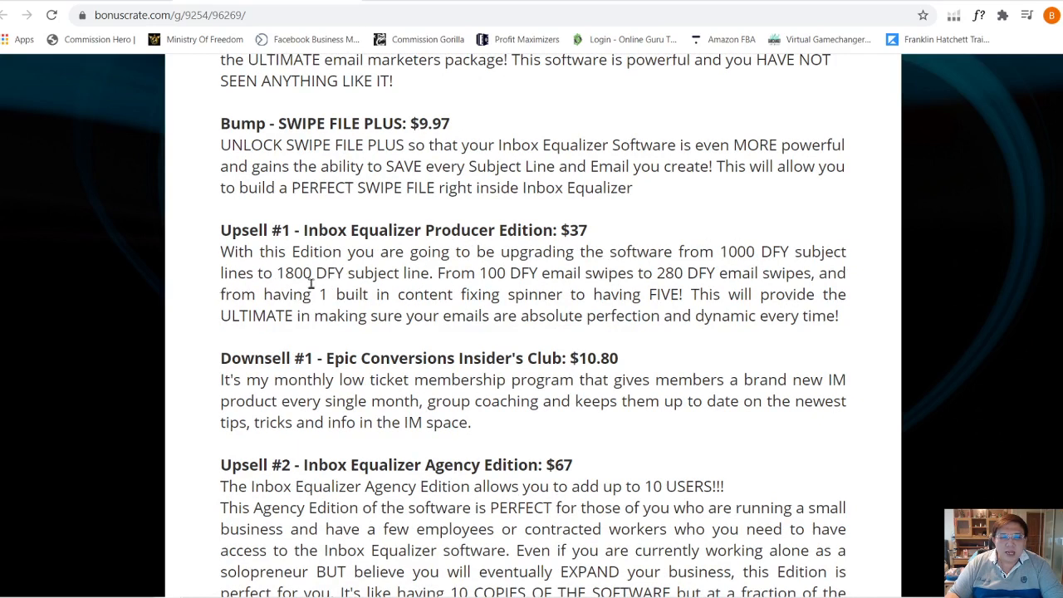
mouse_move(468, 295)
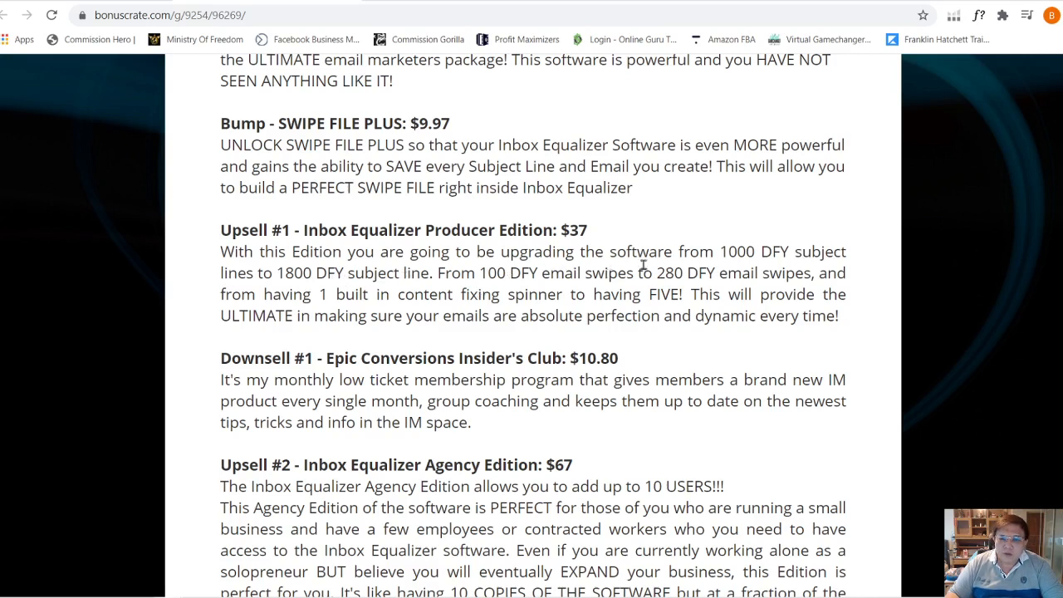
mouse_move(810, 272)
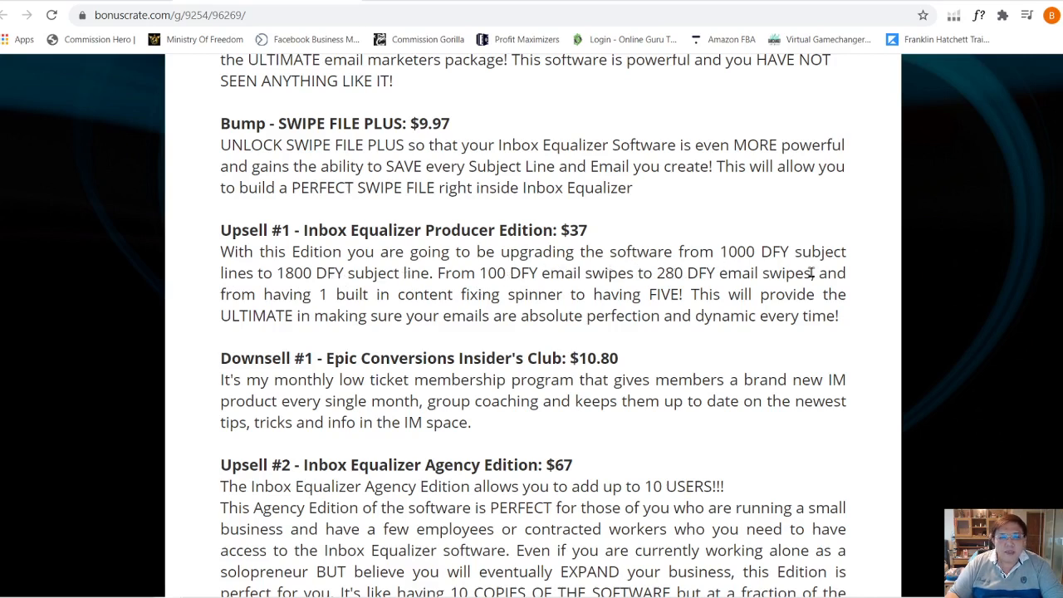
scroll(down, 3)
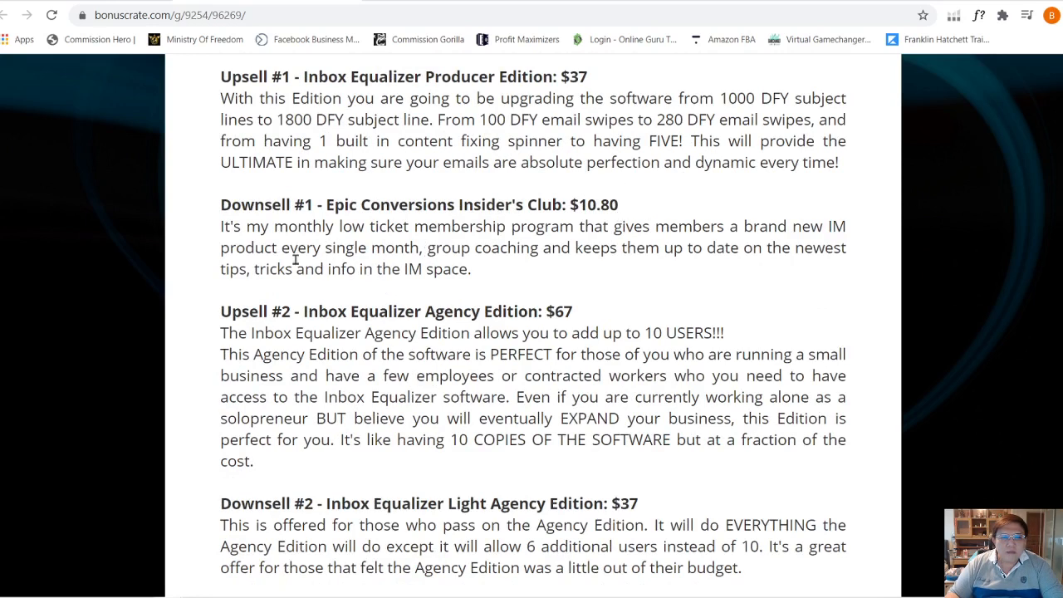
mouse_move(506, 233)
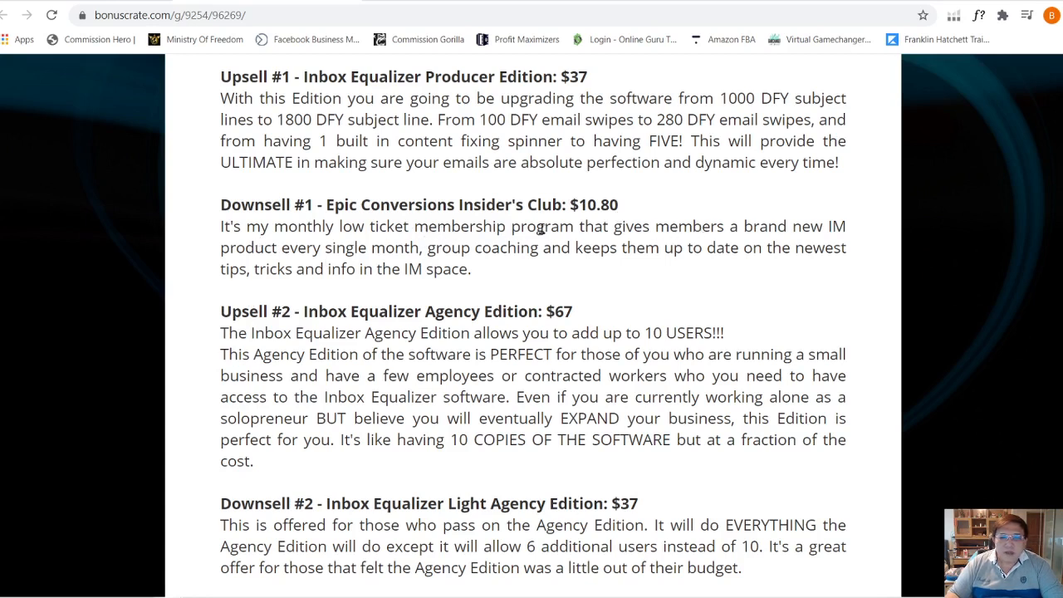
mouse_move(336, 253)
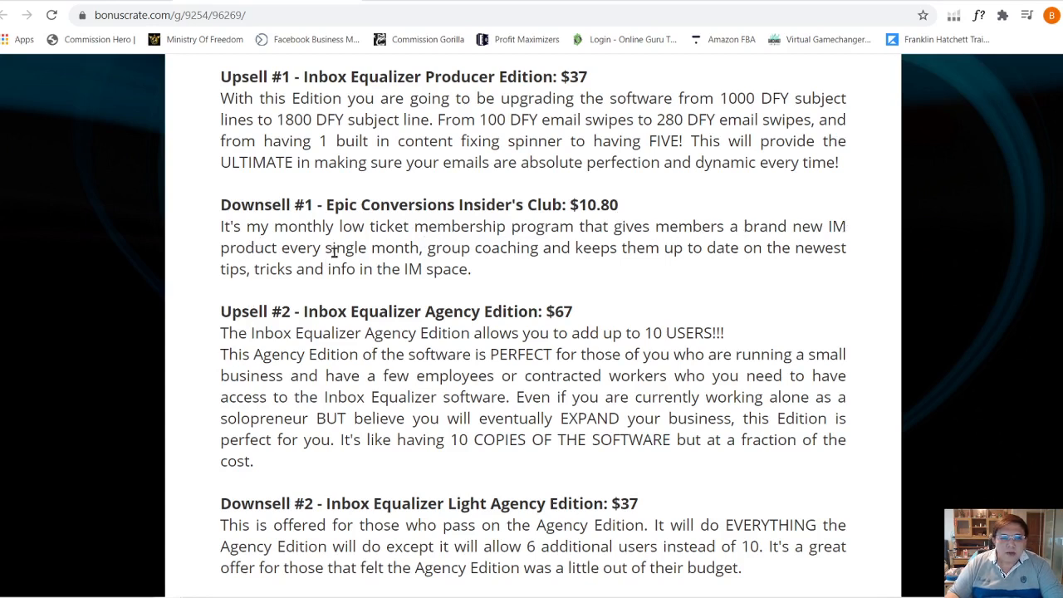
mouse_move(712, 253)
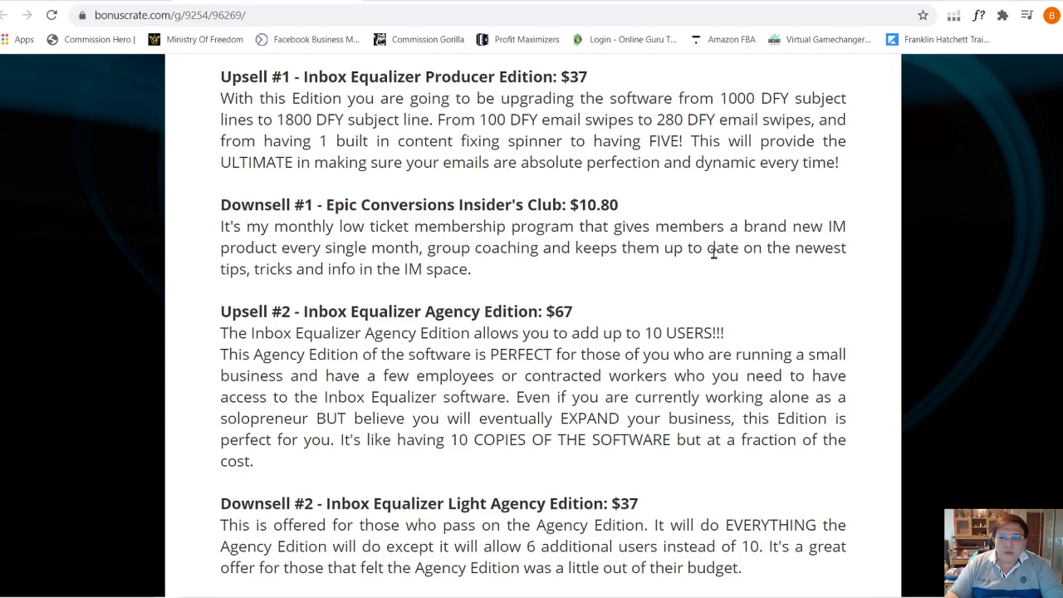
mouse_move(375, 274)
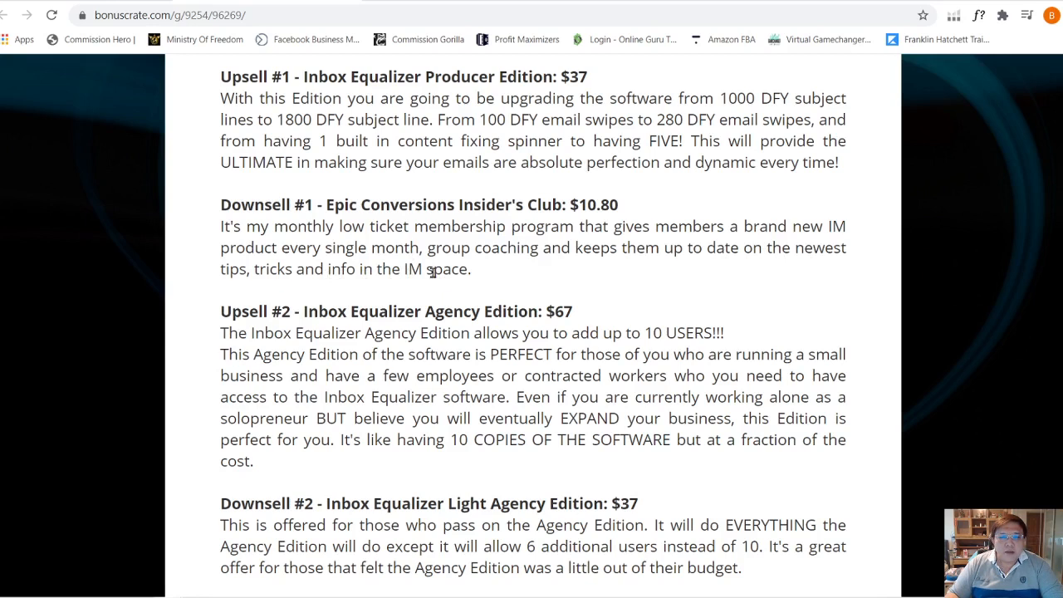
mouse_move(256, 322)
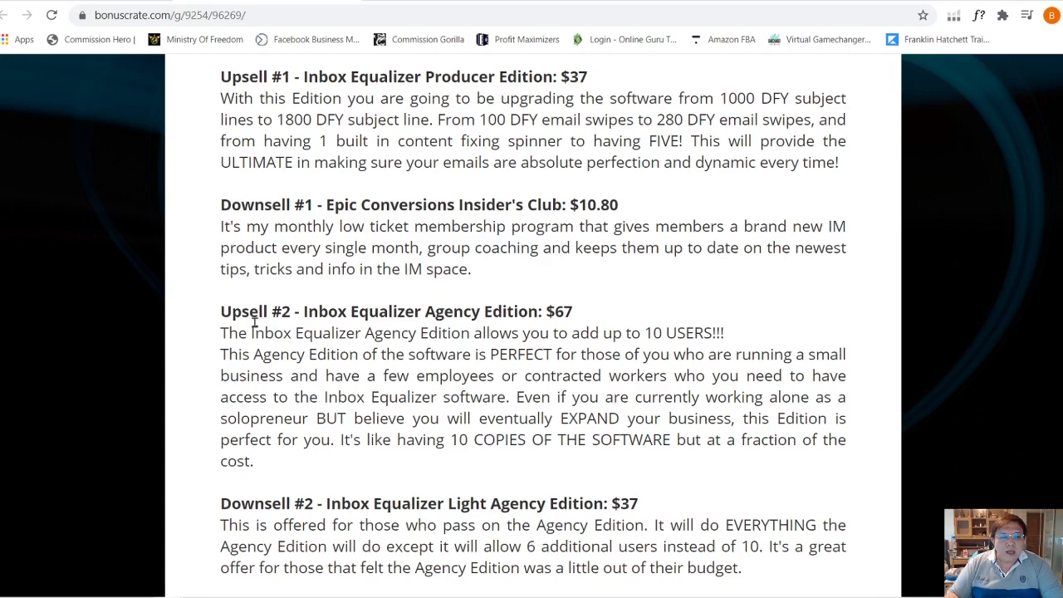
mouse_move(495, 310)
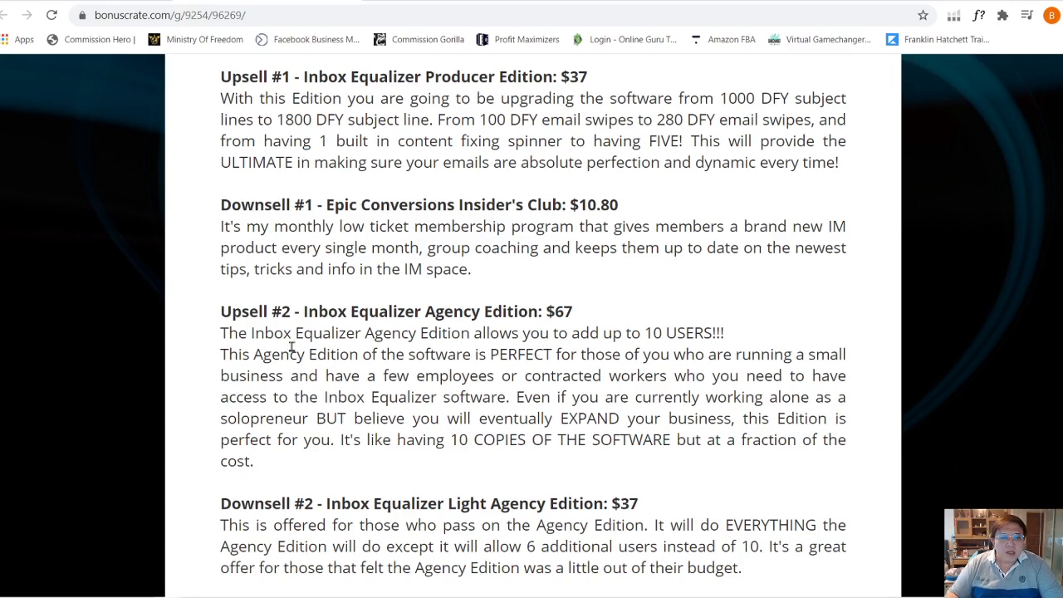
Continue down to Downsell #3 and the Key Benefits heading
scroll(down, 3)
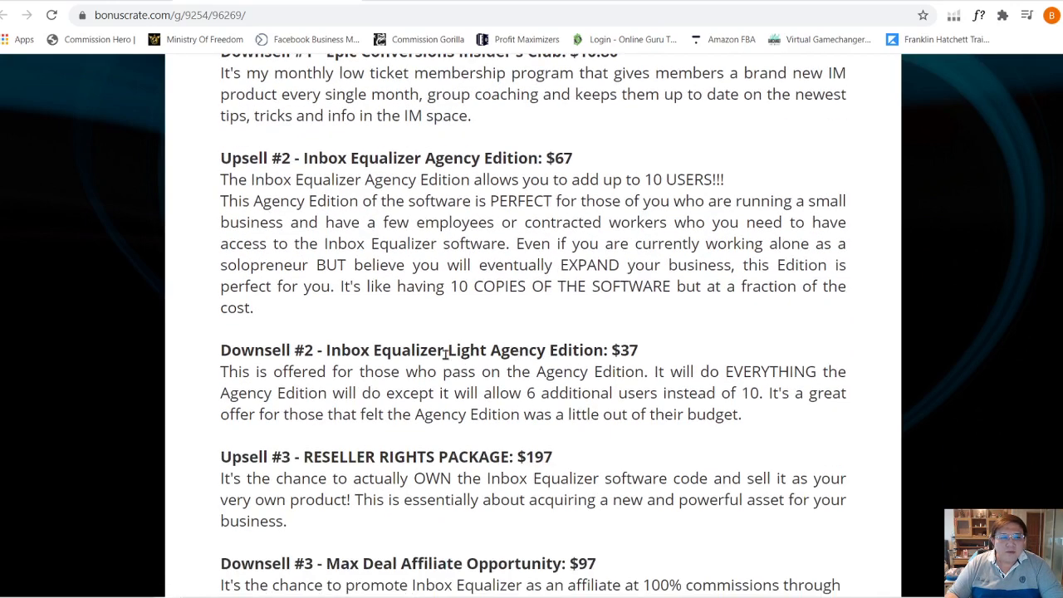
mouse_move(395, 179)
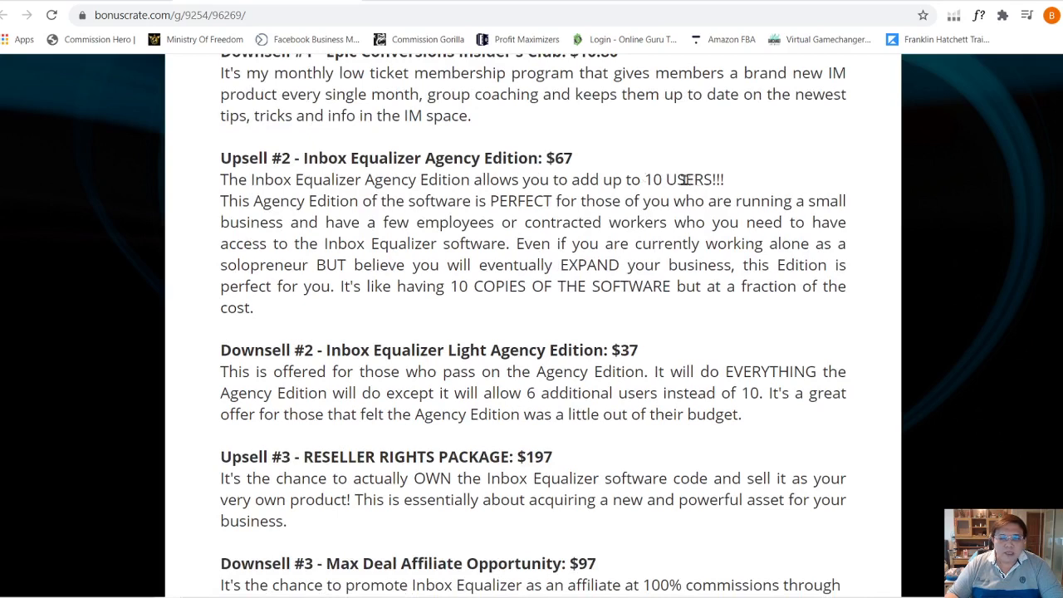
mouse_move(697, 186)
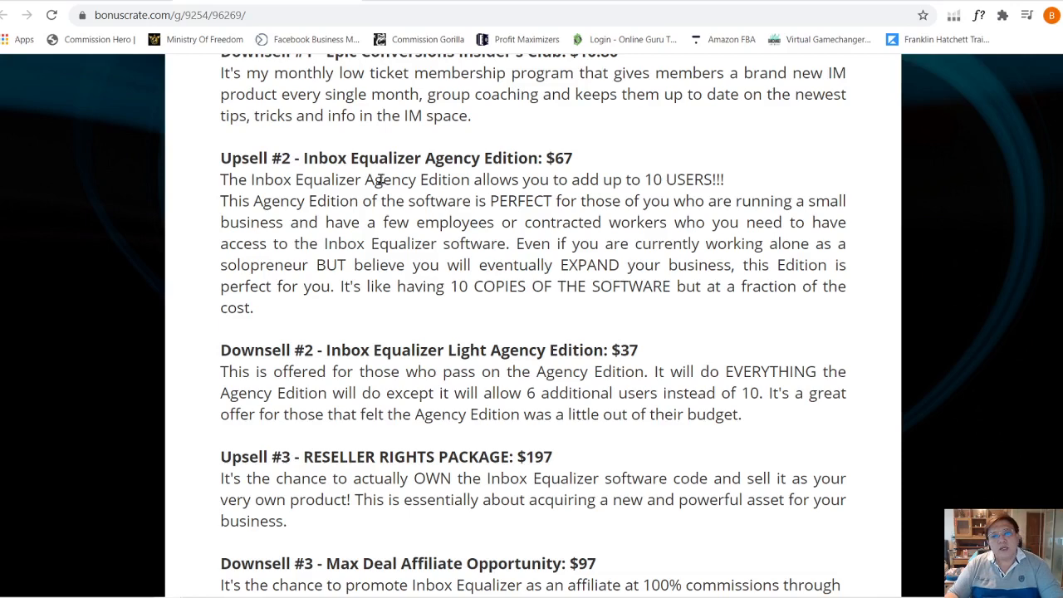
scroll(down, 3)
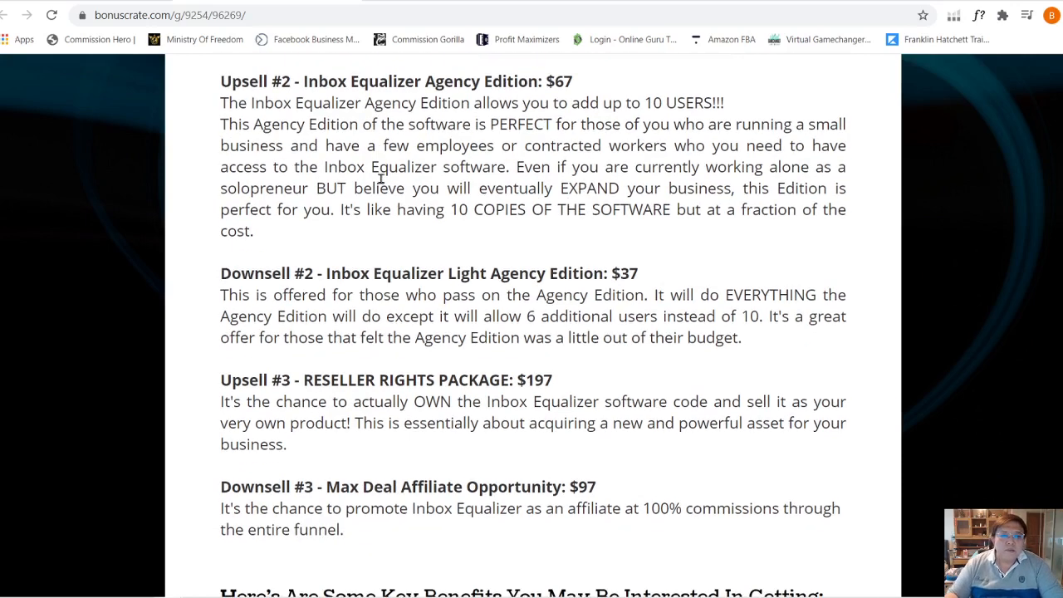
mouse_move(416, 273)
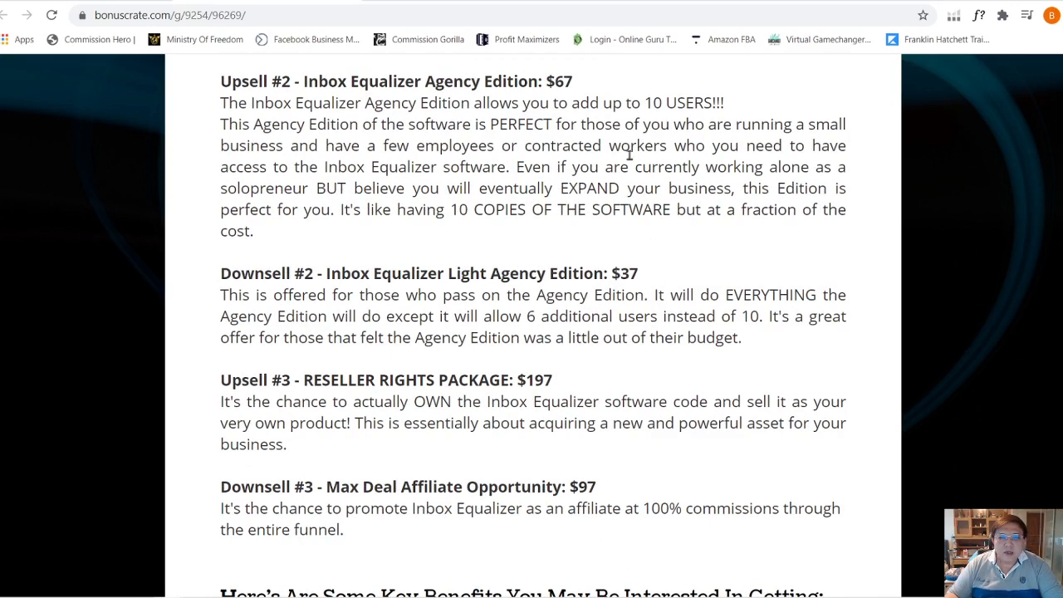
mouse_move(525, 318)
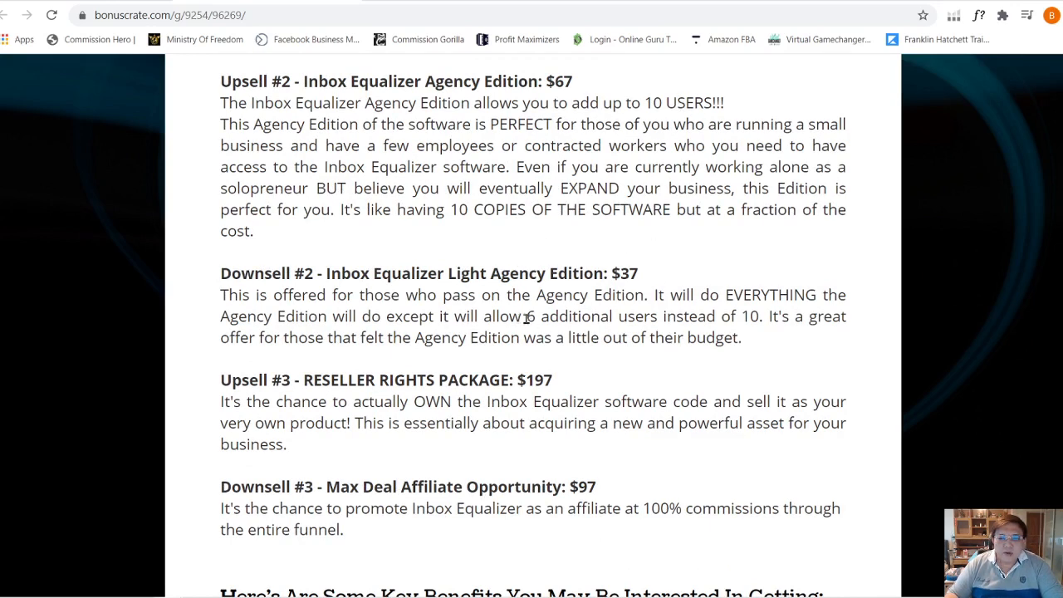
scroll(down, 3)
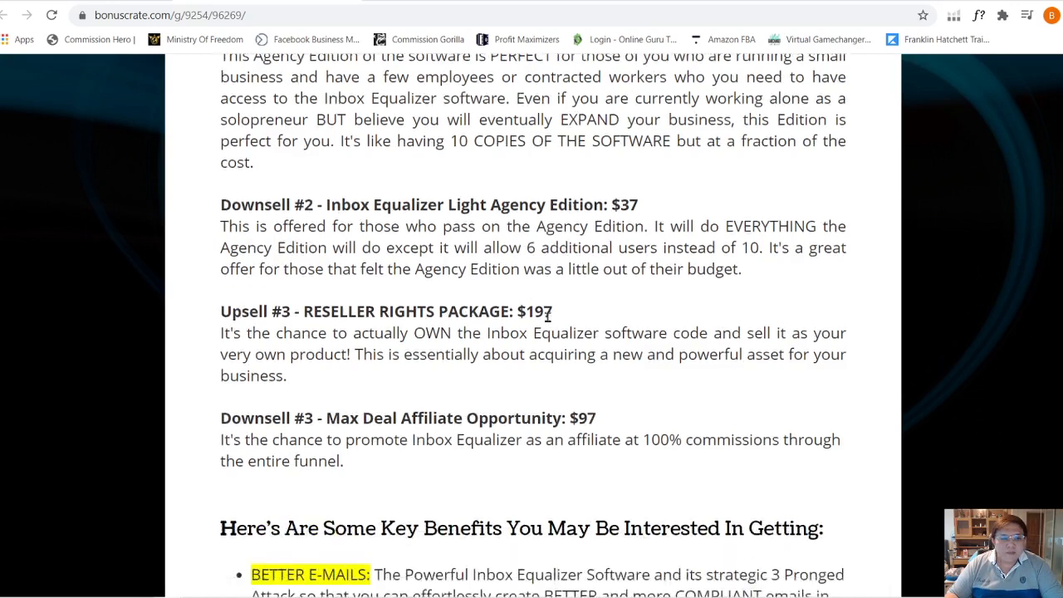
scroll(down, 3)
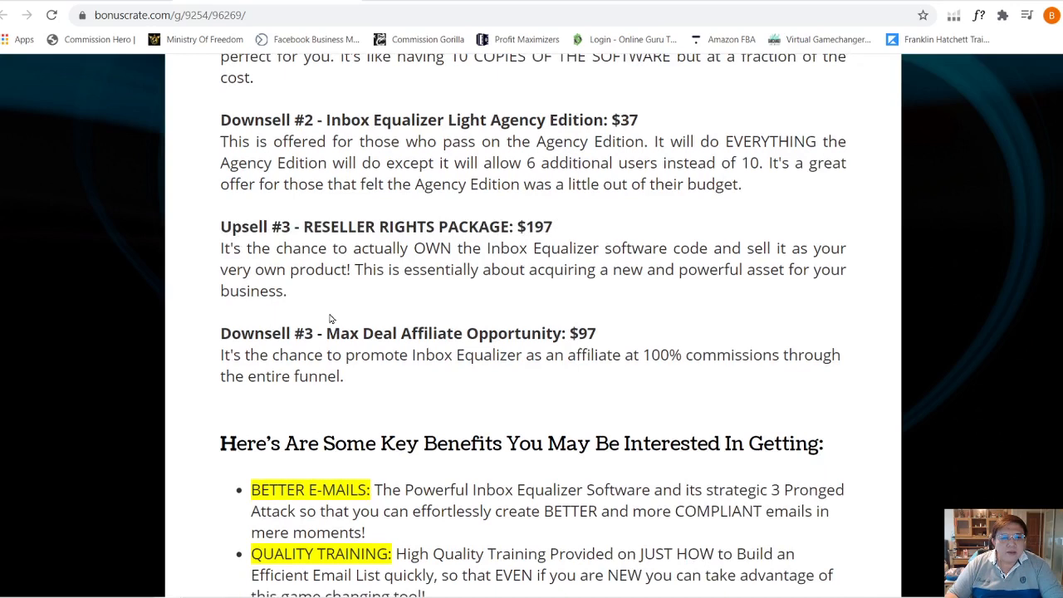
mouse_move(405, 333)
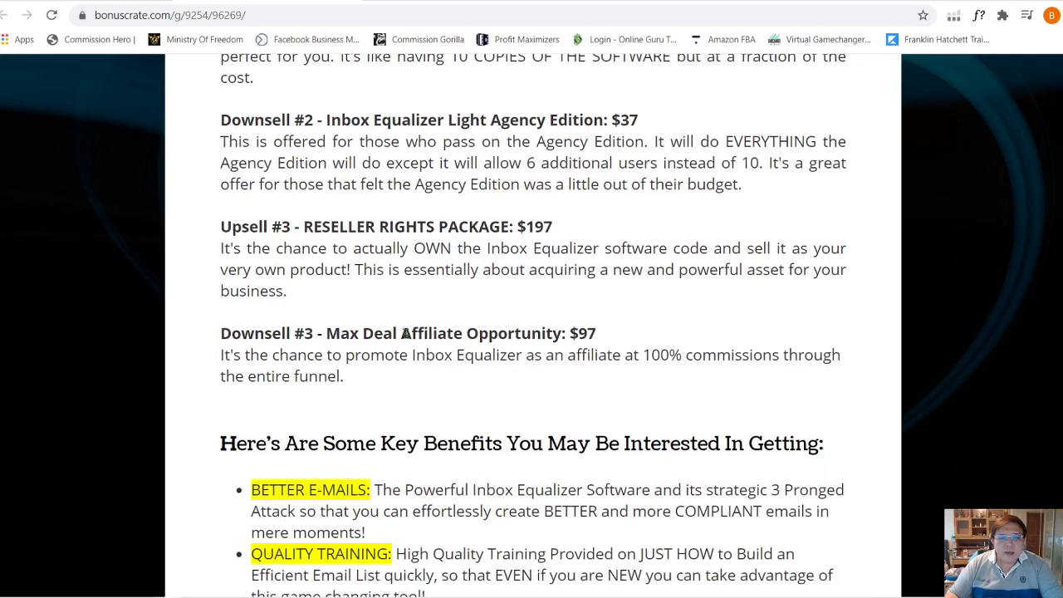
mouse_move(394, 361)
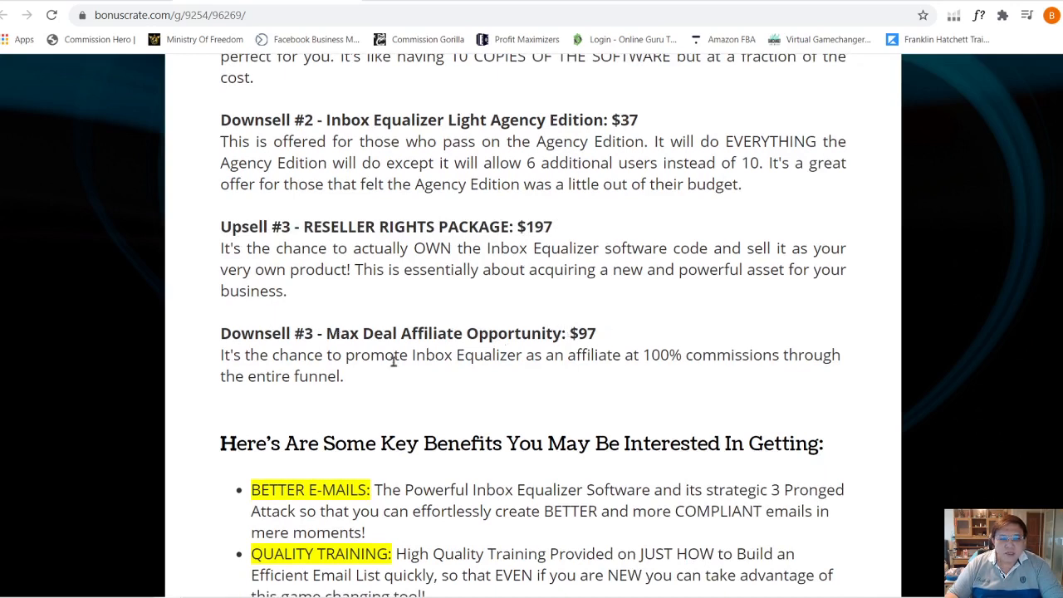
mouse_move(352, 362)
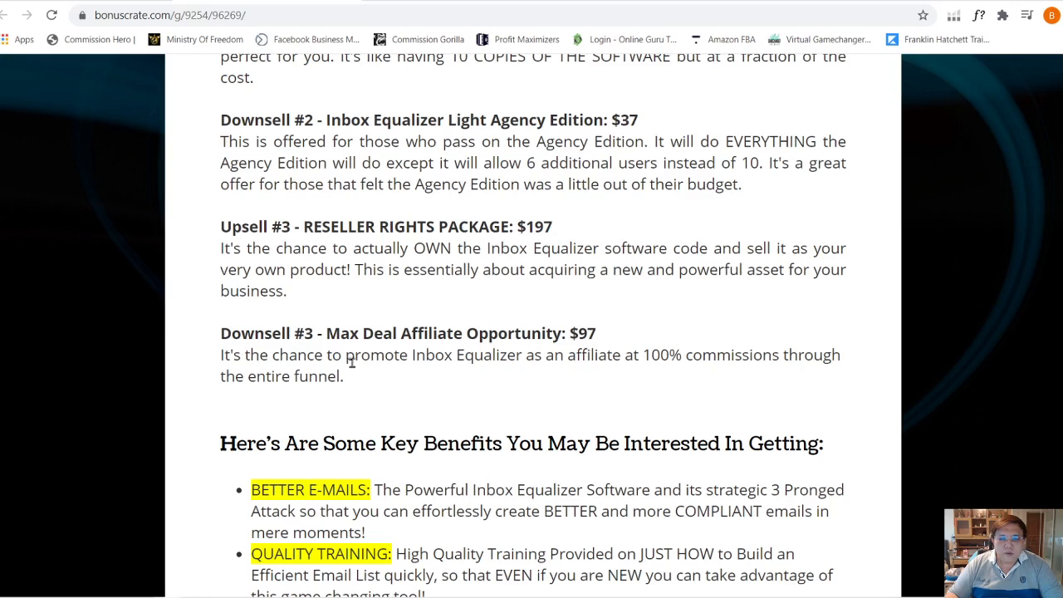
mouse_move(842, 342)
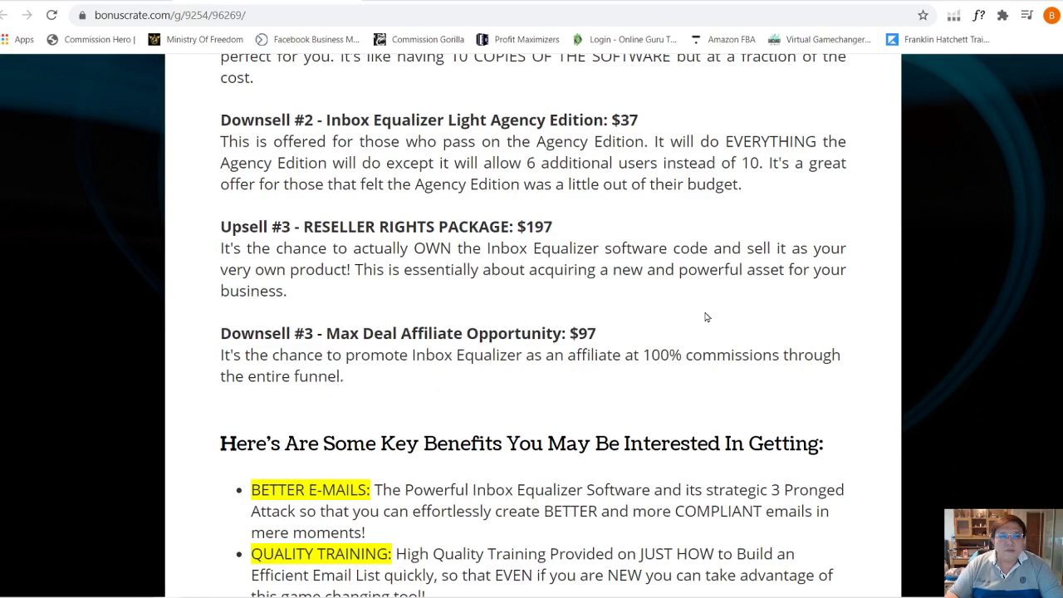
Scroll past the Key Benefits list and play the Inbox Equalizer demo video
scroll(down, 3)
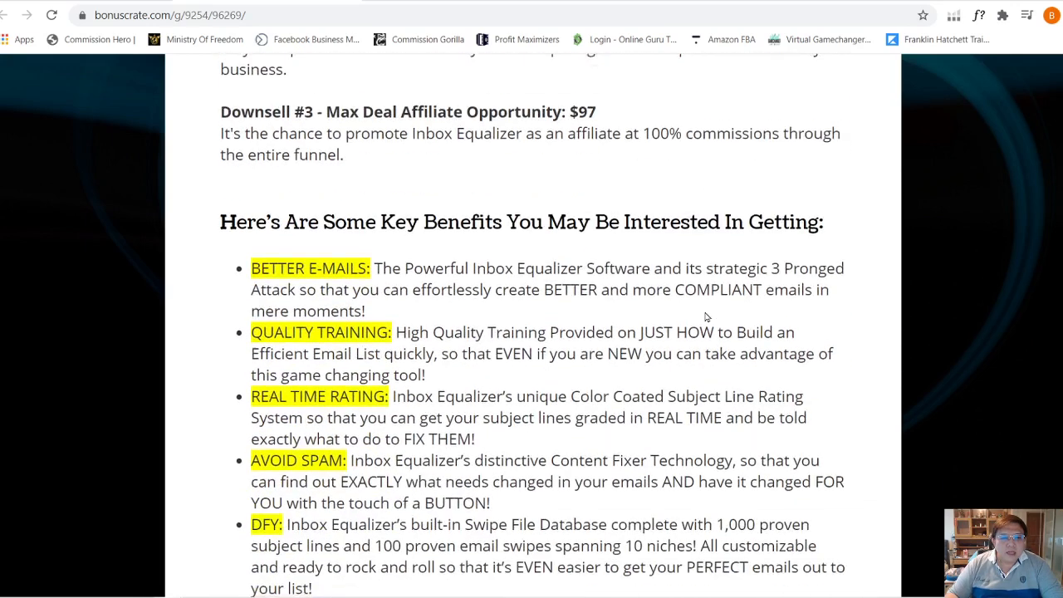
scroll(down, 3)
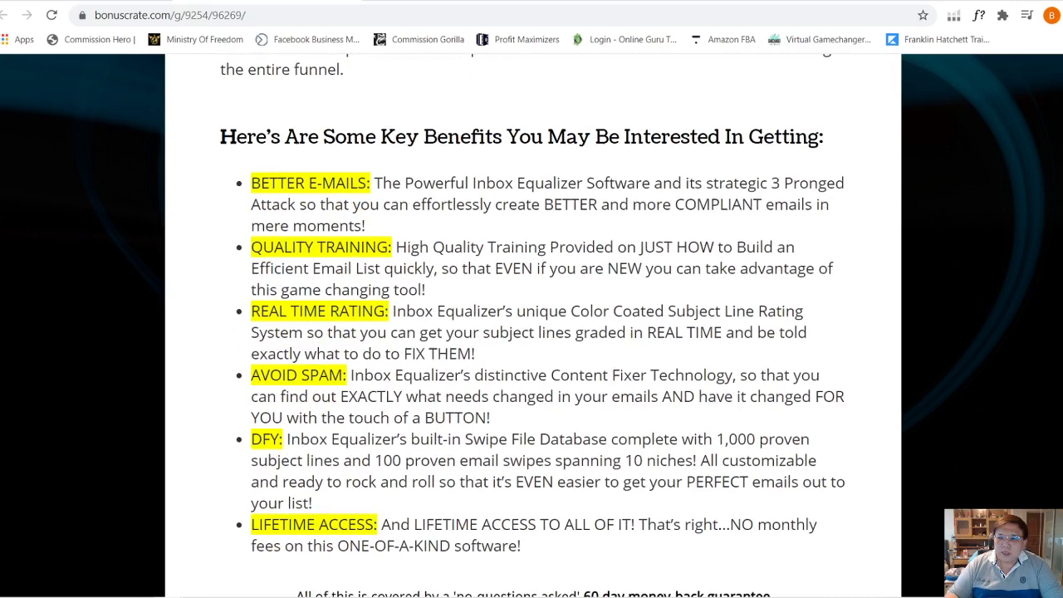
scroll(down, 3)
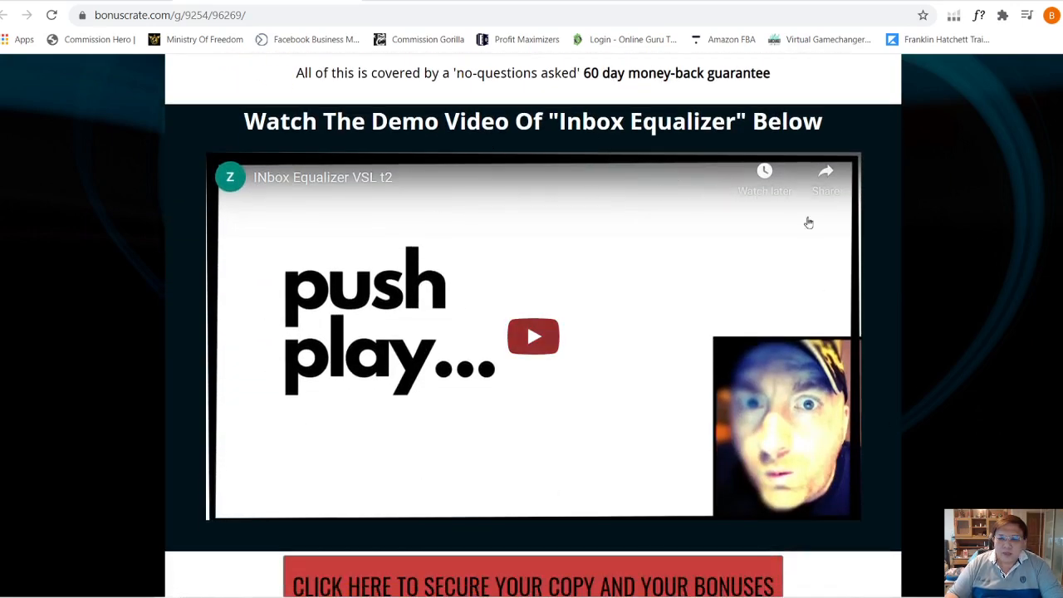
mouse_move(769, 312)
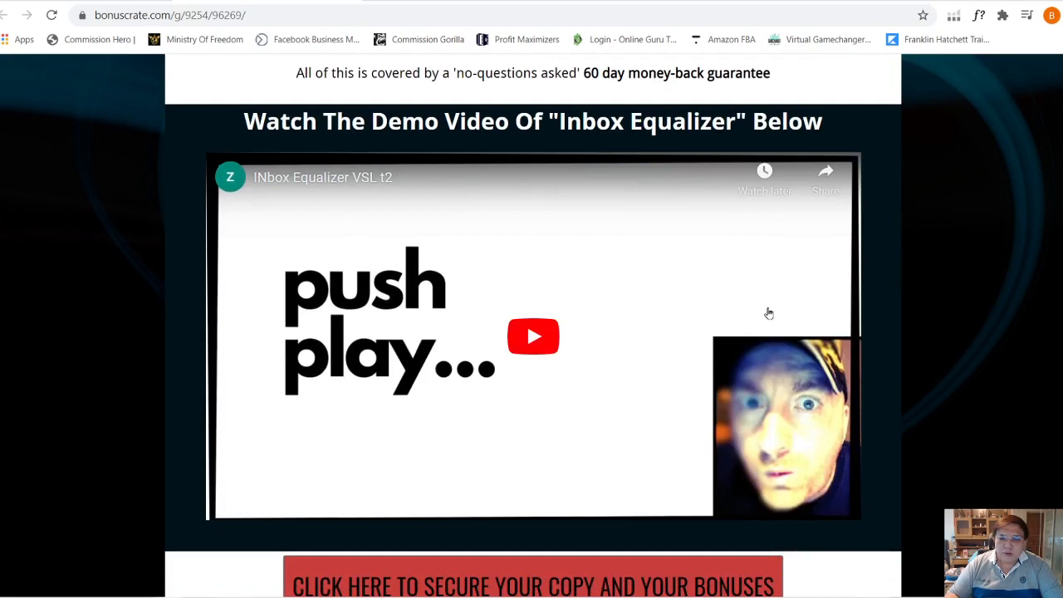
click(533, 335)
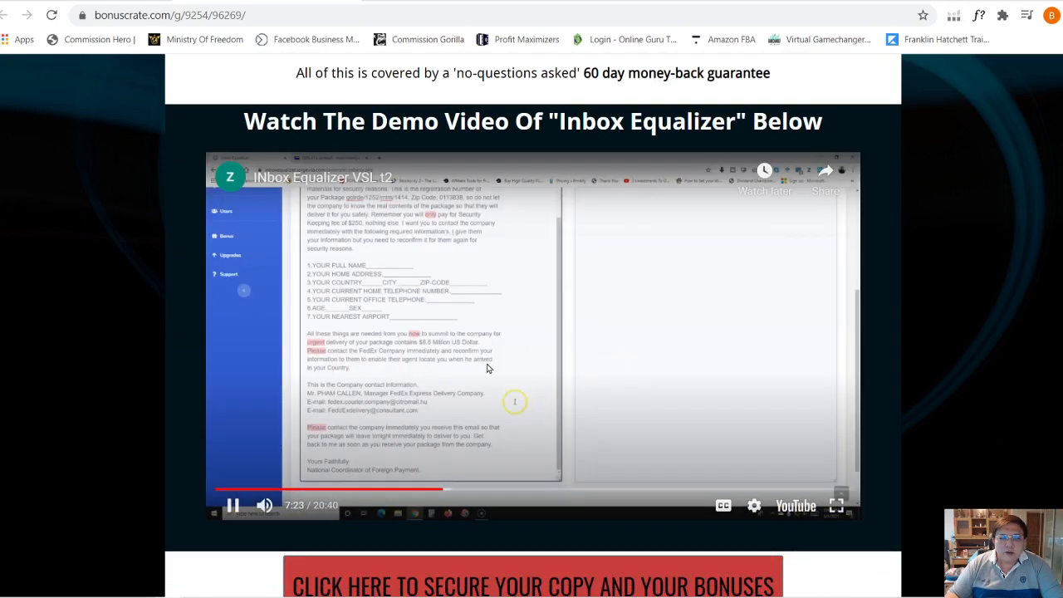
click(233, 505)
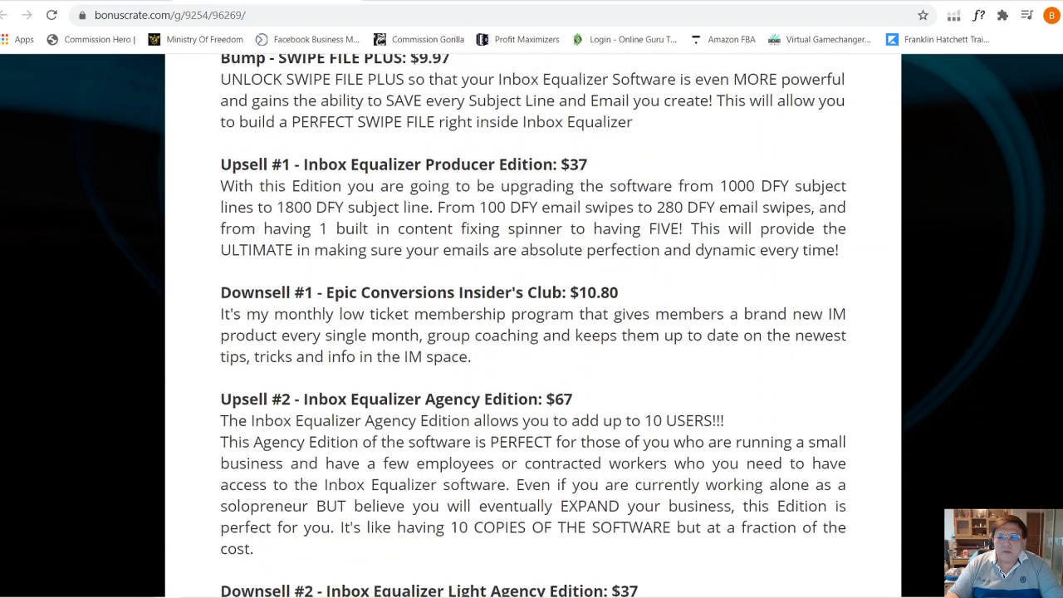
Scroll through the Facebook ads and Pinterest bonus tutorial images
scroll(up, 3)
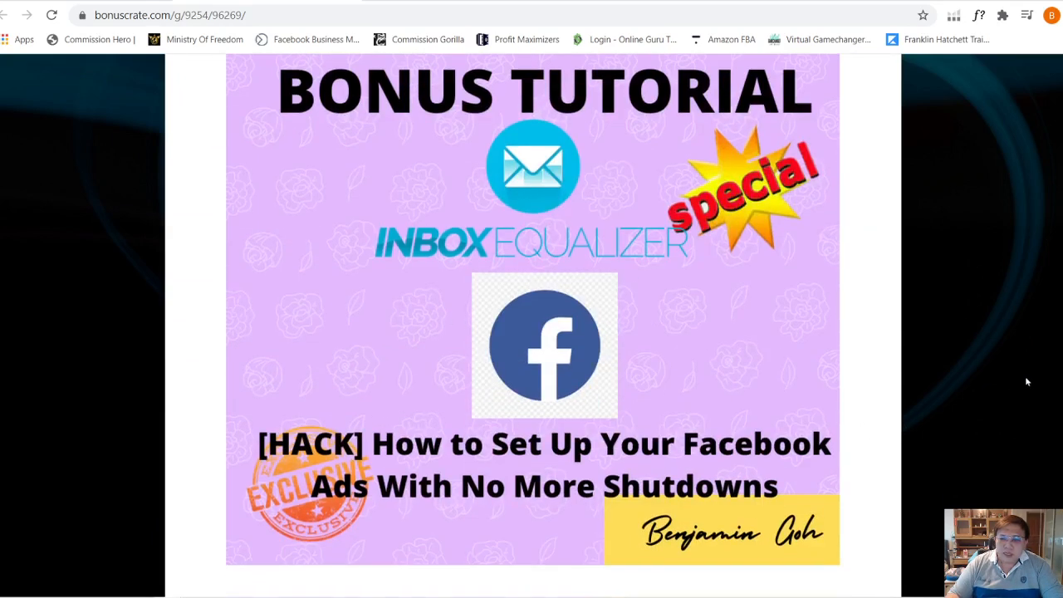
scroll(down, 3)
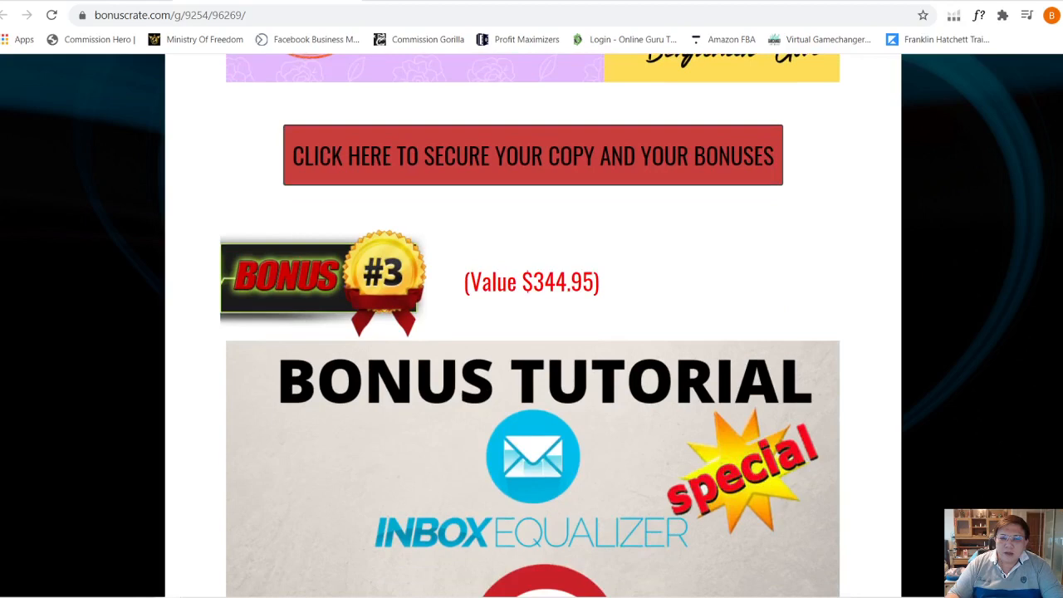
scroll(down, 3)
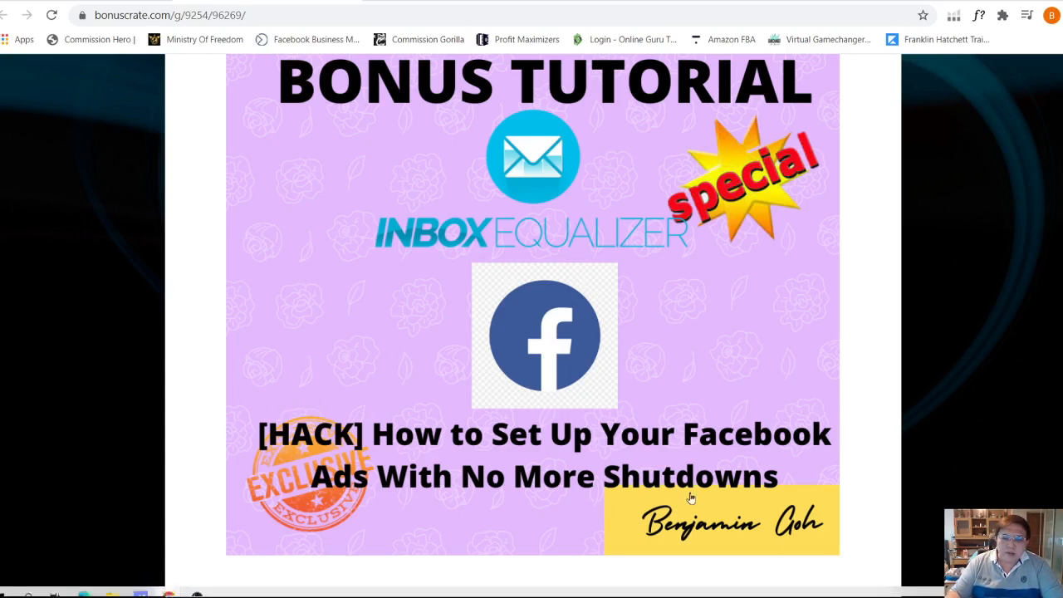
scroll(up, 3)
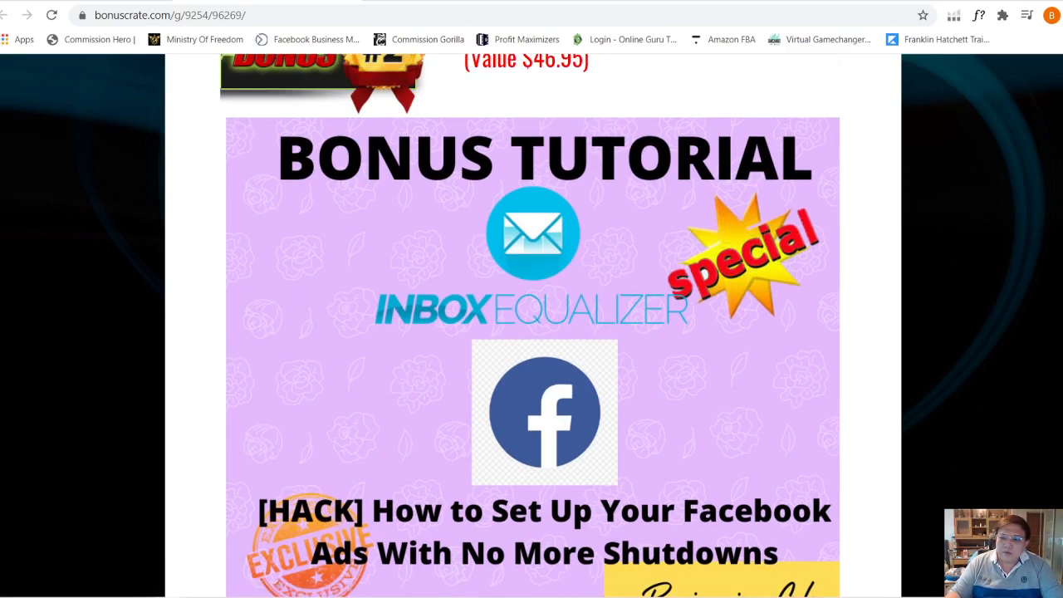
scroll(down, 3)
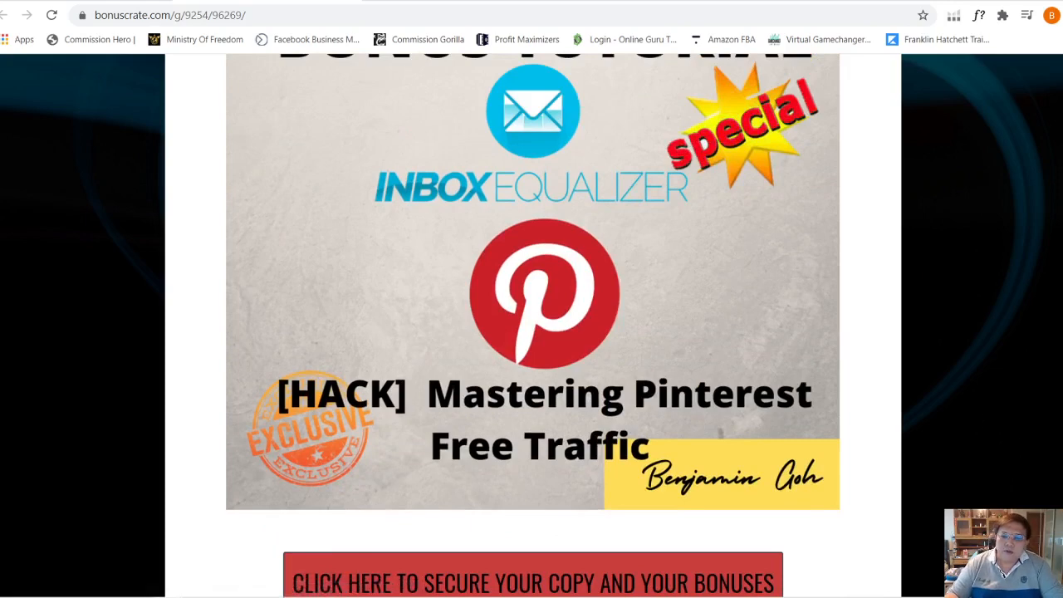
Continue past the Quora tutorial down to Bonus #5, Fast Action-Takers Only
scroll(down, 3)
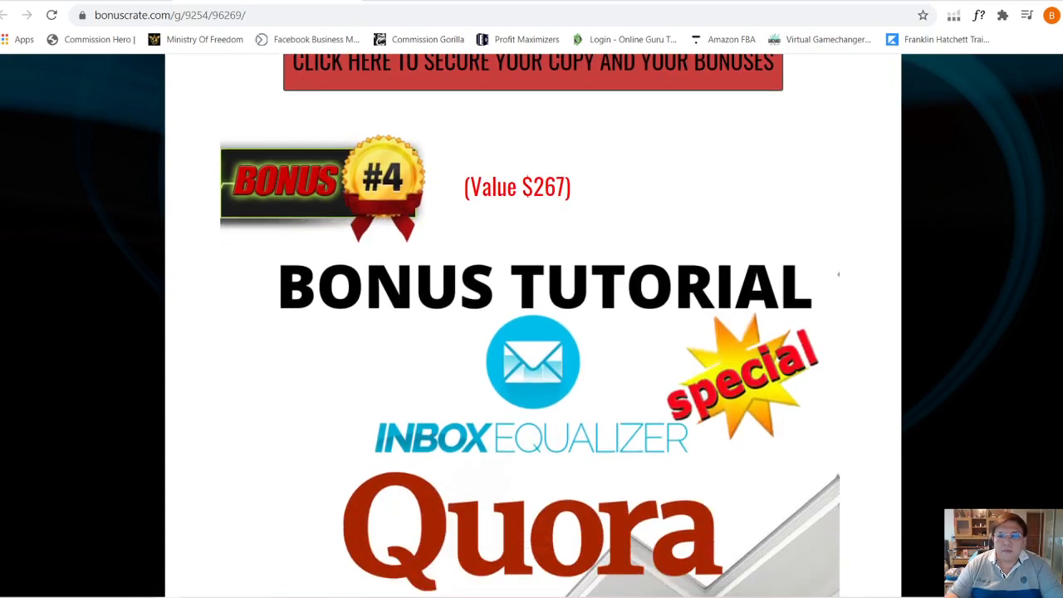
scroll(down, 3)
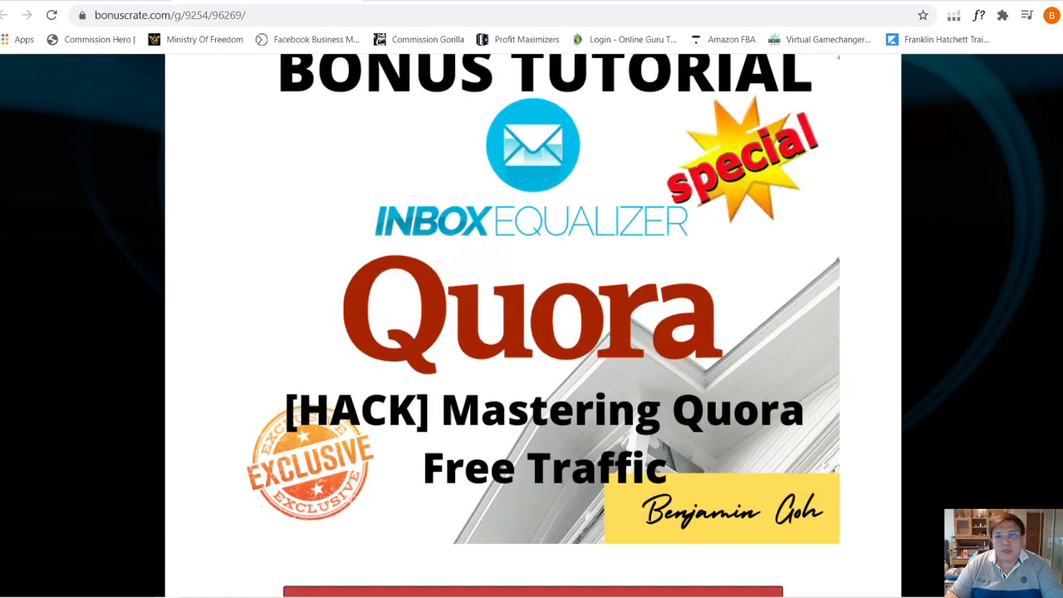
mouse_move(724, 314)
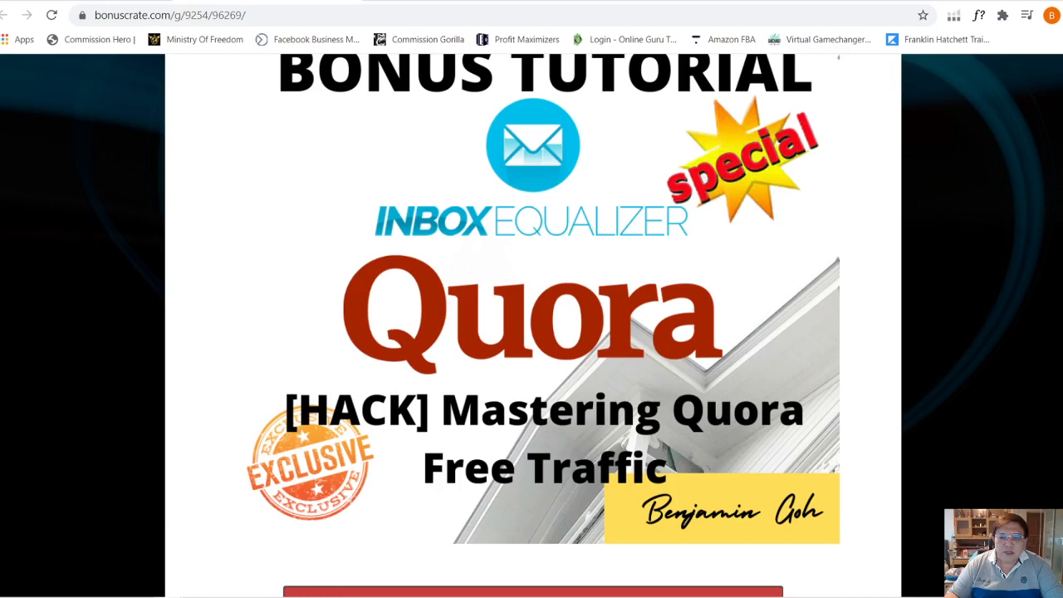
scroll(down, 3)
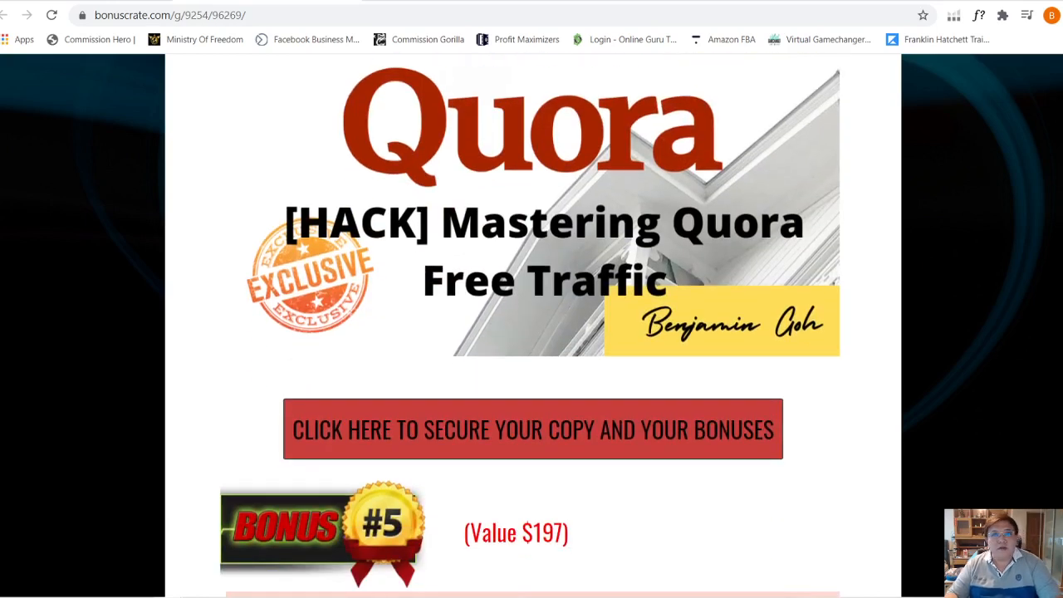
scroll(down, 3)
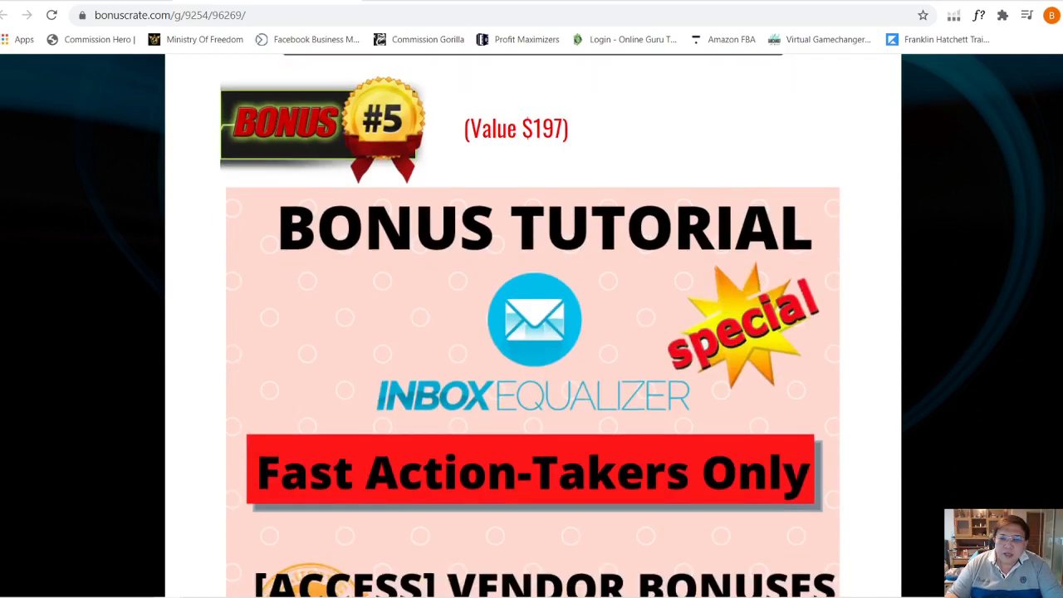